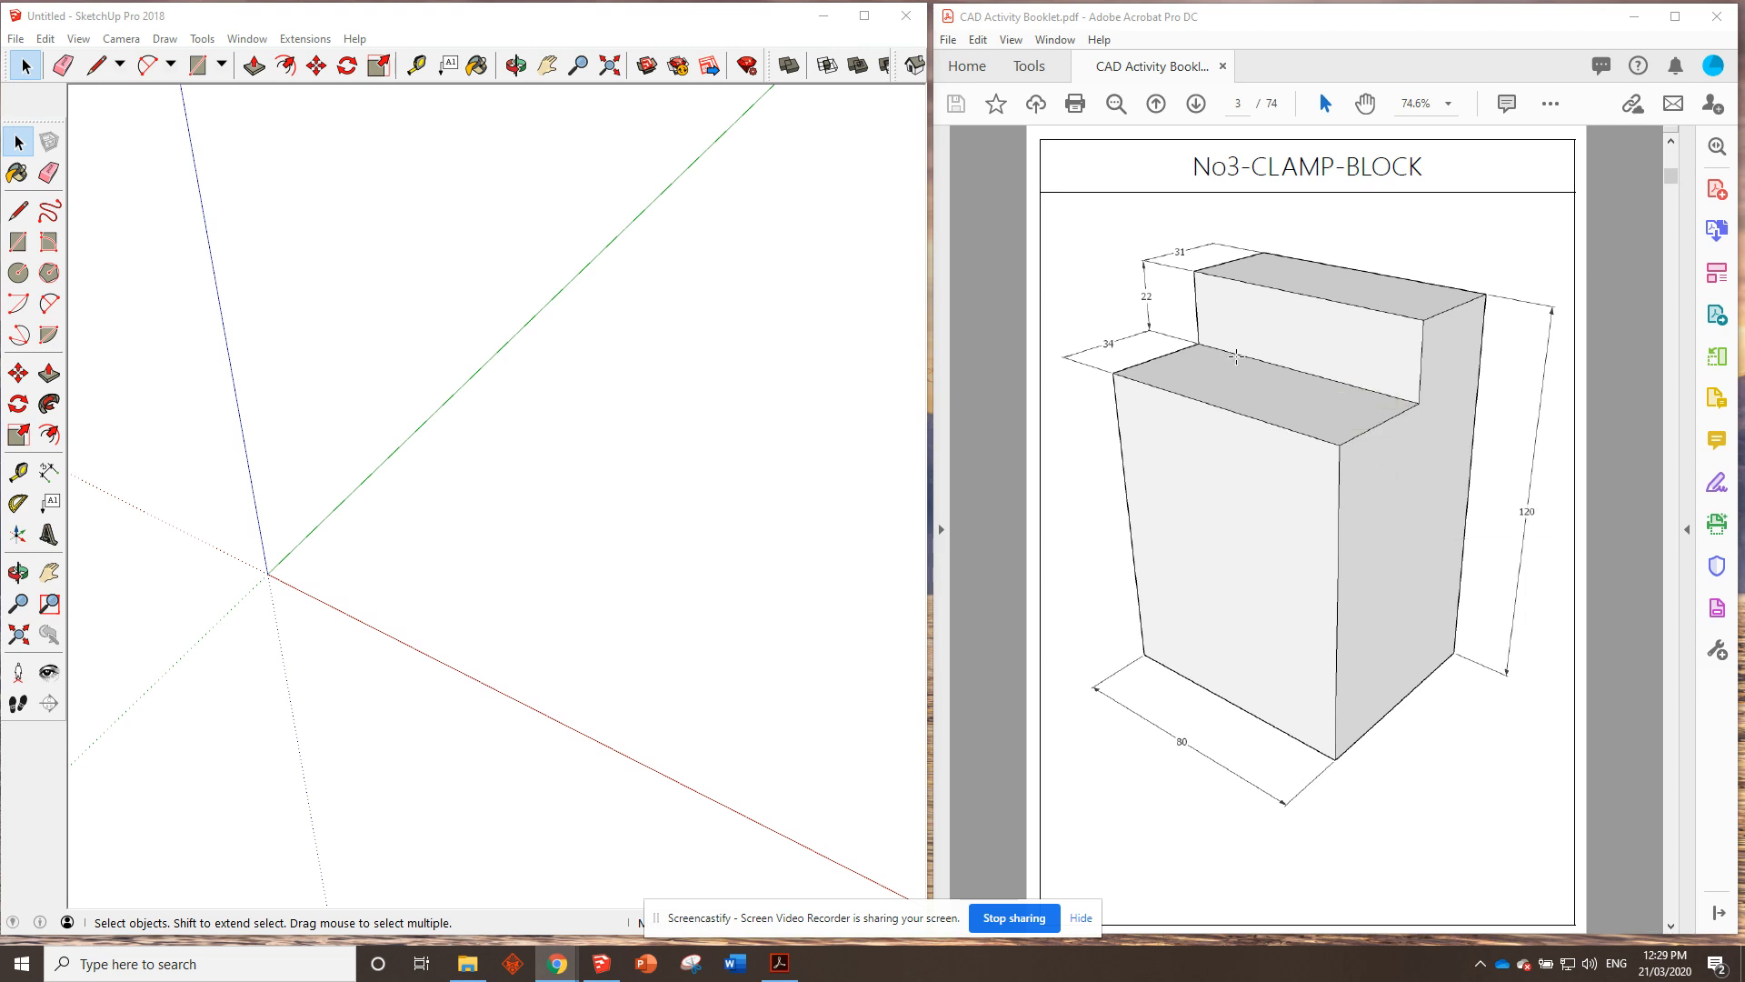
mouse_move(1142, 335)
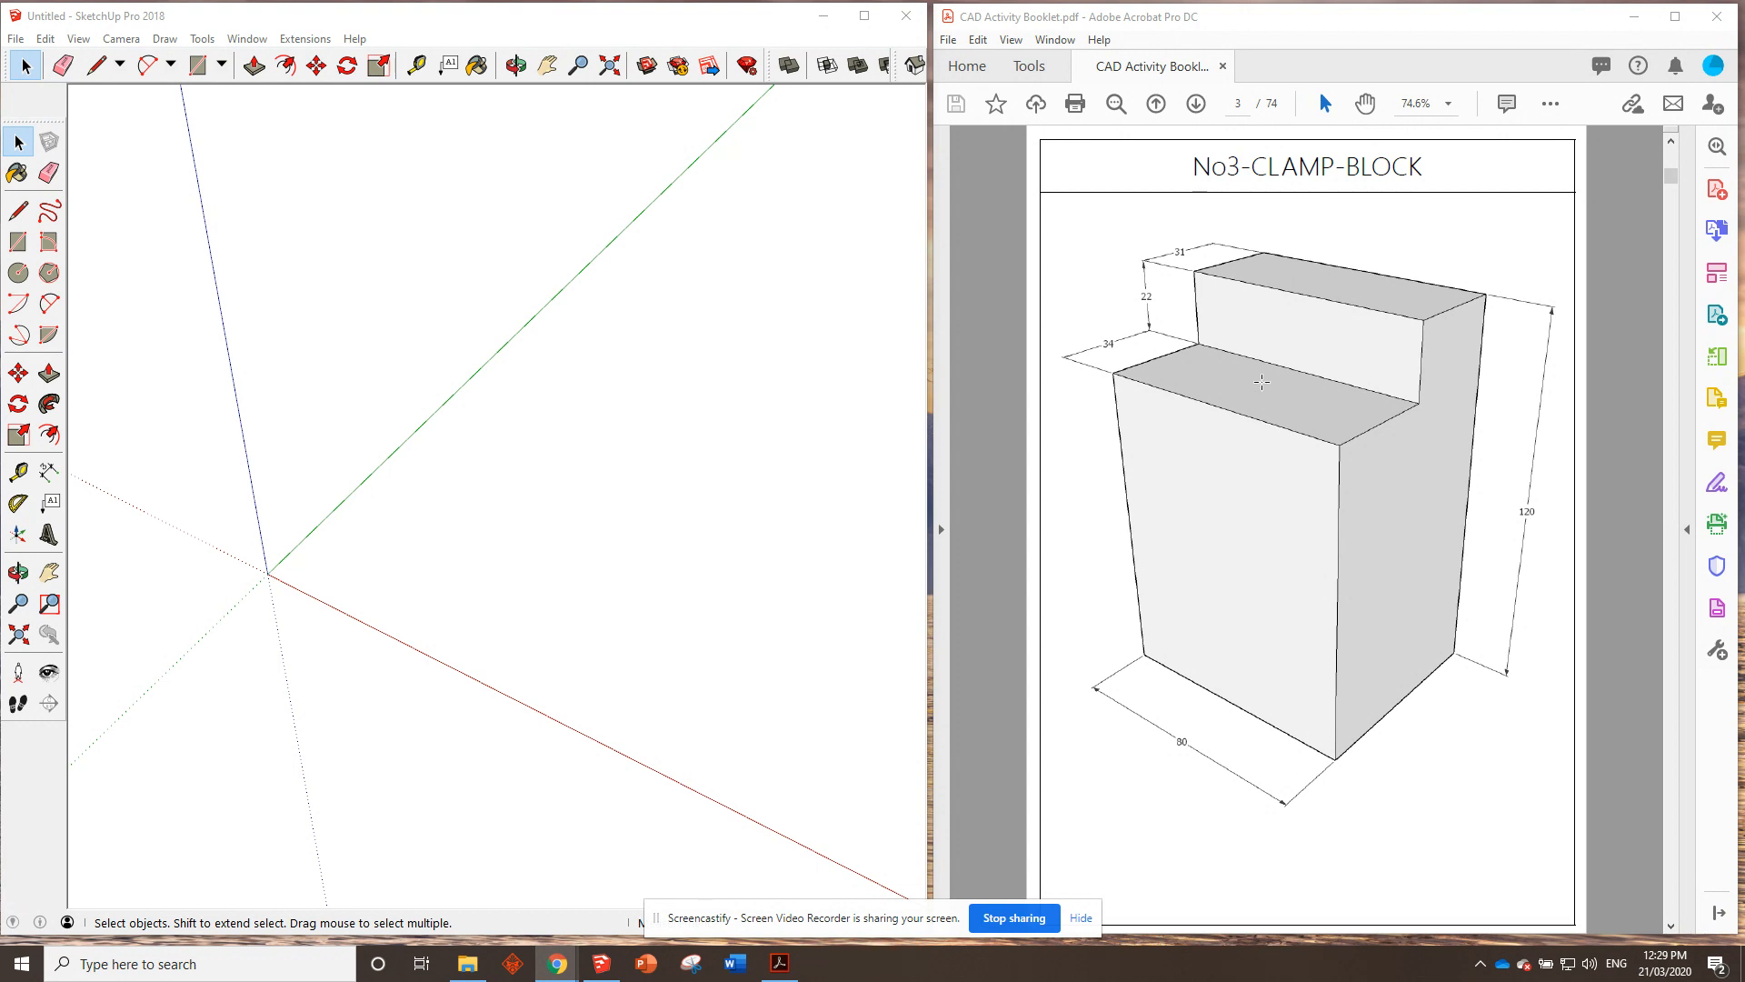
mouse_move(1205, 331)
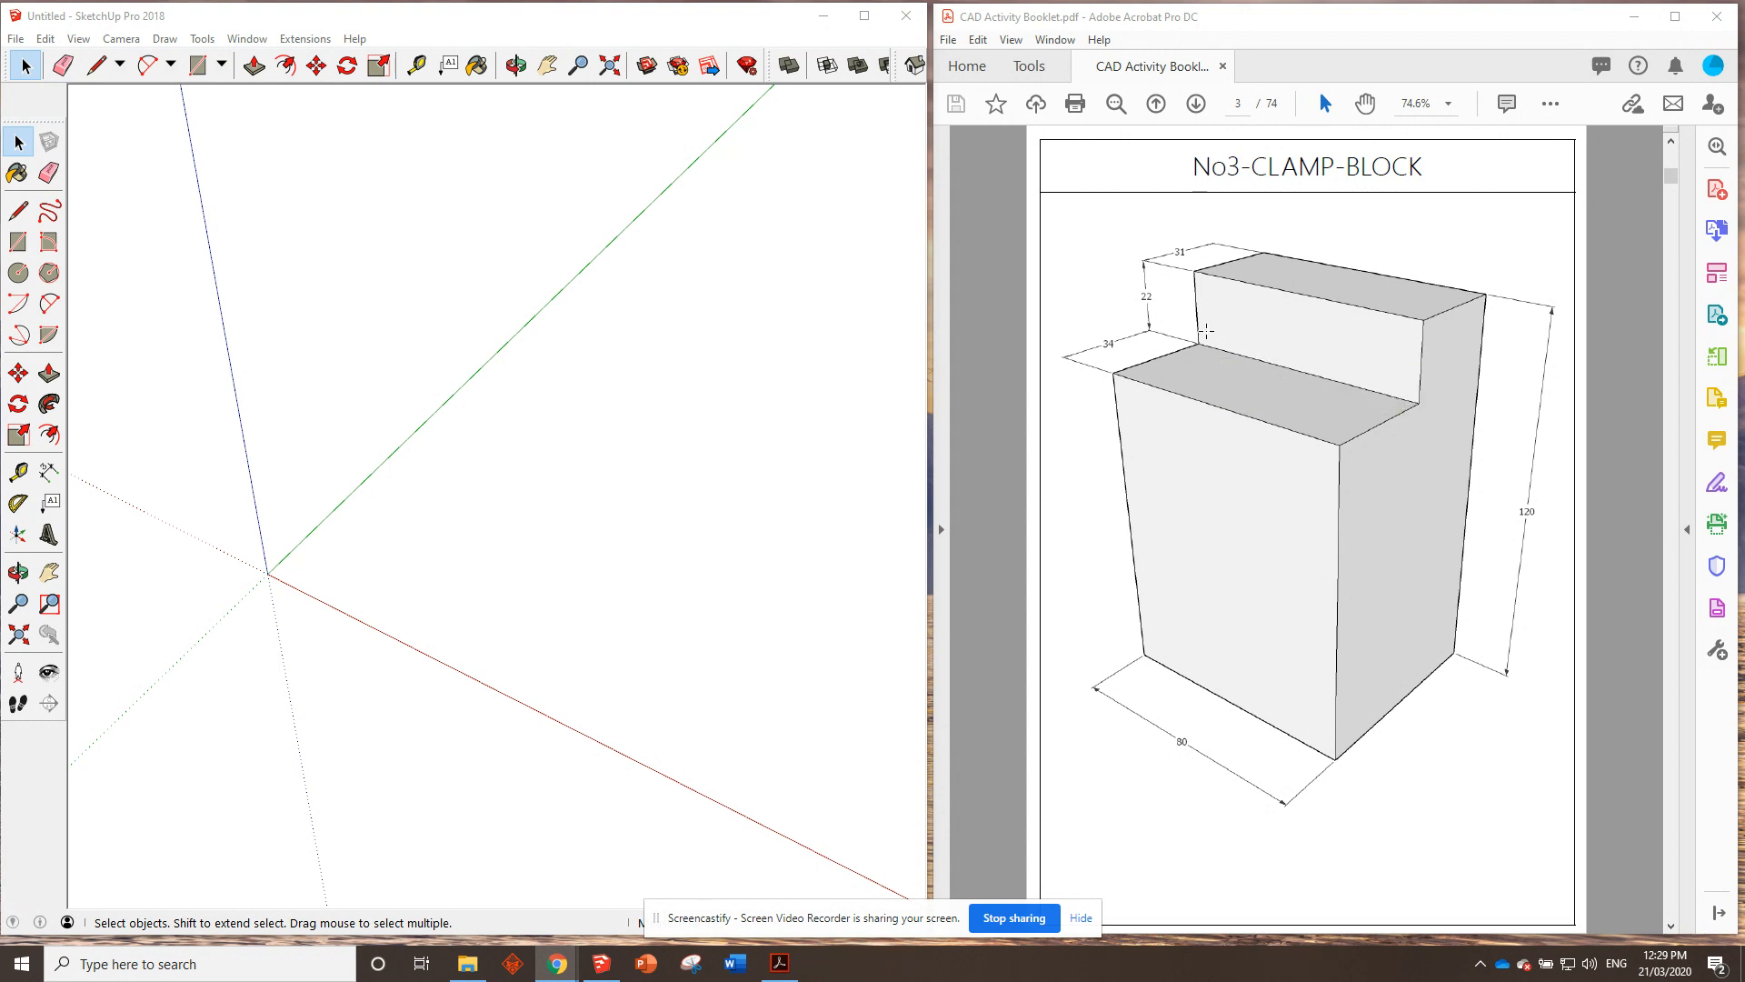
Arm the Rectangle tool ready to lay out the clamp block's base.
left_click(18, 472)
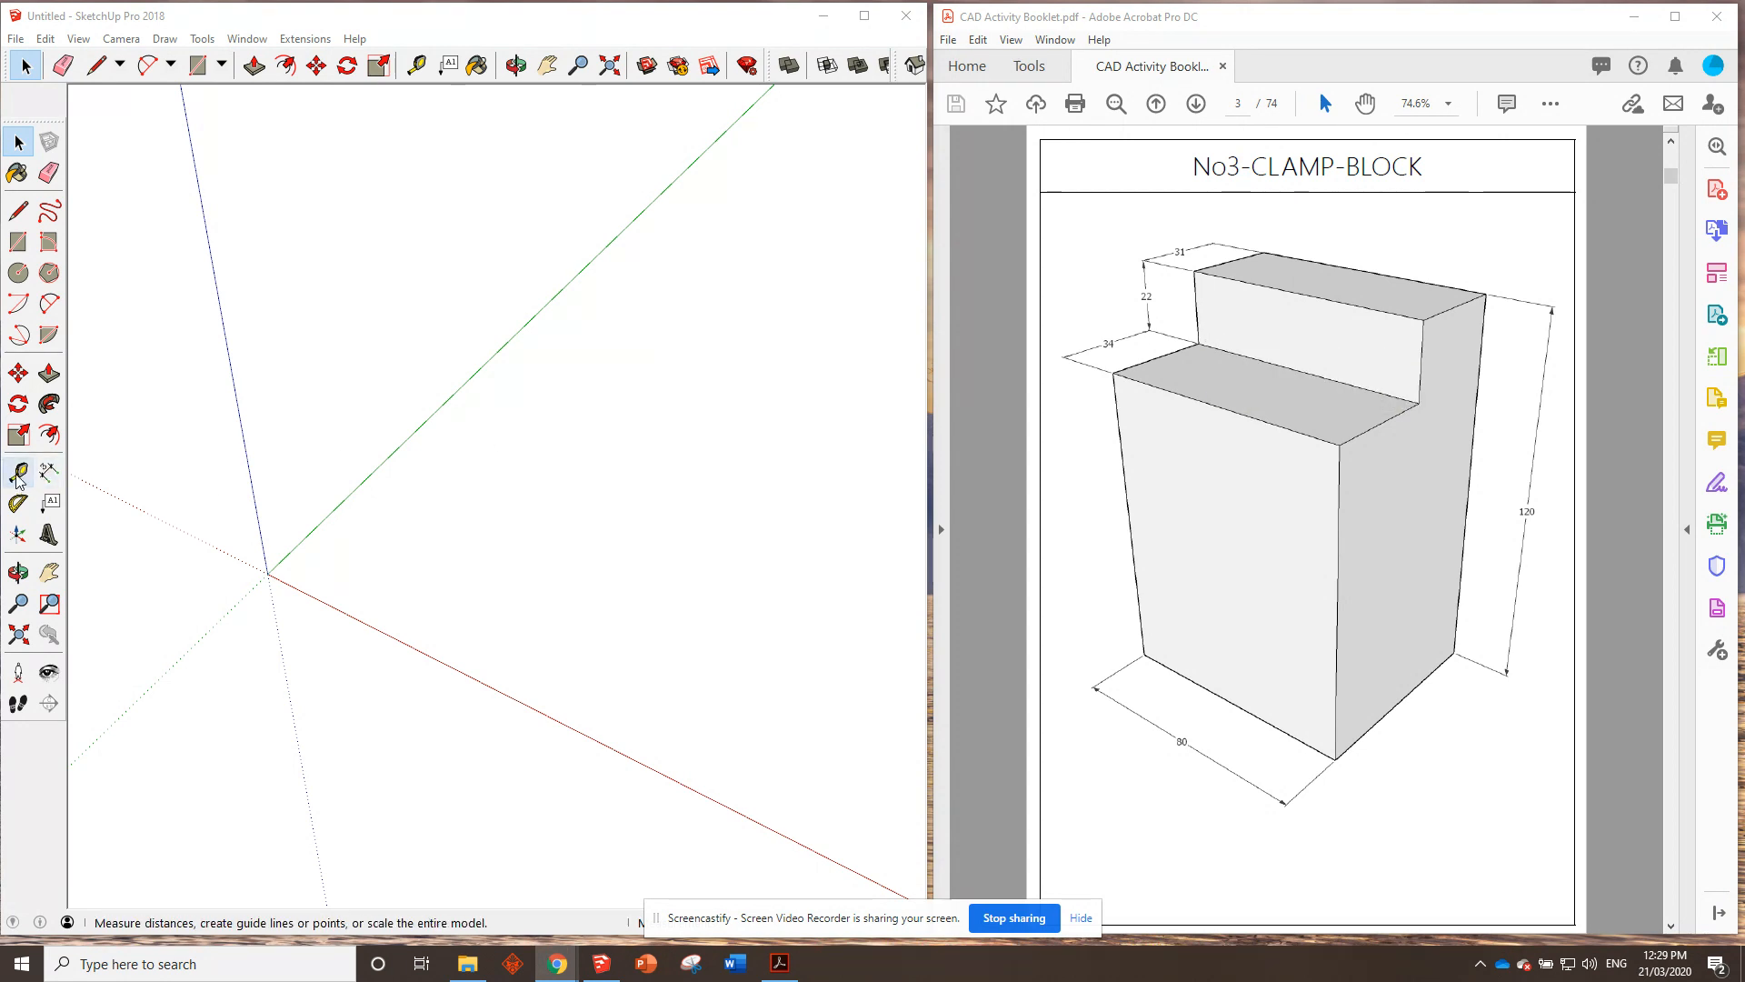
mouse_move(49, 469)
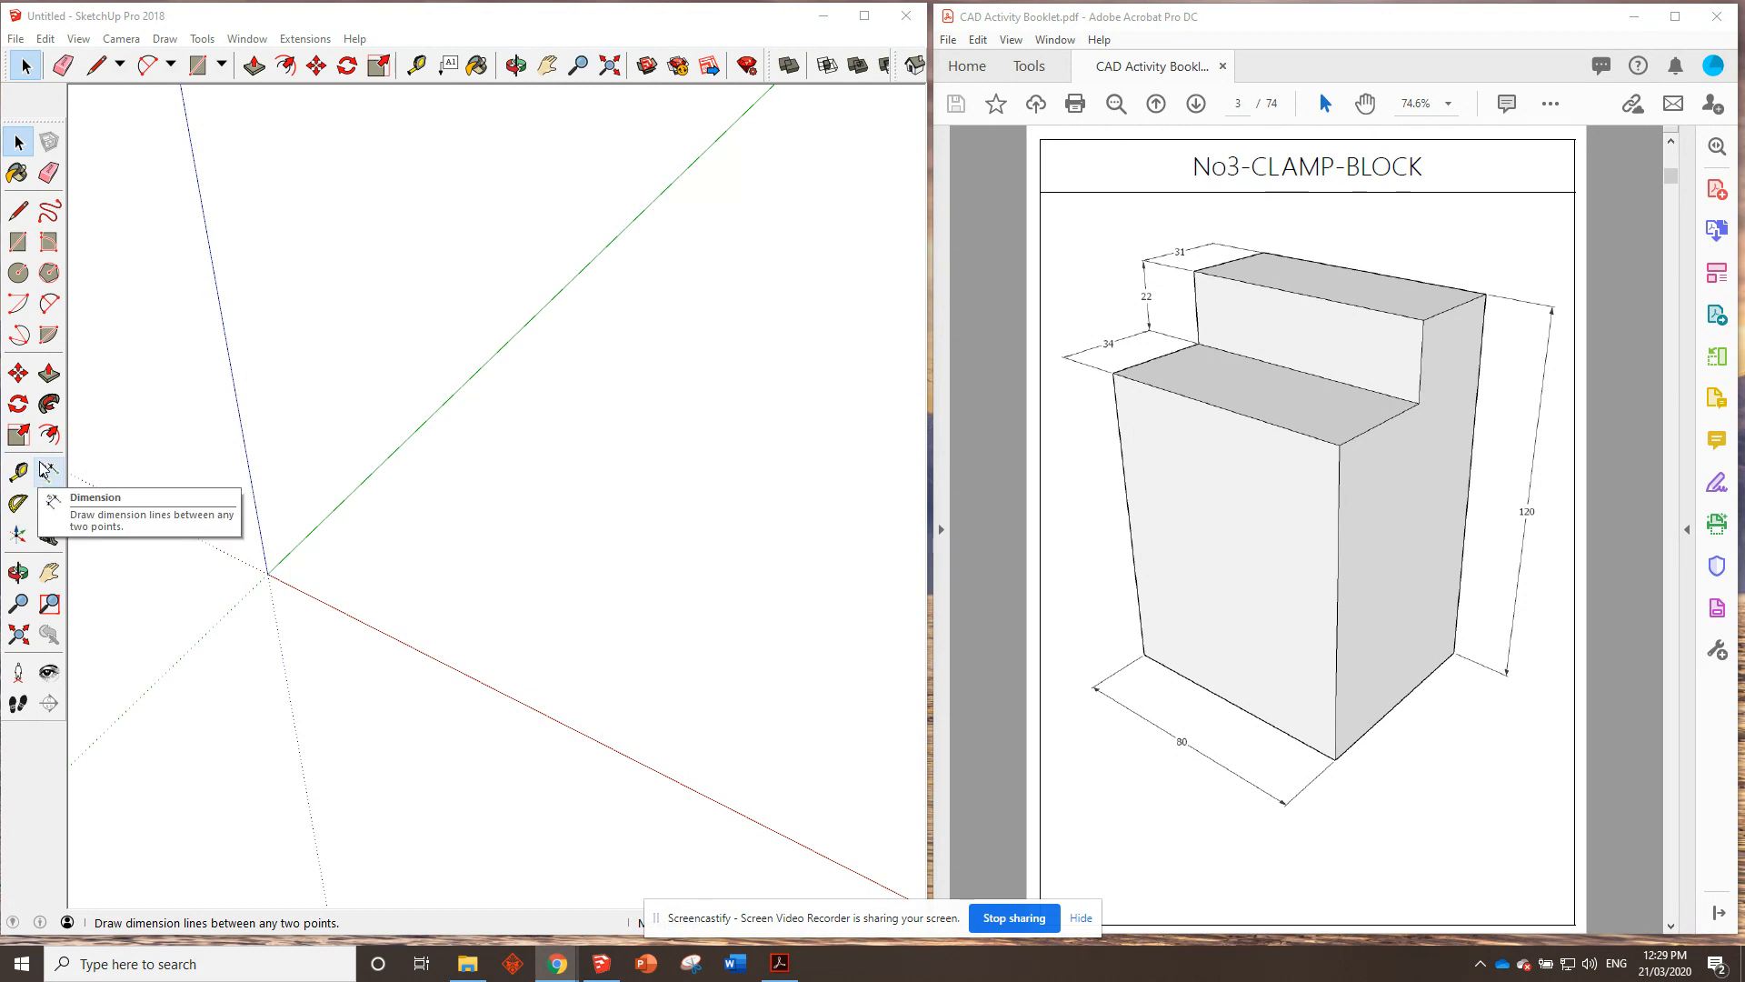
mouse_move(18, 501)
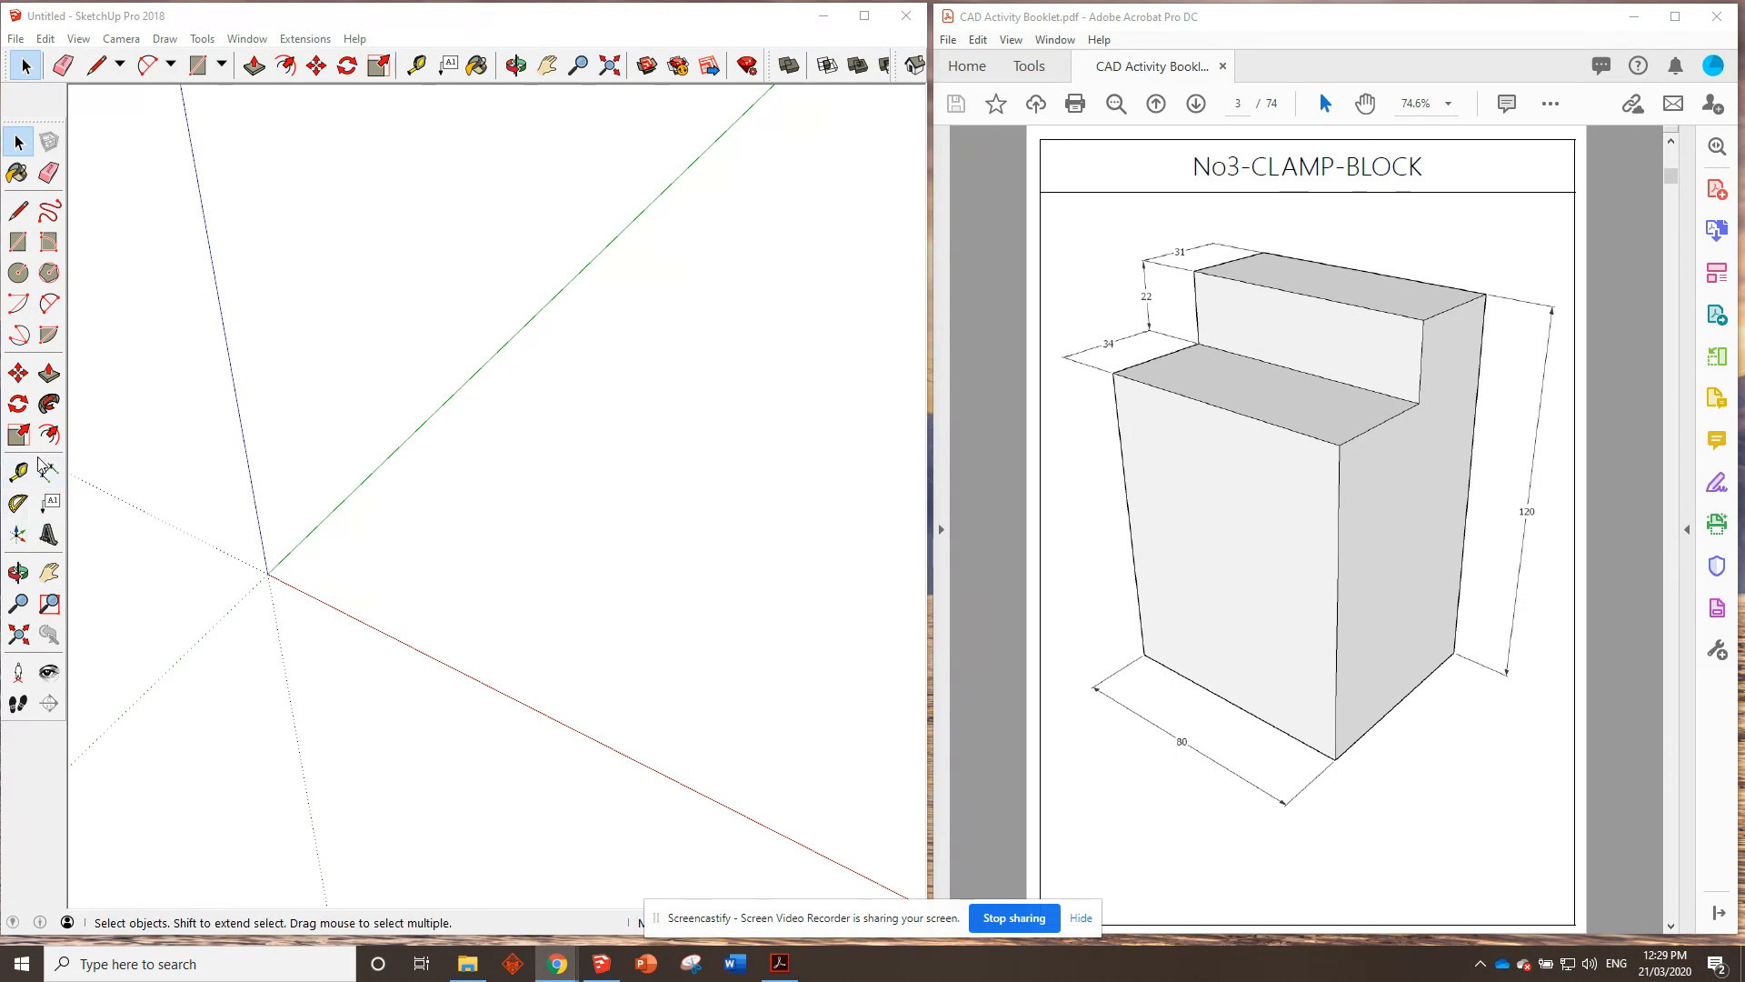
mouse_move(487, 576)
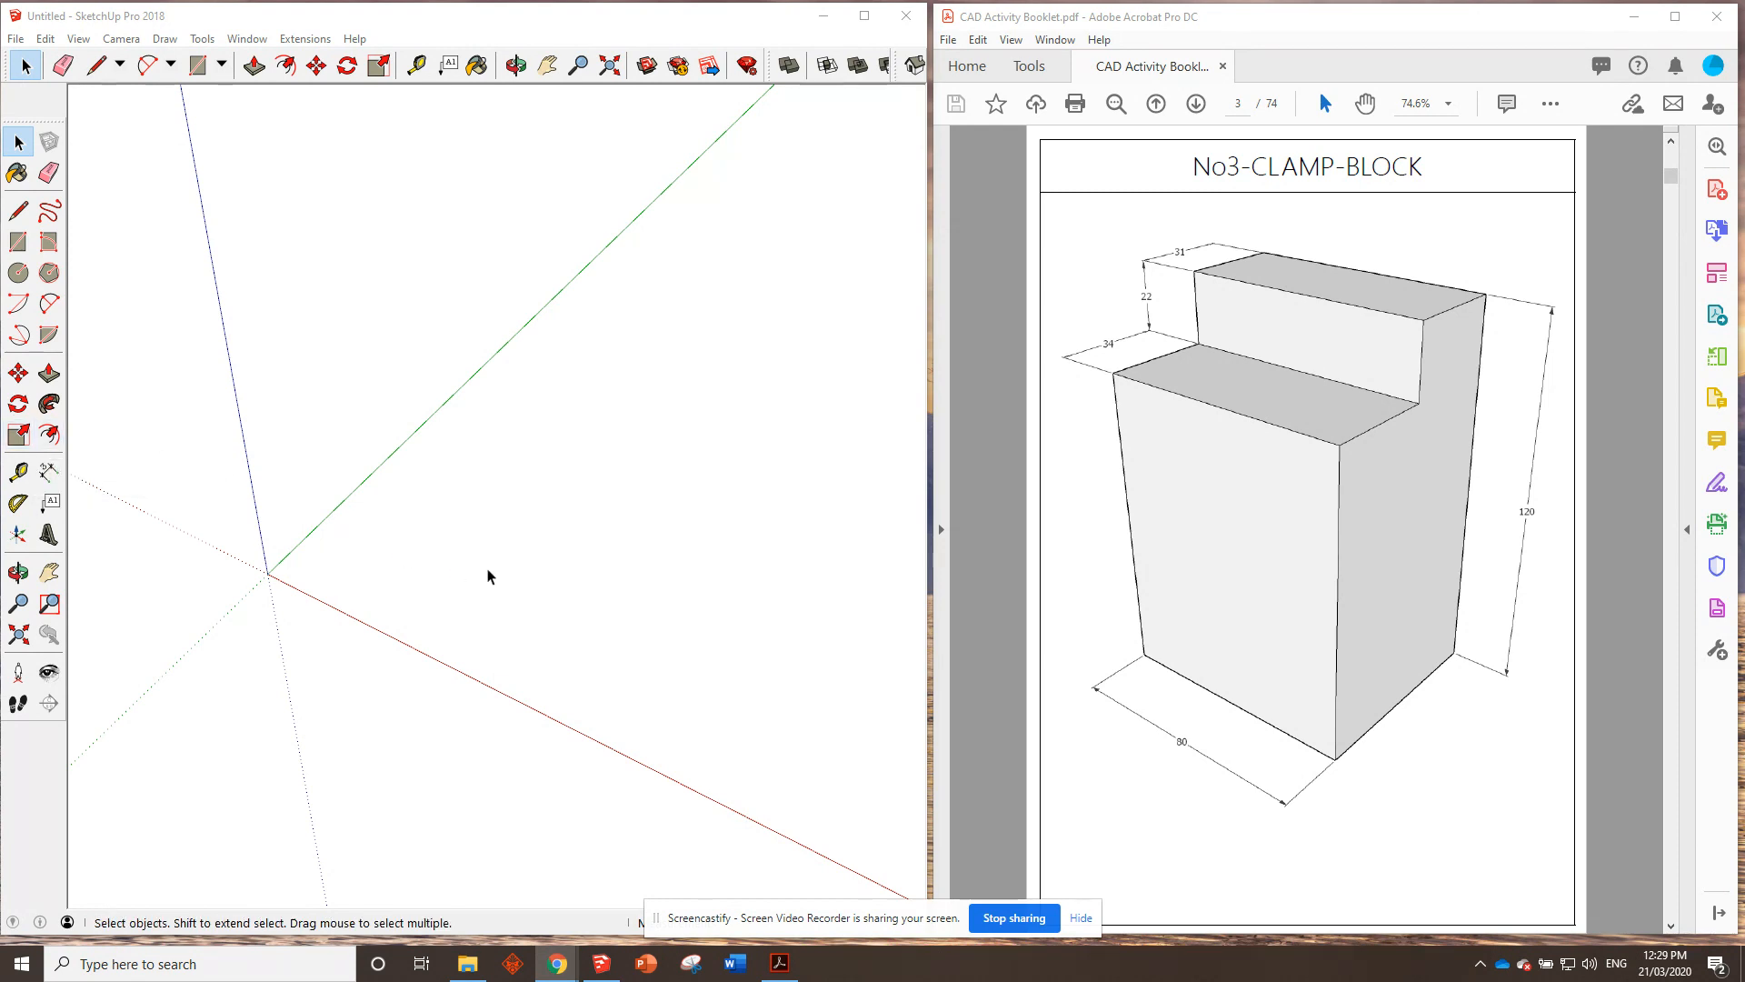
mouse_move(80, 216)
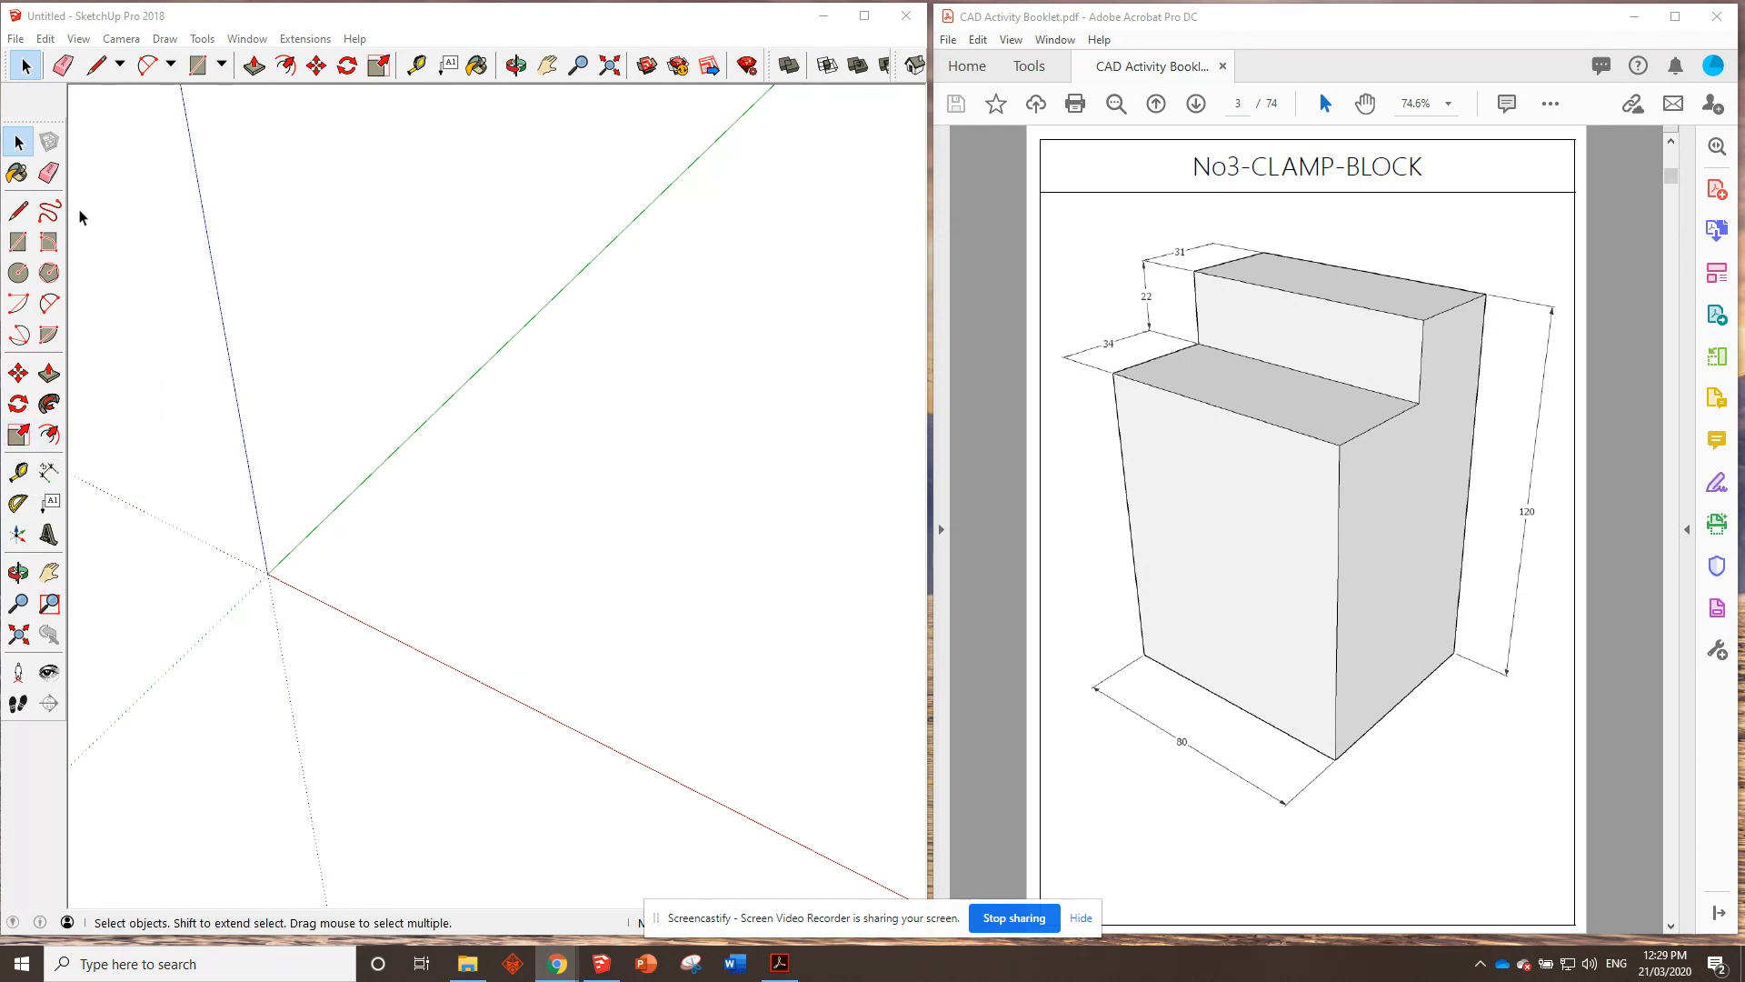
left_click(16, 273)
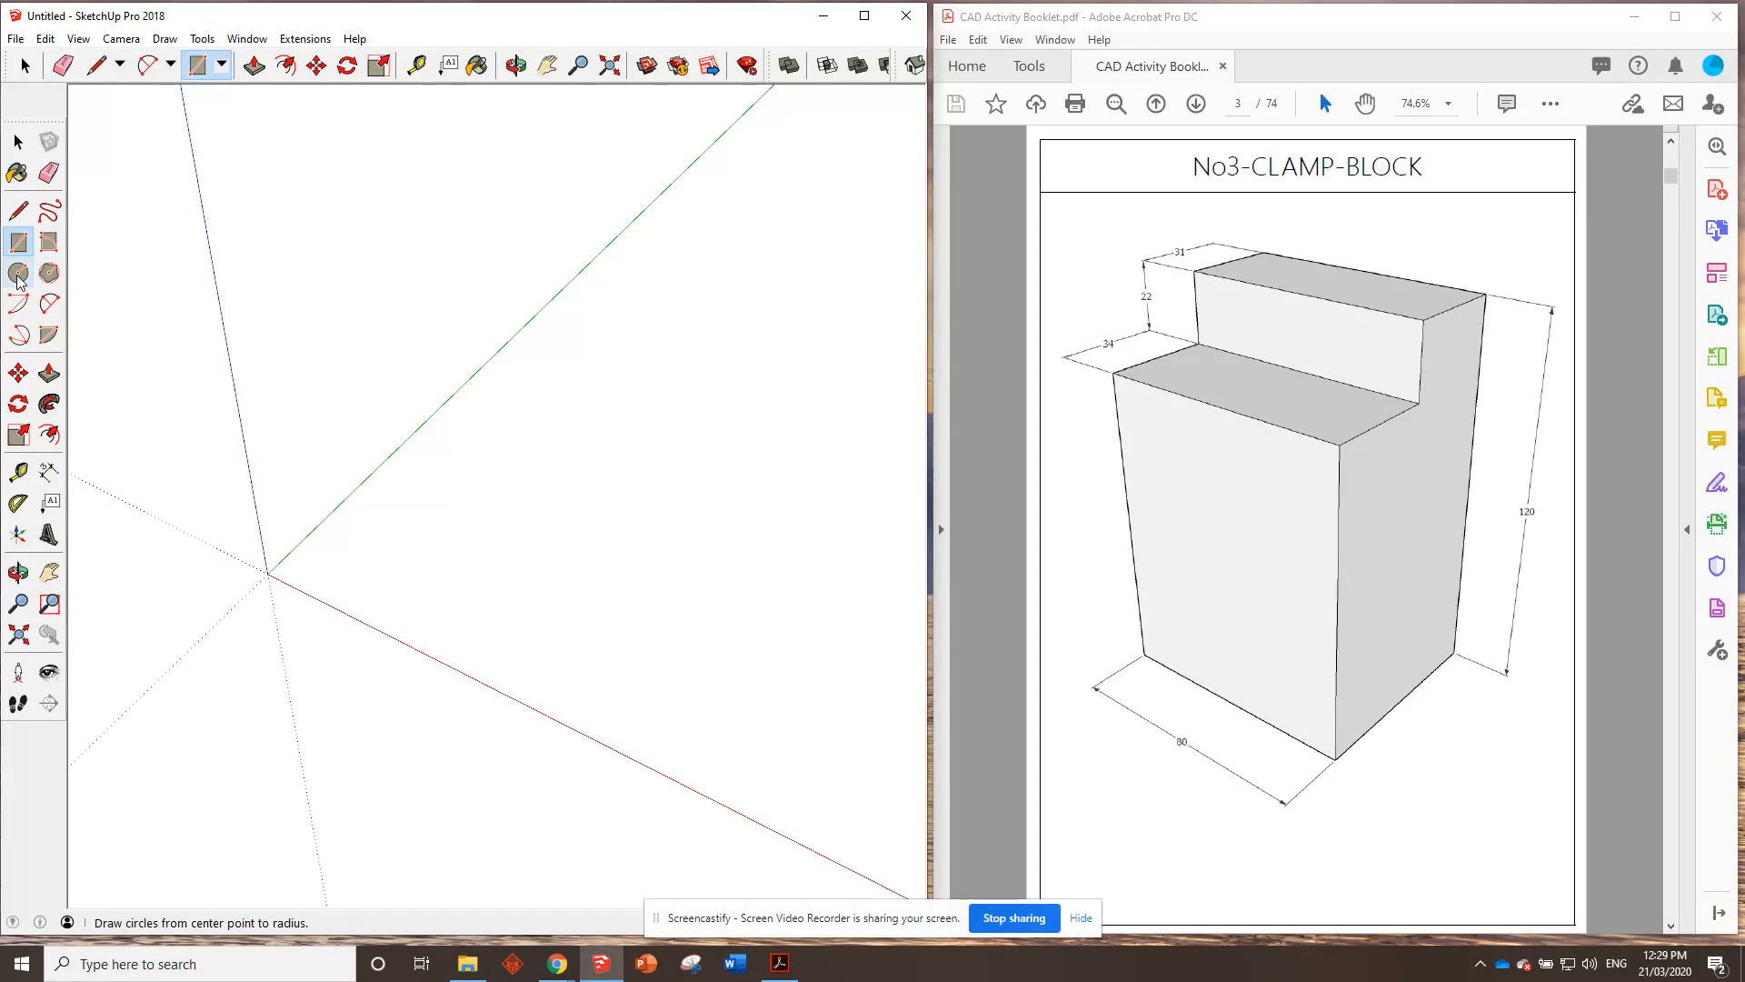
left_click(18, 242)
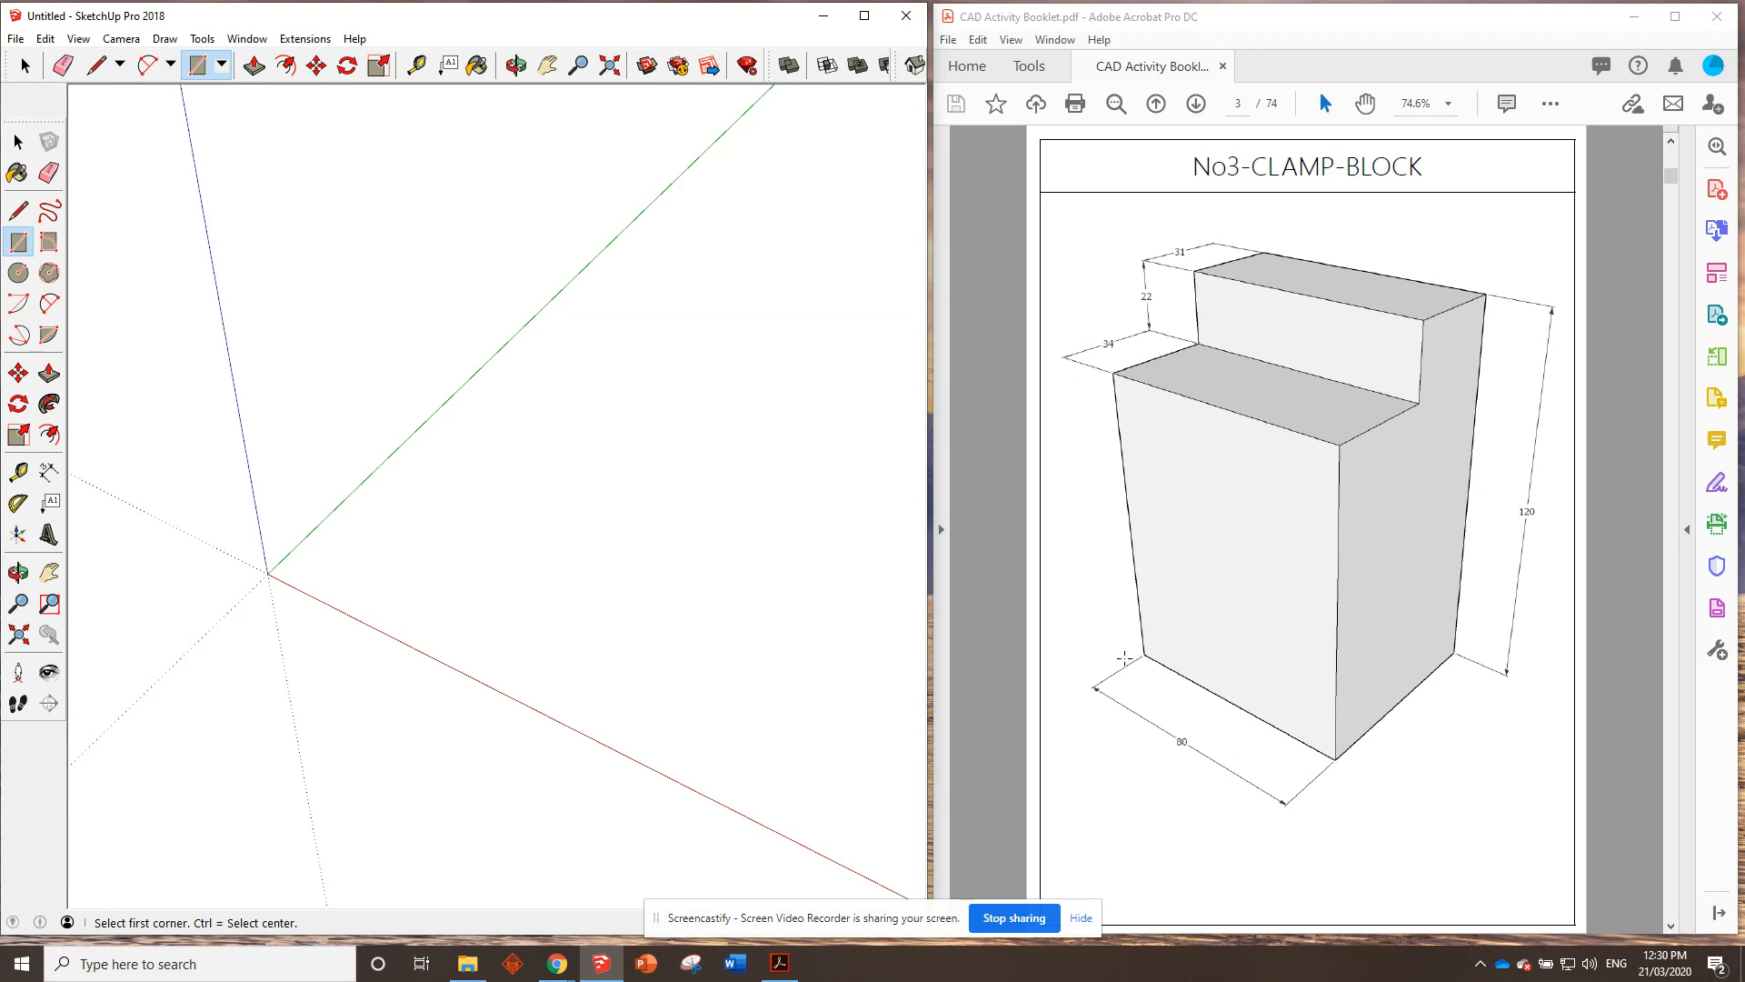
mouse_move(1307, 751)
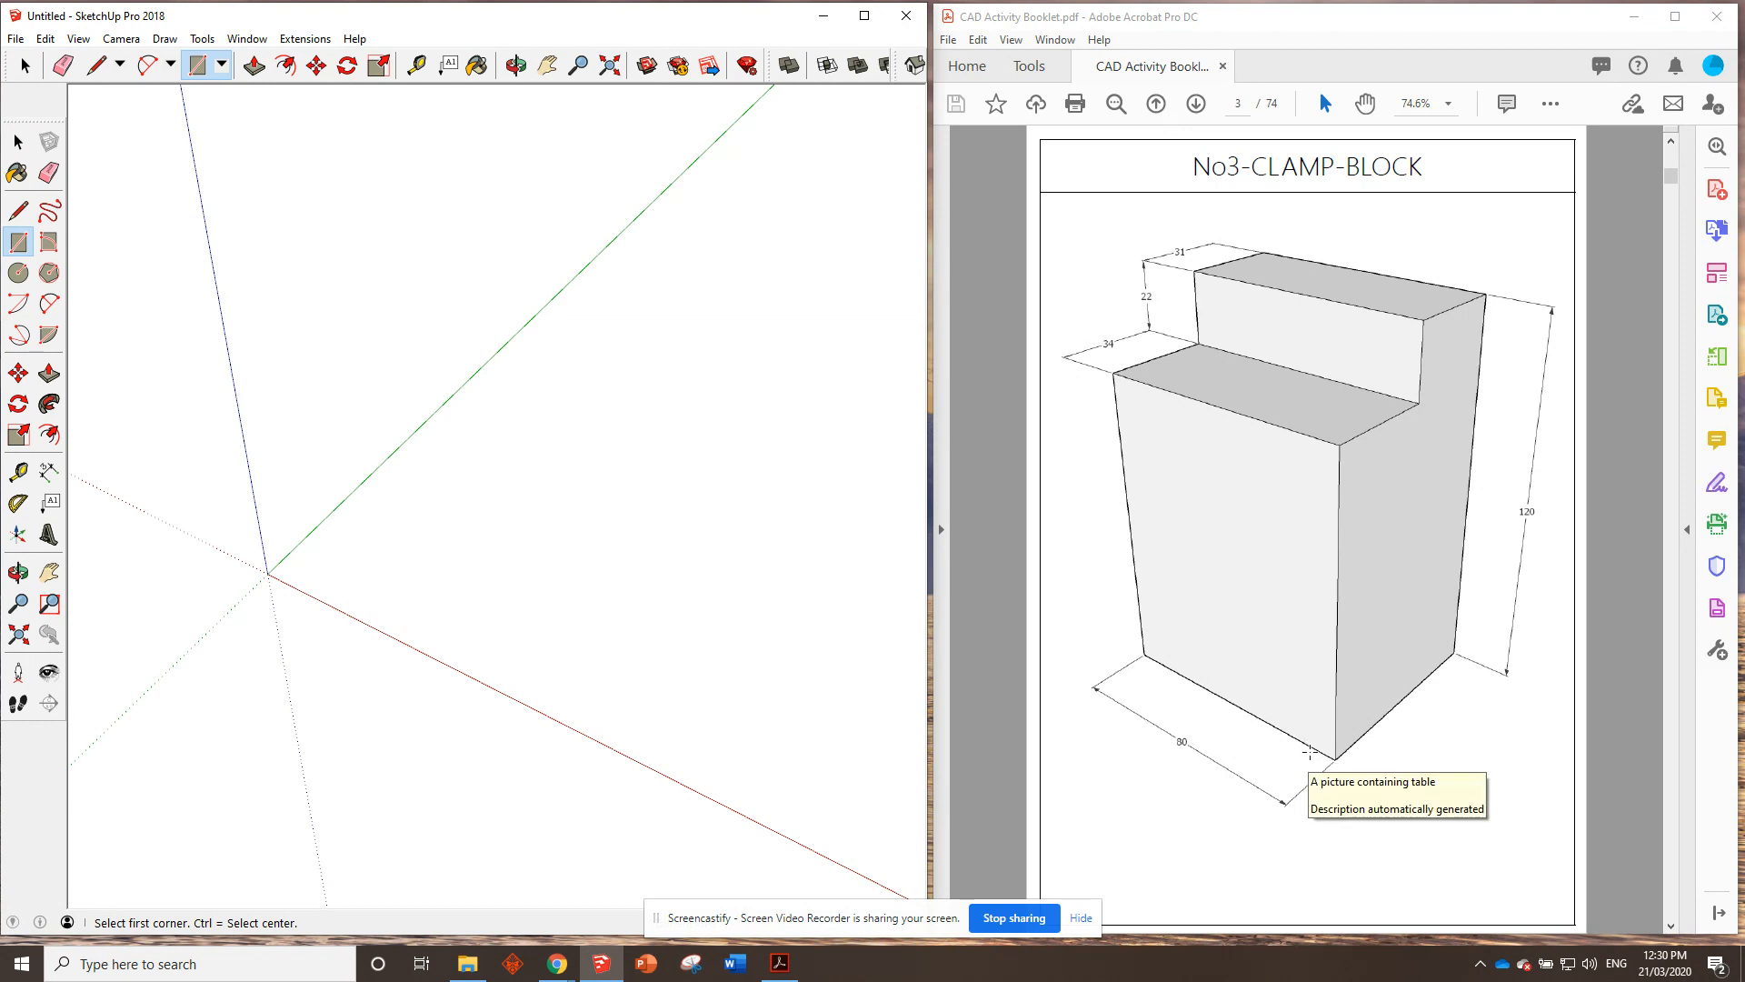
mouse_move(1433, 548)
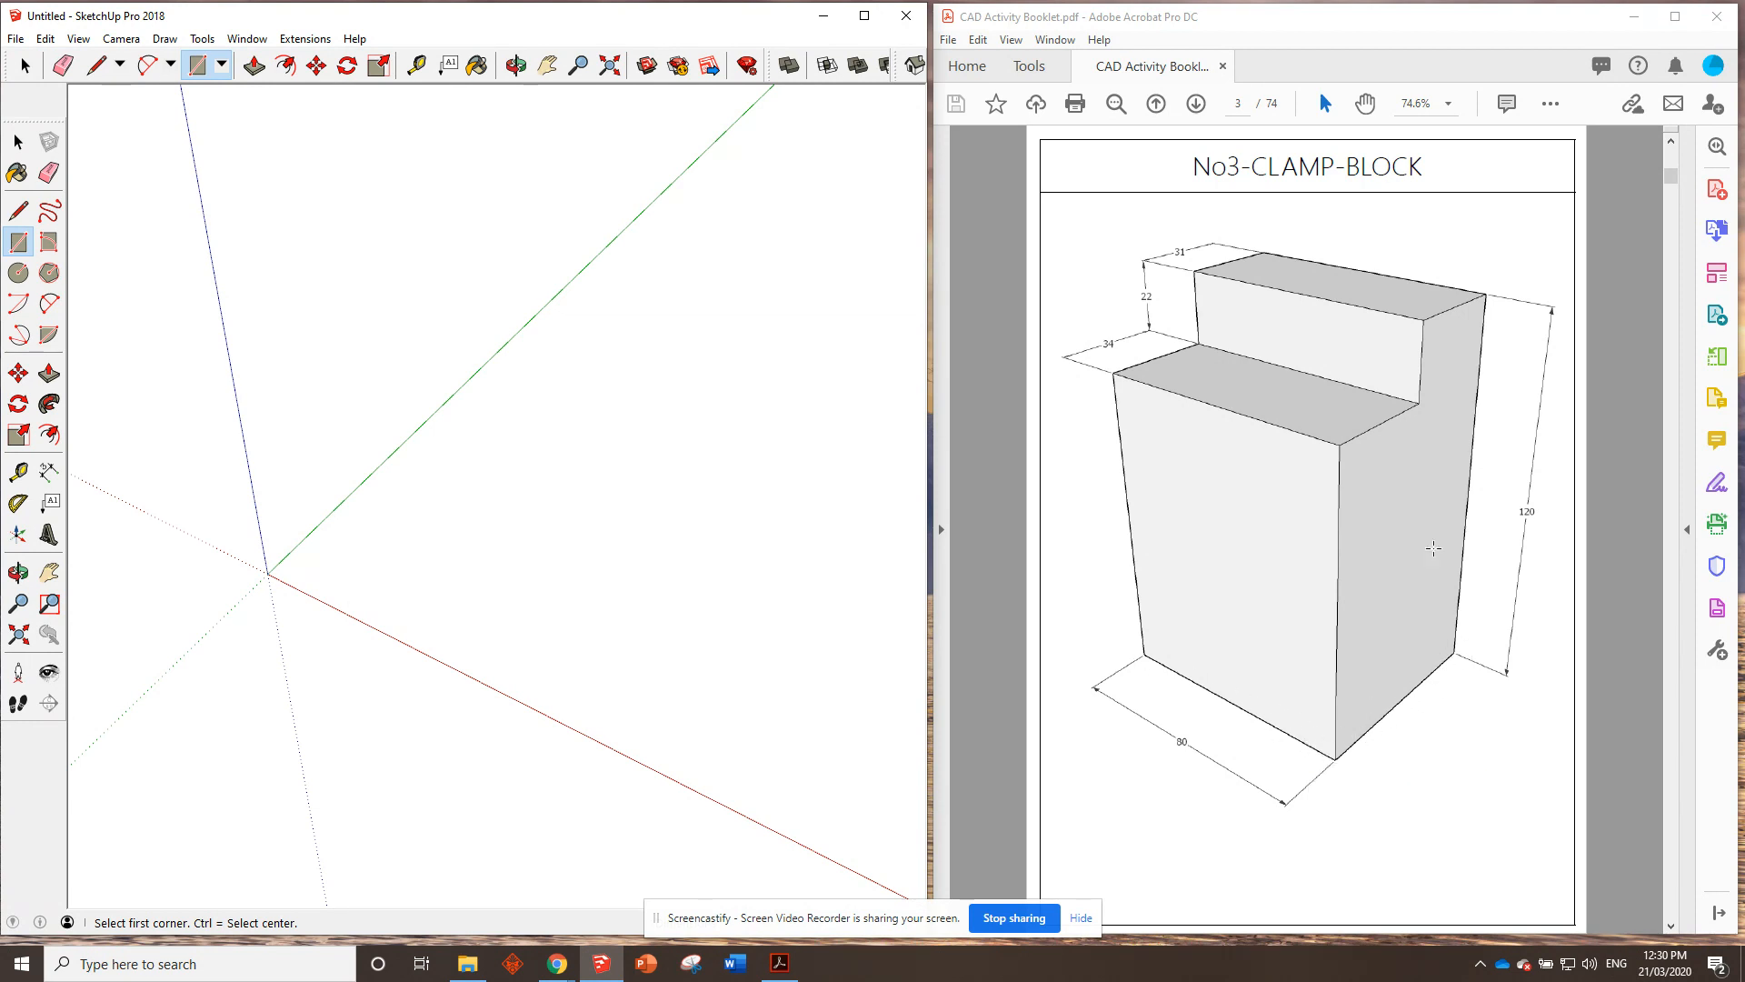
mouse_move(1439, 415)
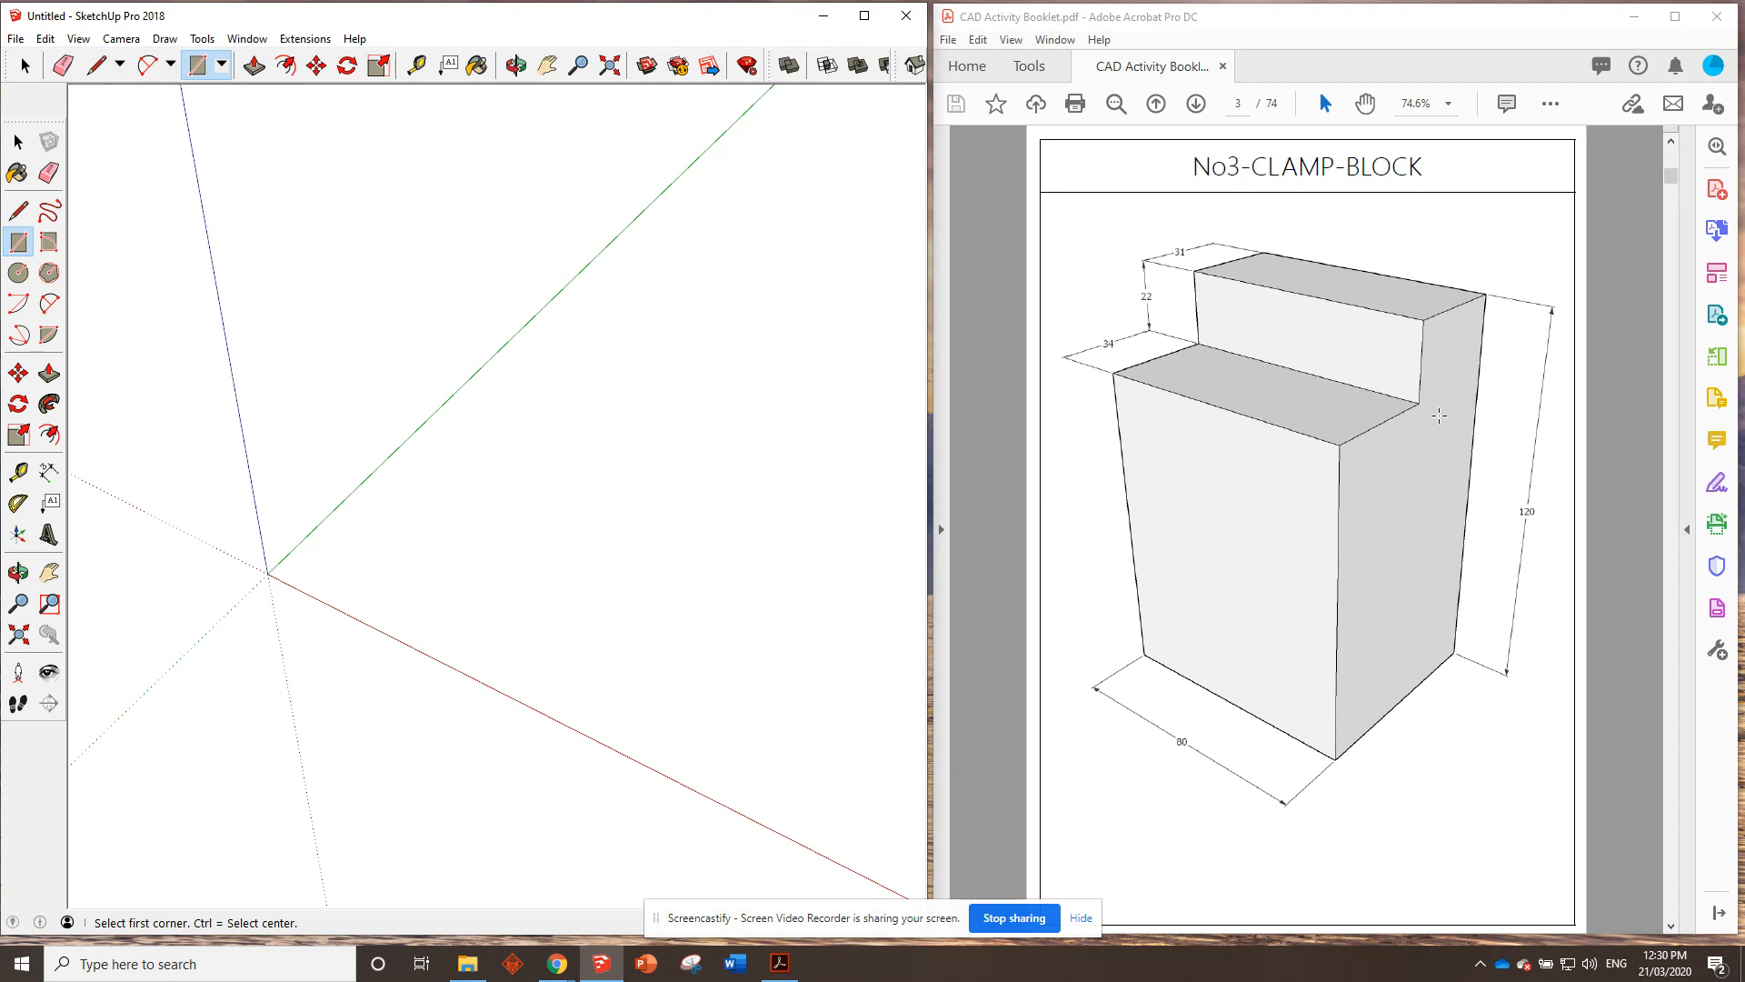
mouse_move(1118, 358)
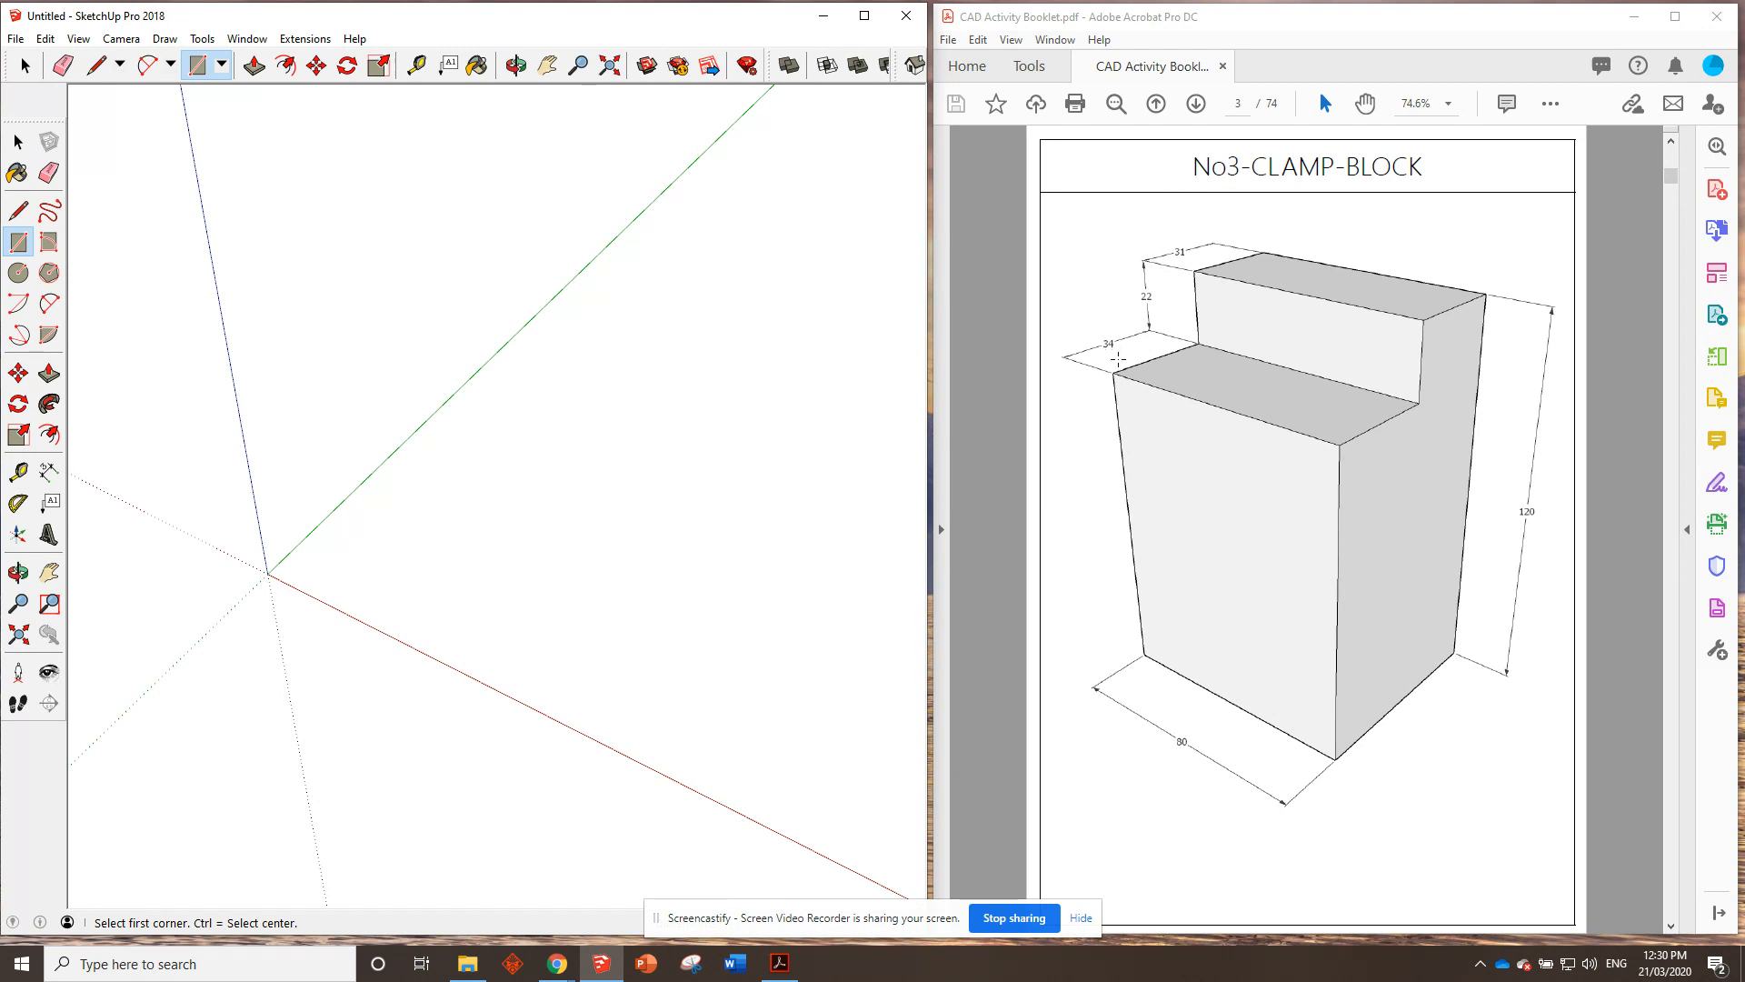
mouse_move(1182, 409)
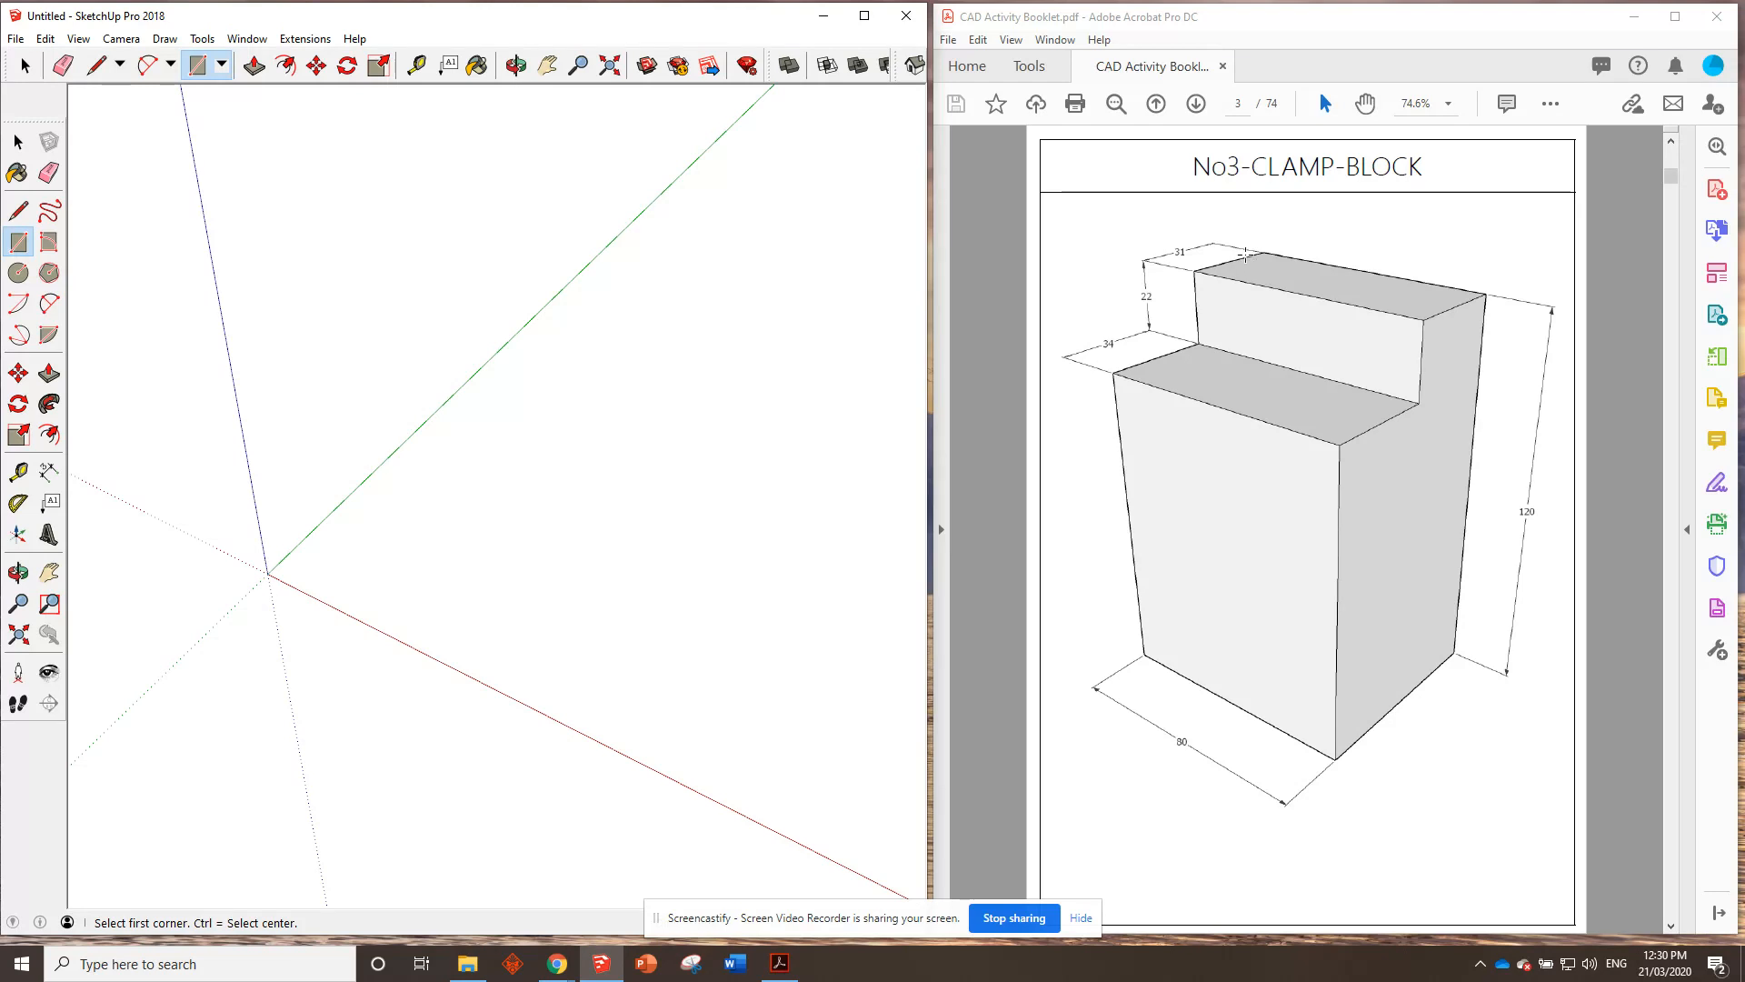
mouse_move(1283, 698)
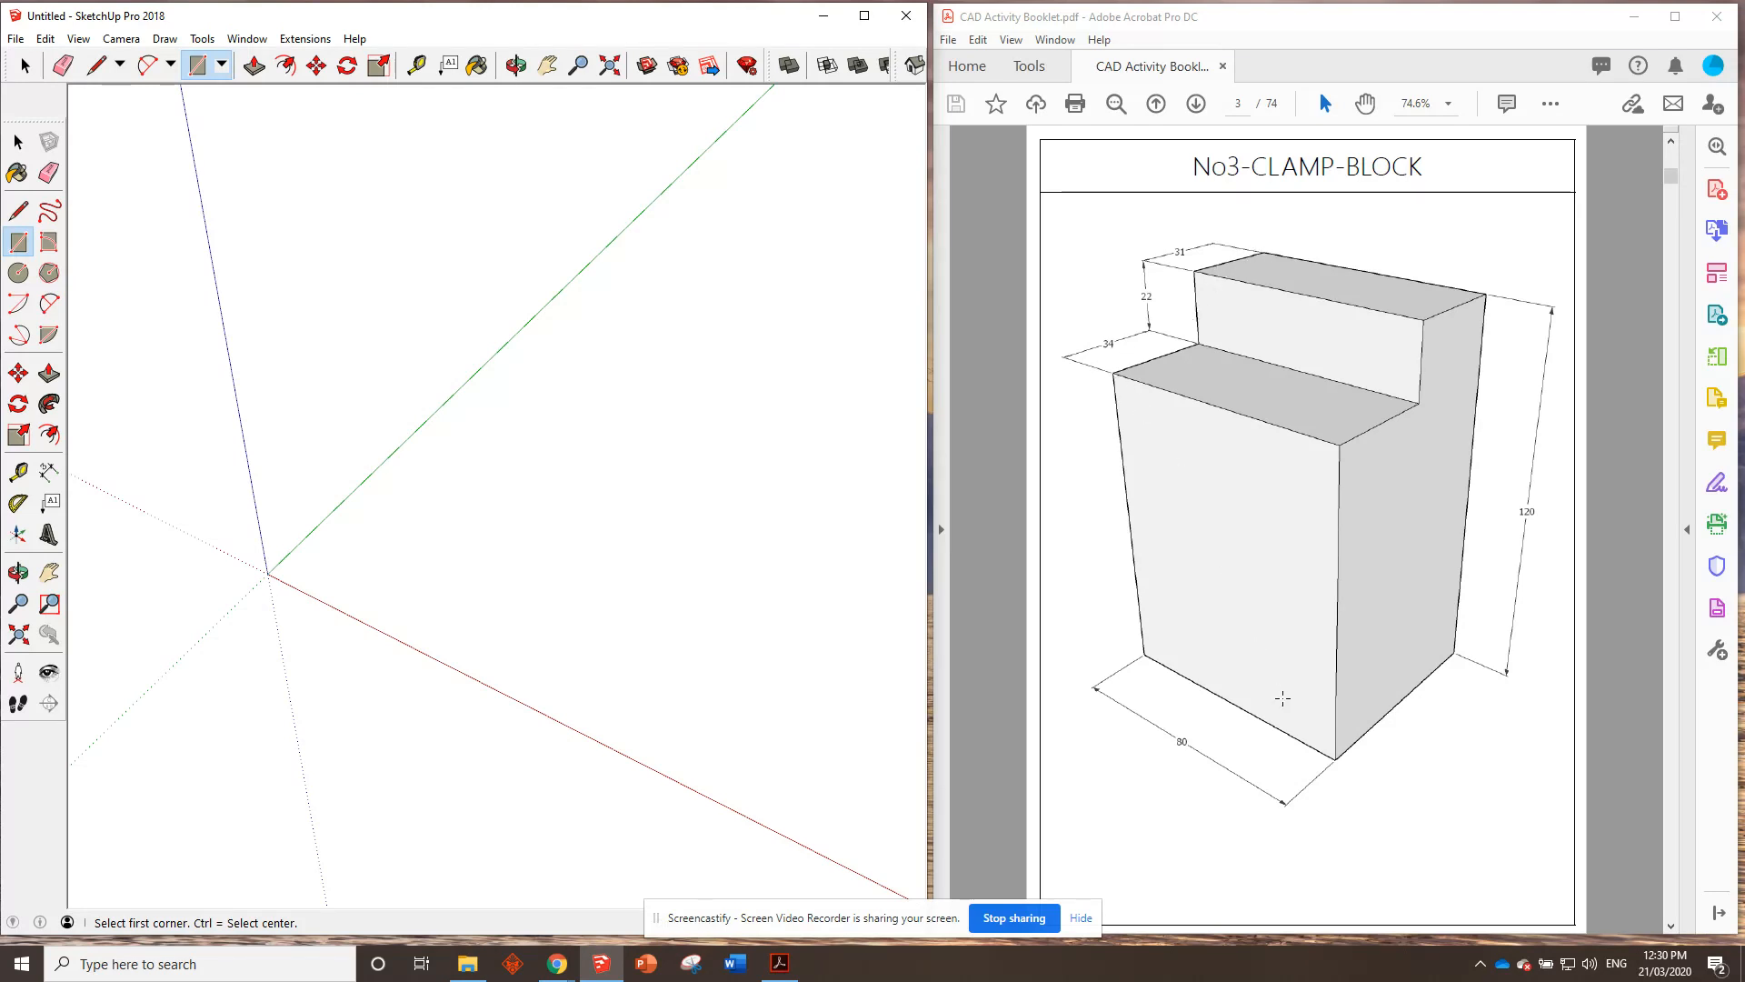
mouse_move(1301, 778)
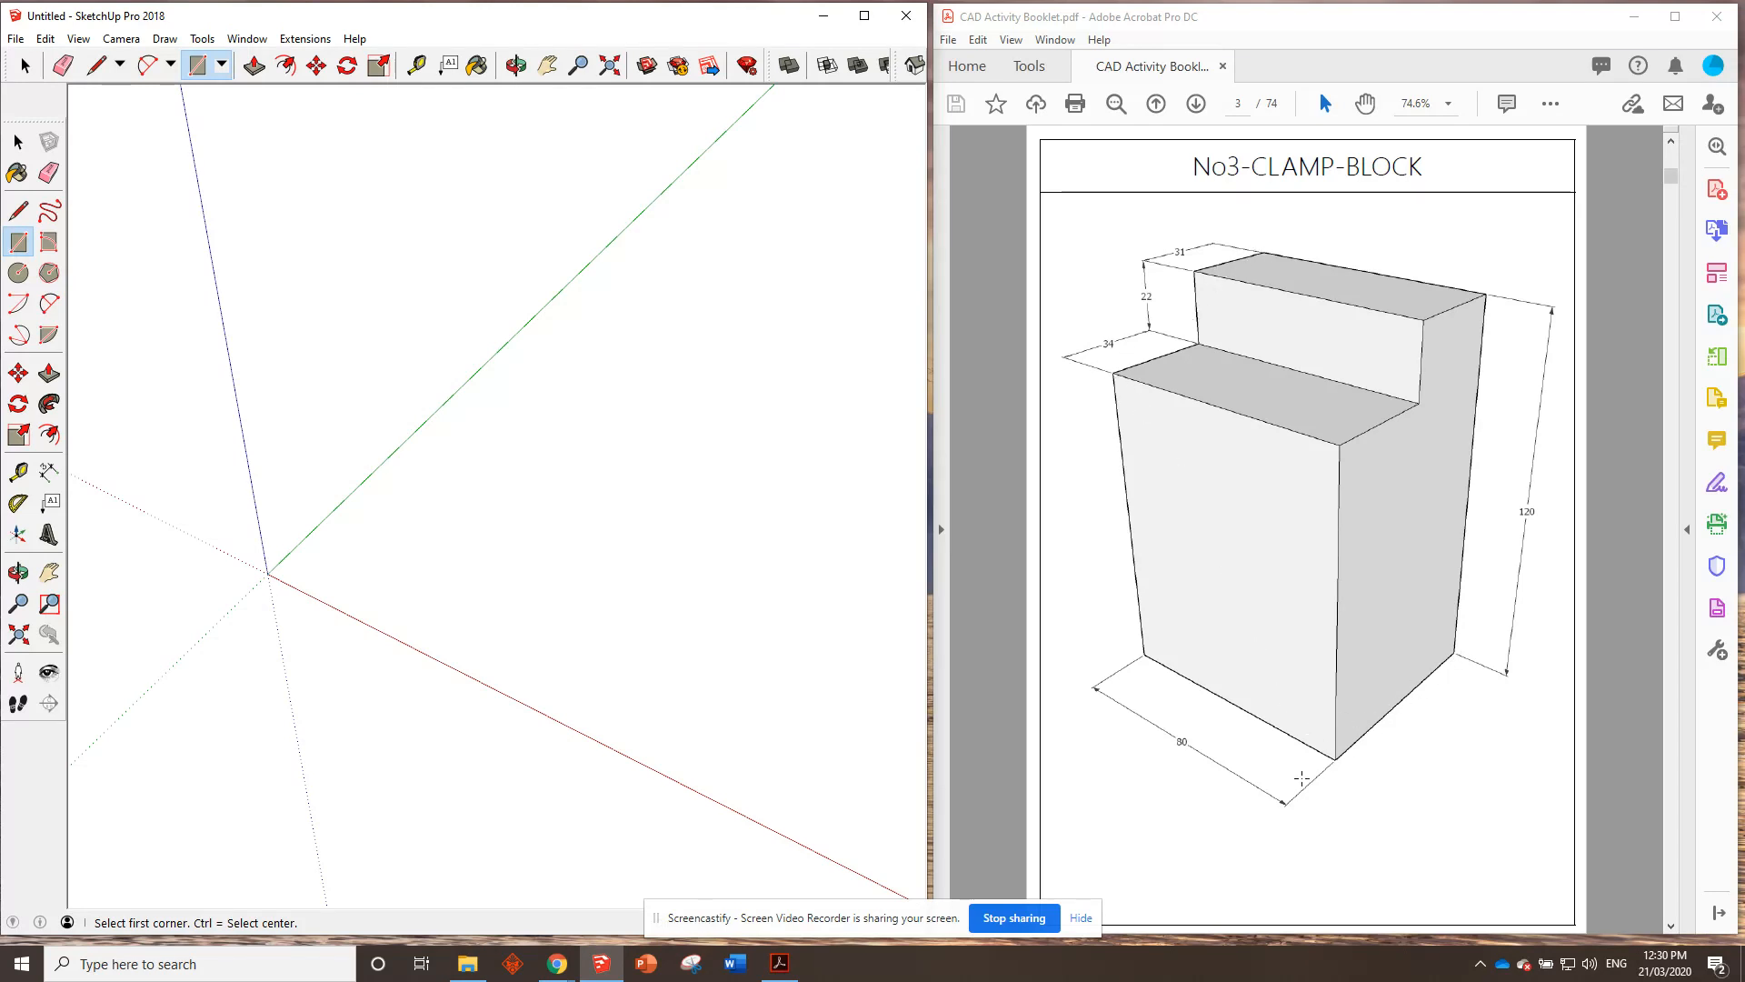
mouse_move(1161, 403)
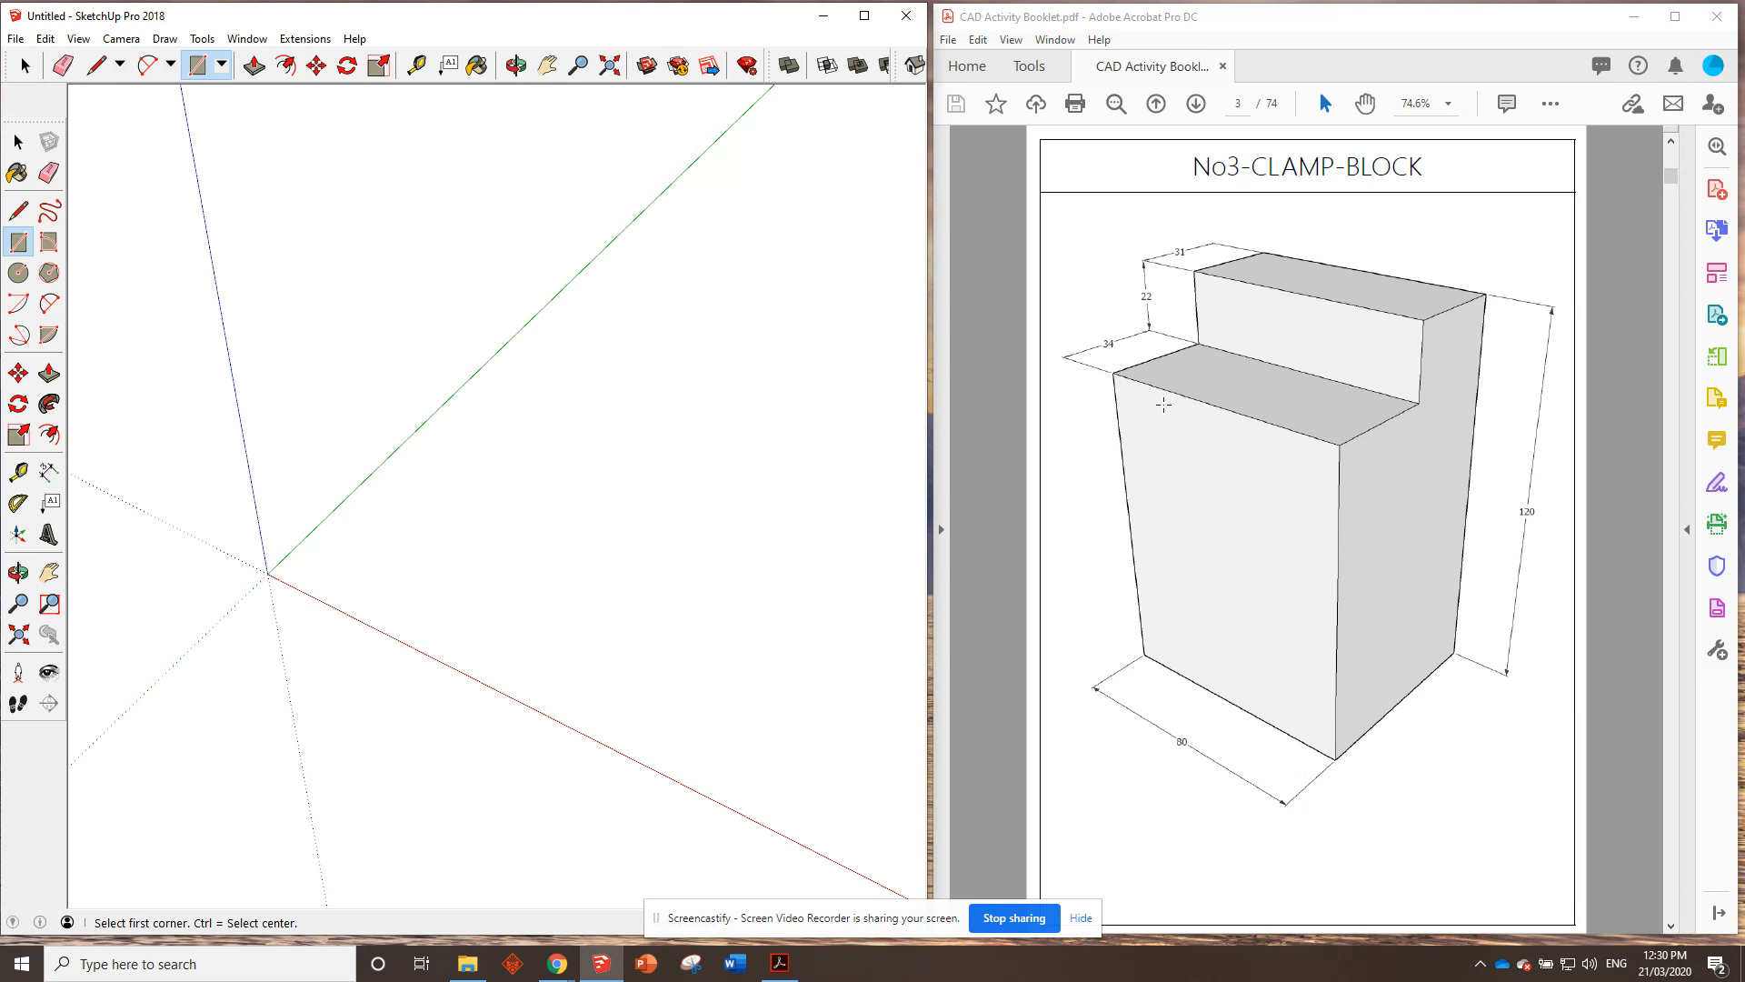
mouse_move(1163, 387)
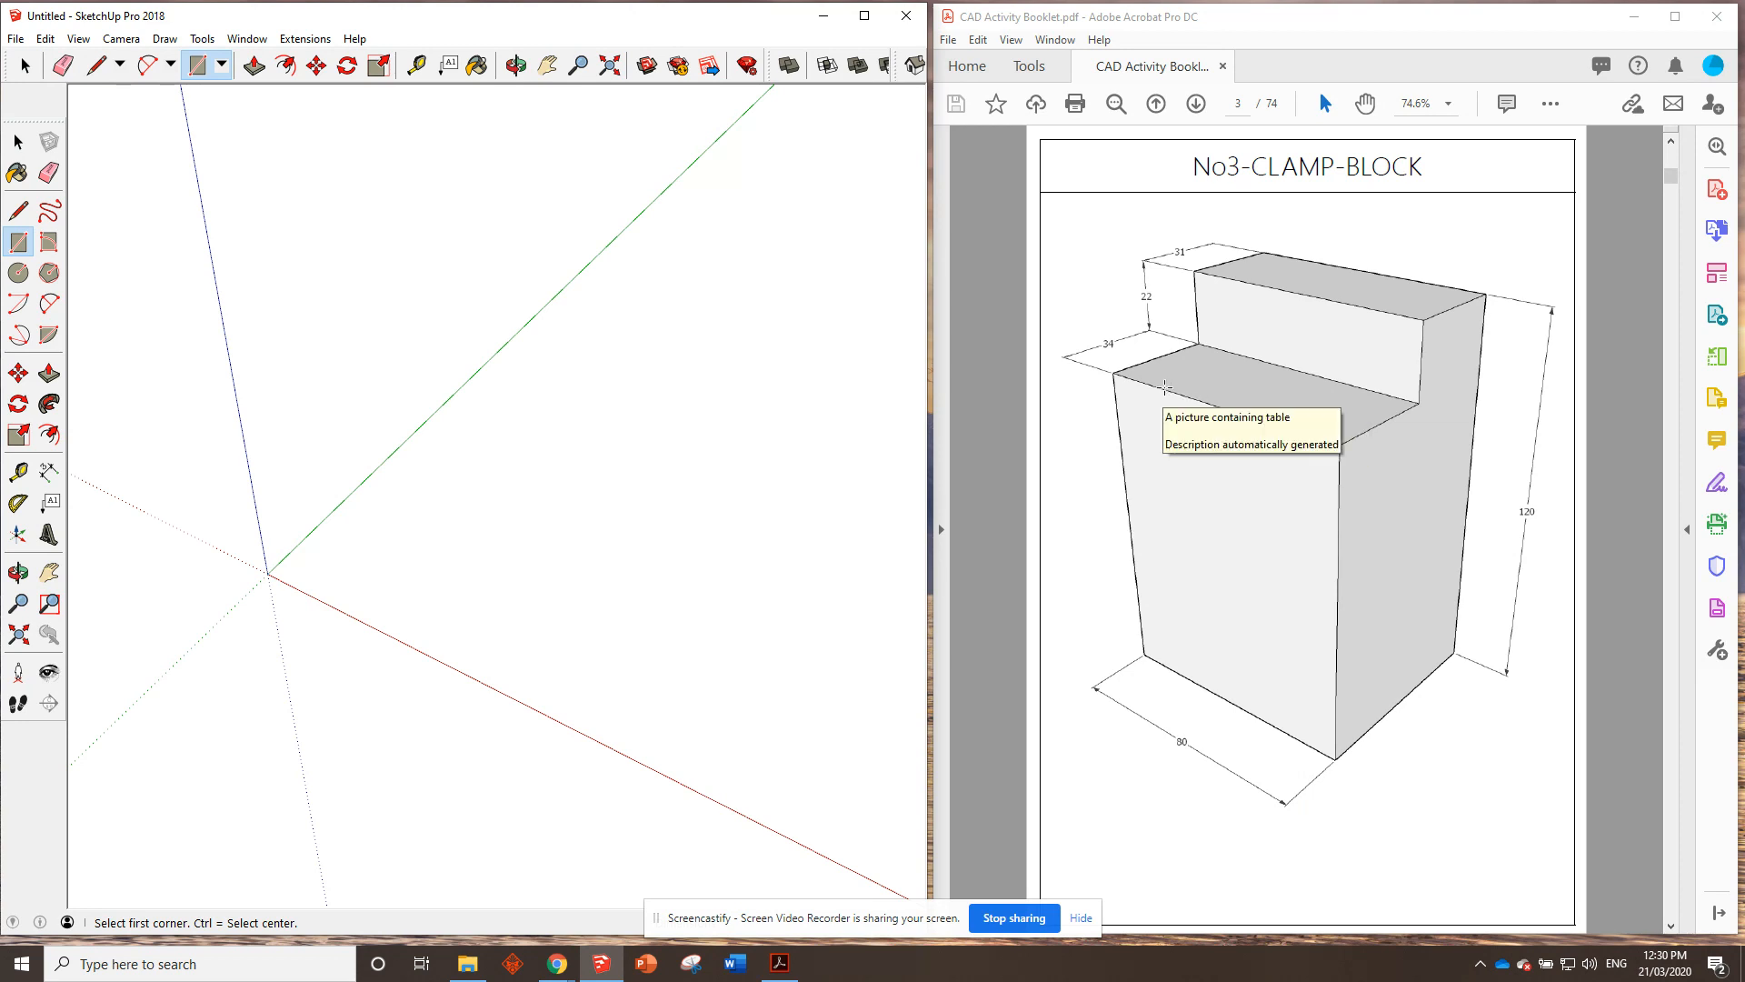
mouse_move(596, 320)
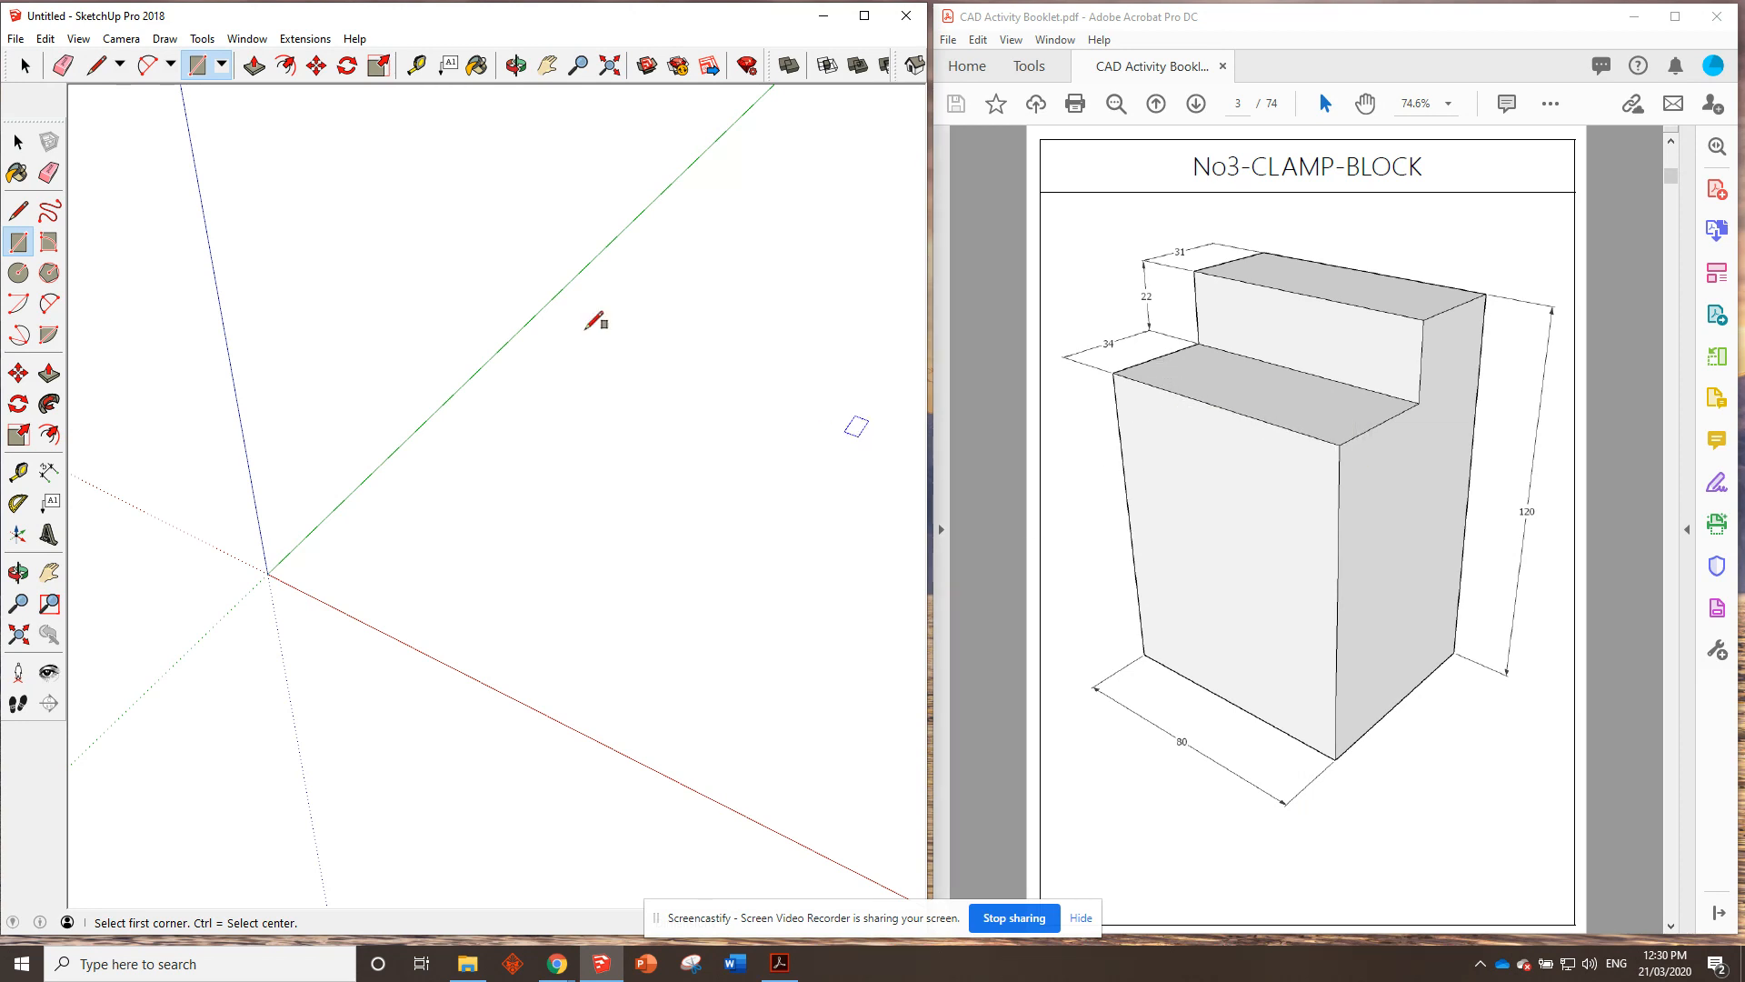
mouse_move(289, 557)
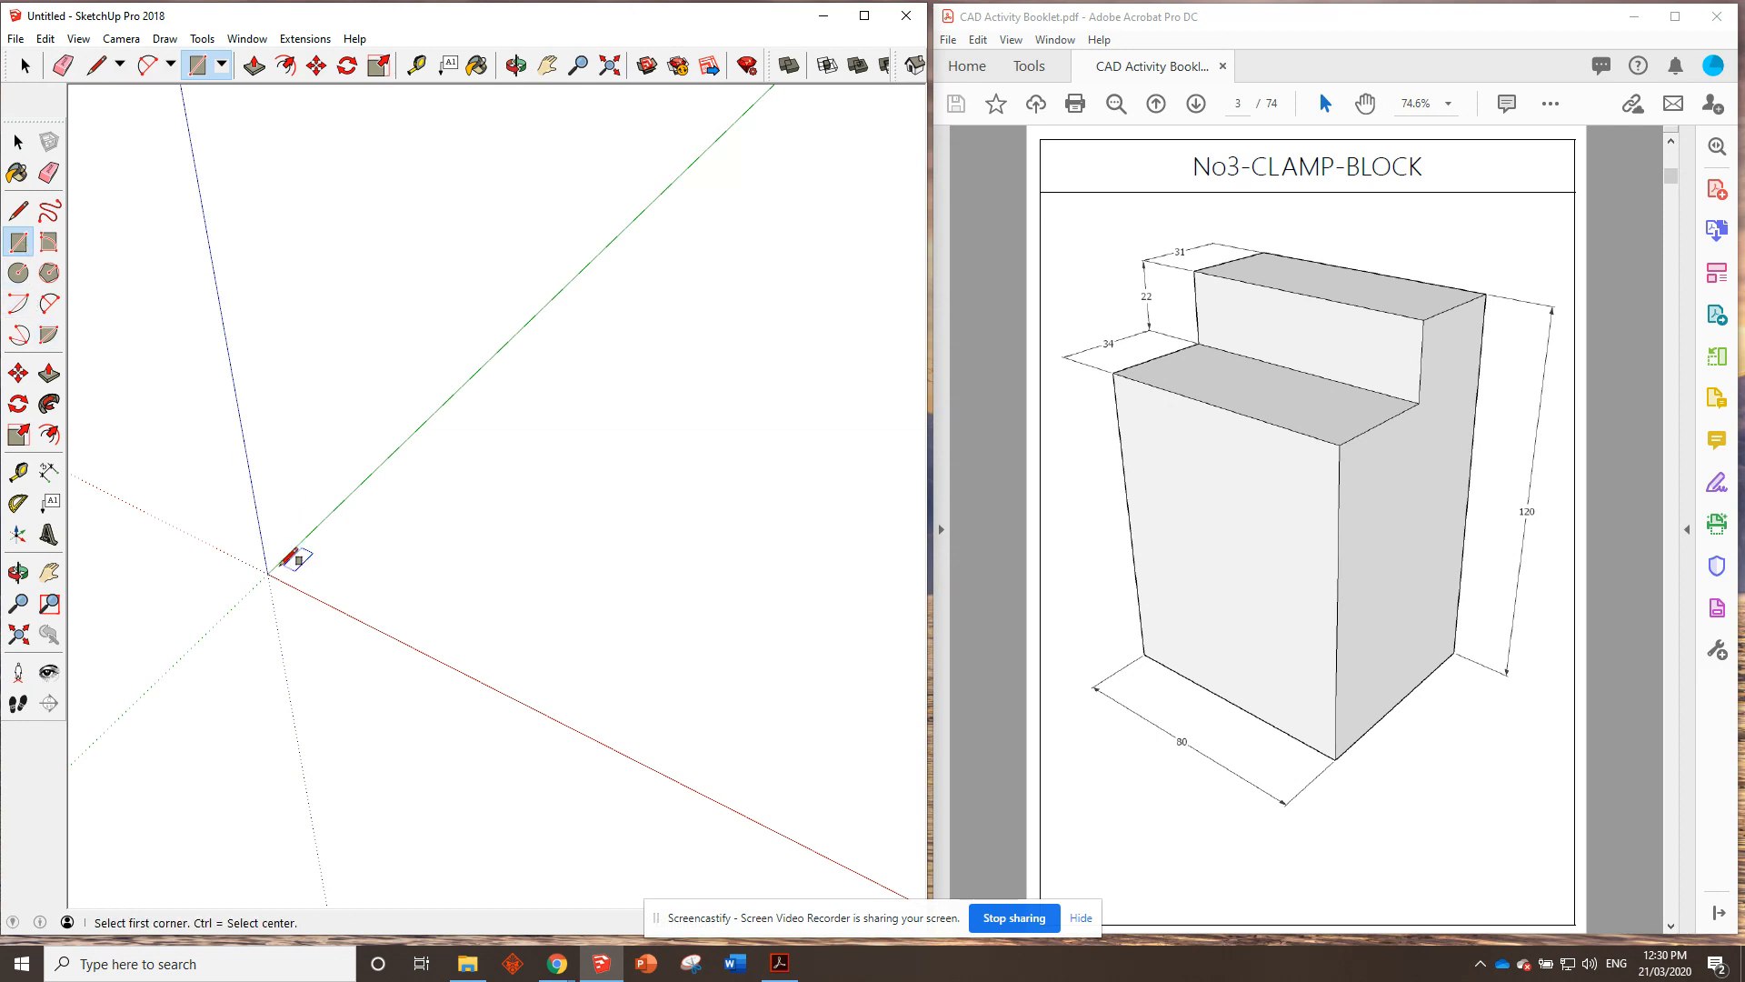
Draw the base rectangle from the origin to its opposite corner on the ground plane.
left_click(267, 572)
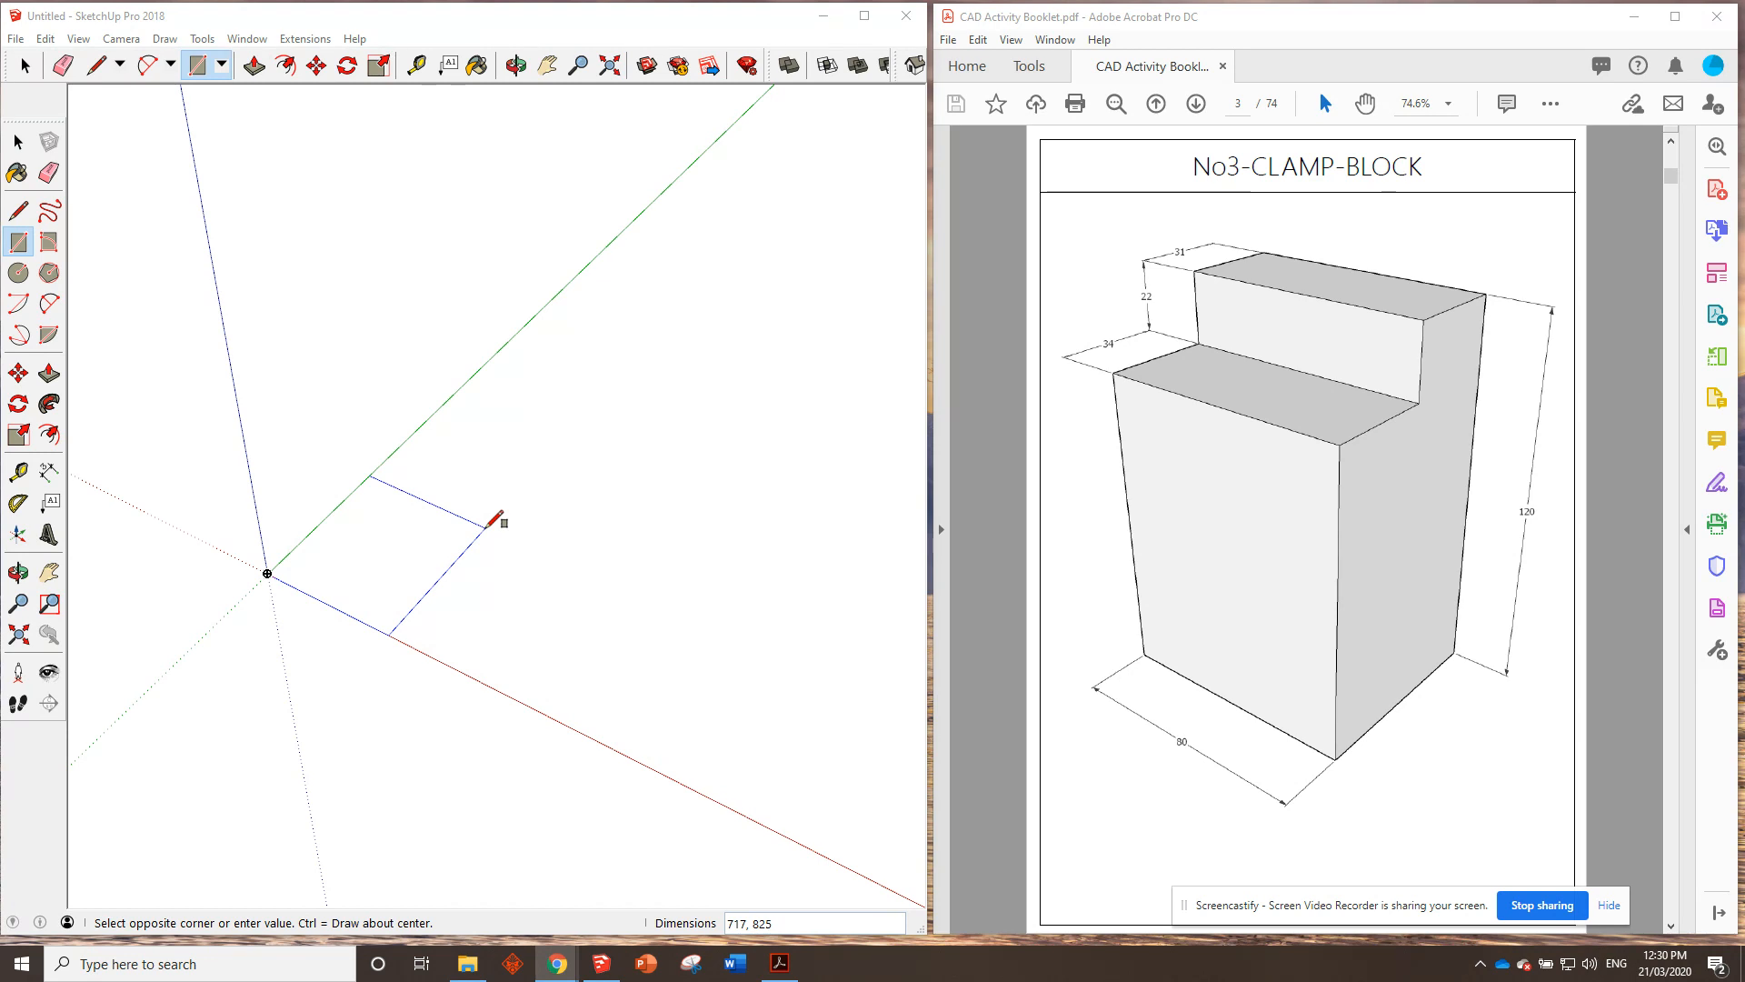
mouse_move(480, 569)
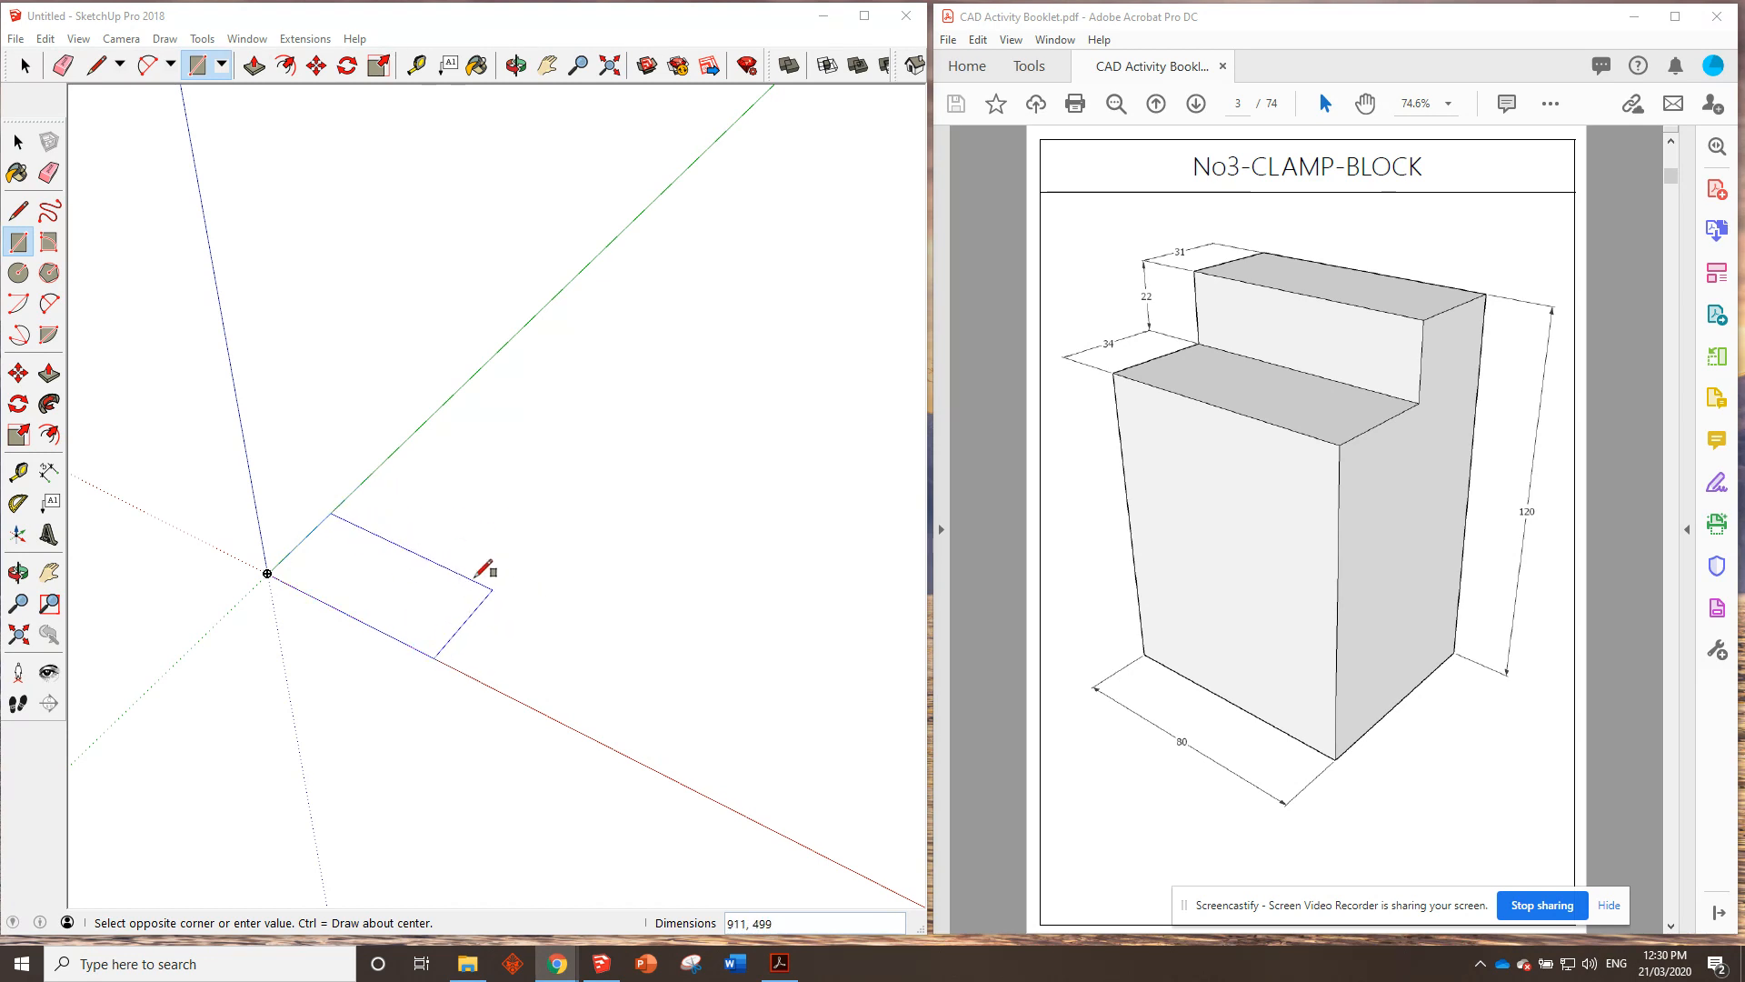
left_click(51, 242)
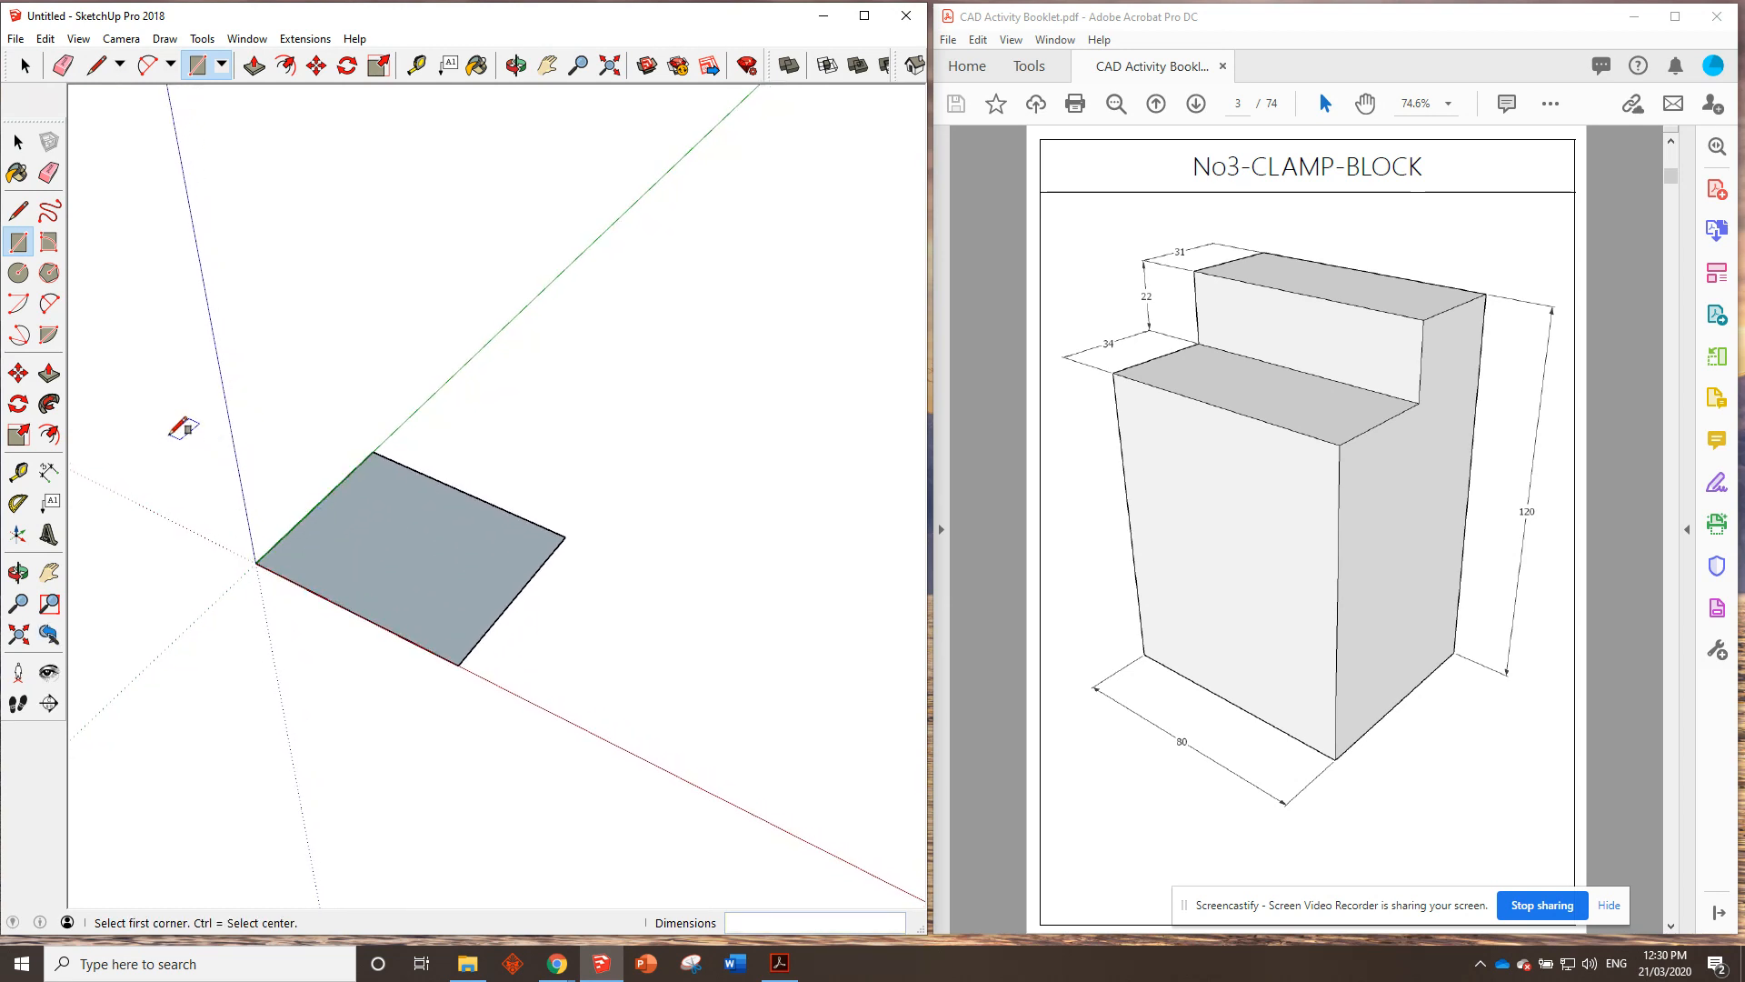
mouse_move(1471, 349)
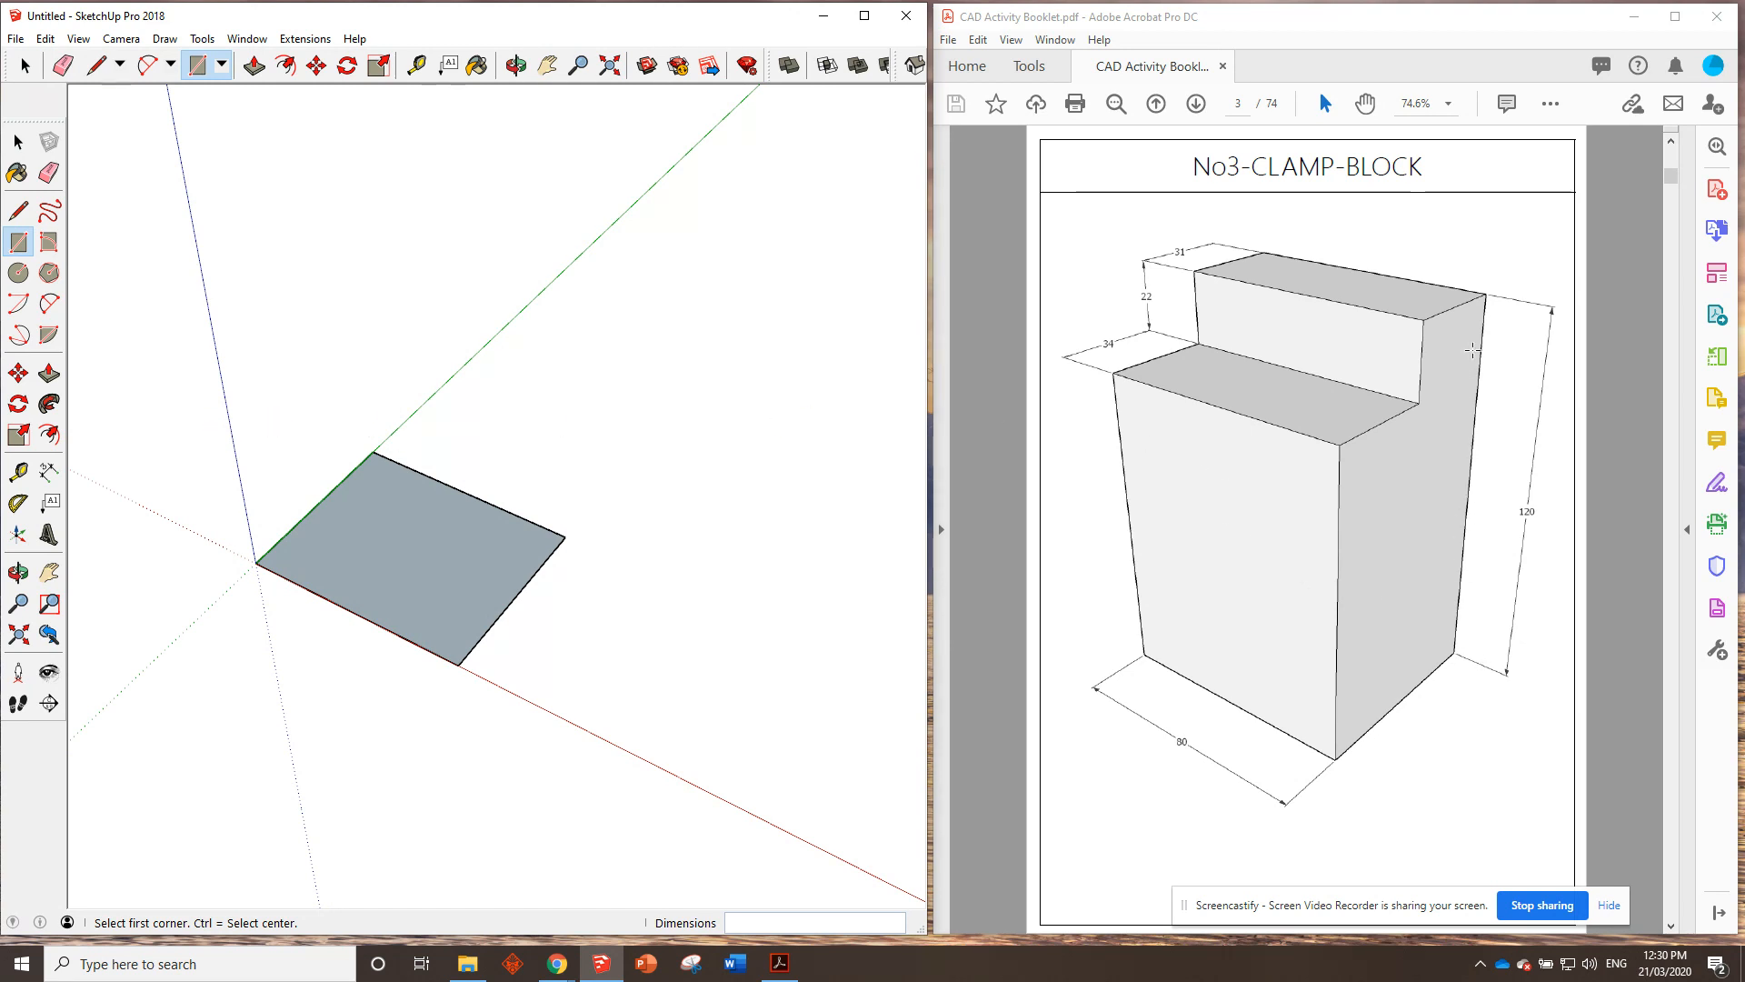
Push/Pull the footprint up 120 into the solid block.
left_click(49, 373)
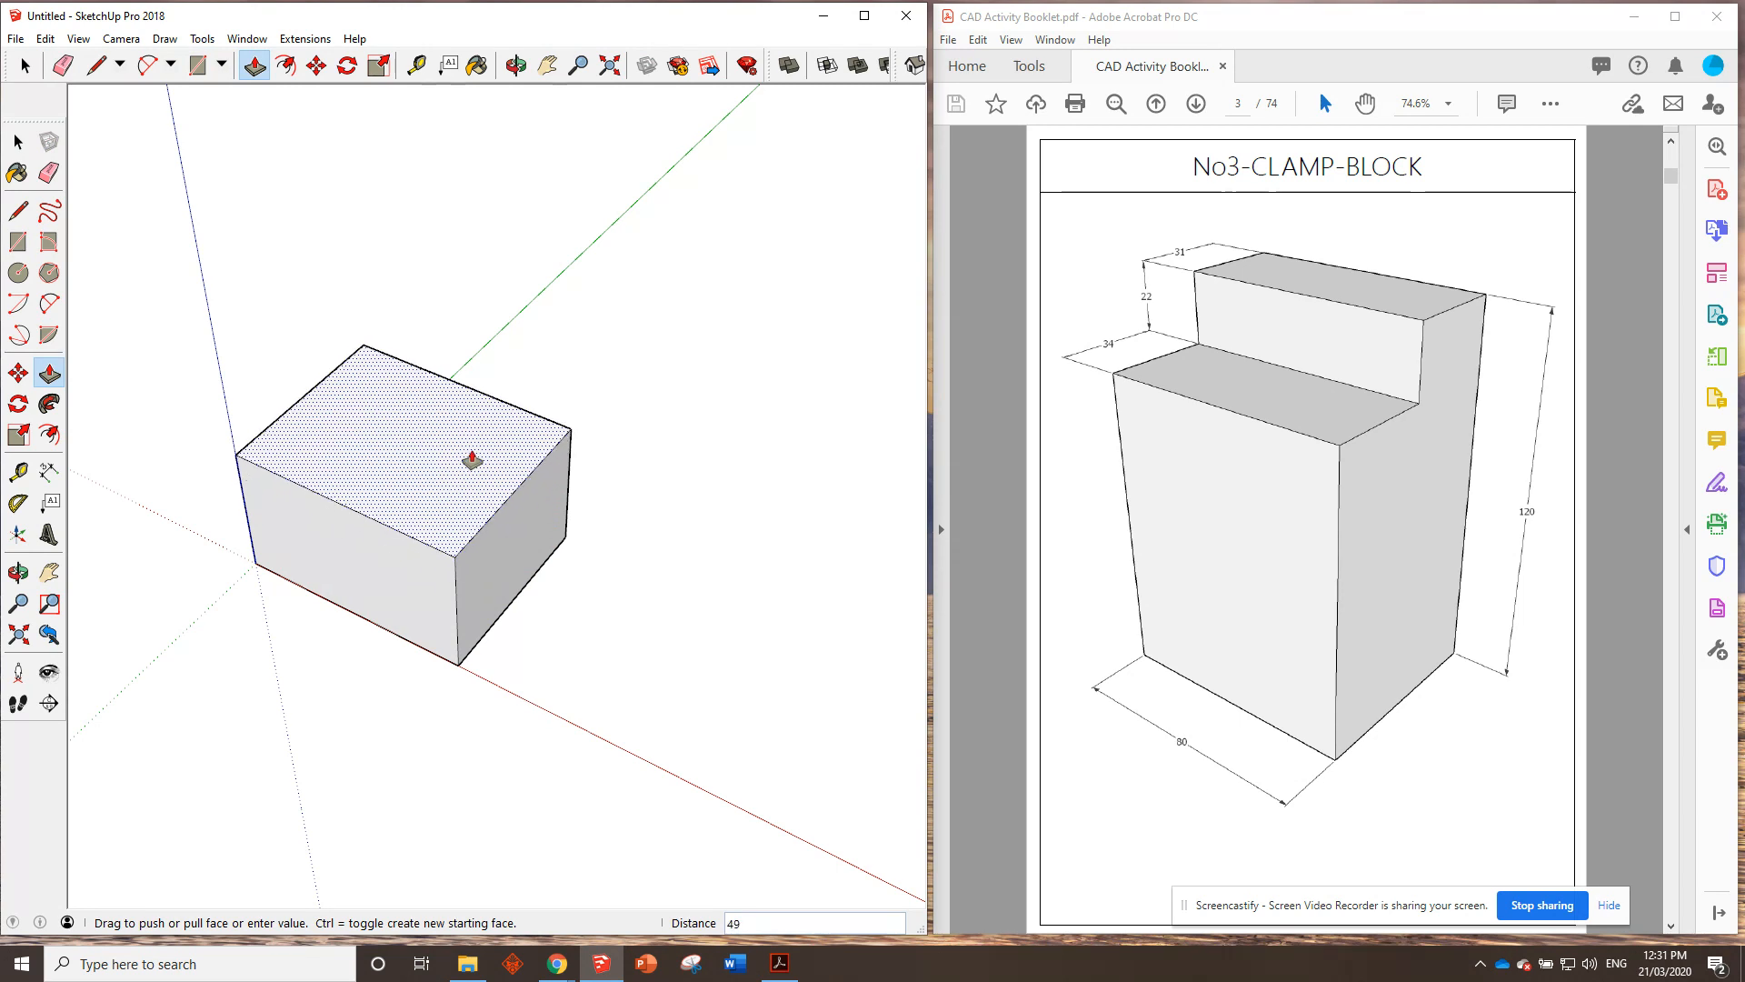
type("120")
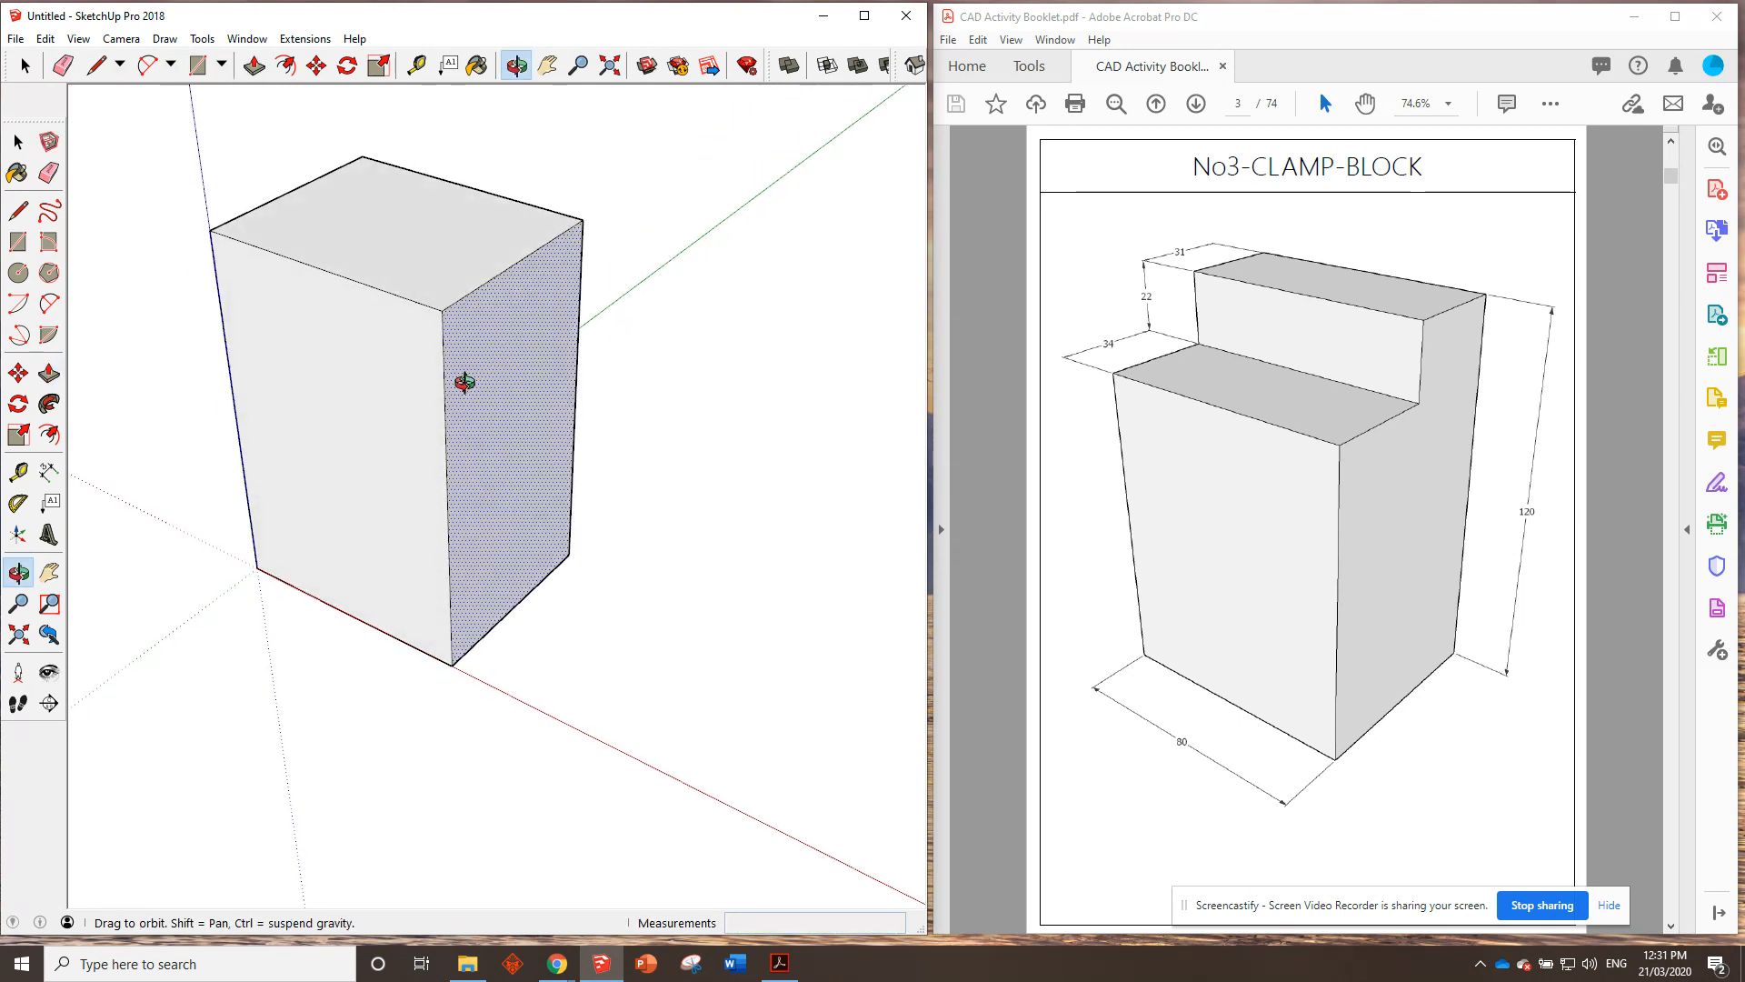
left_click(49, 371)
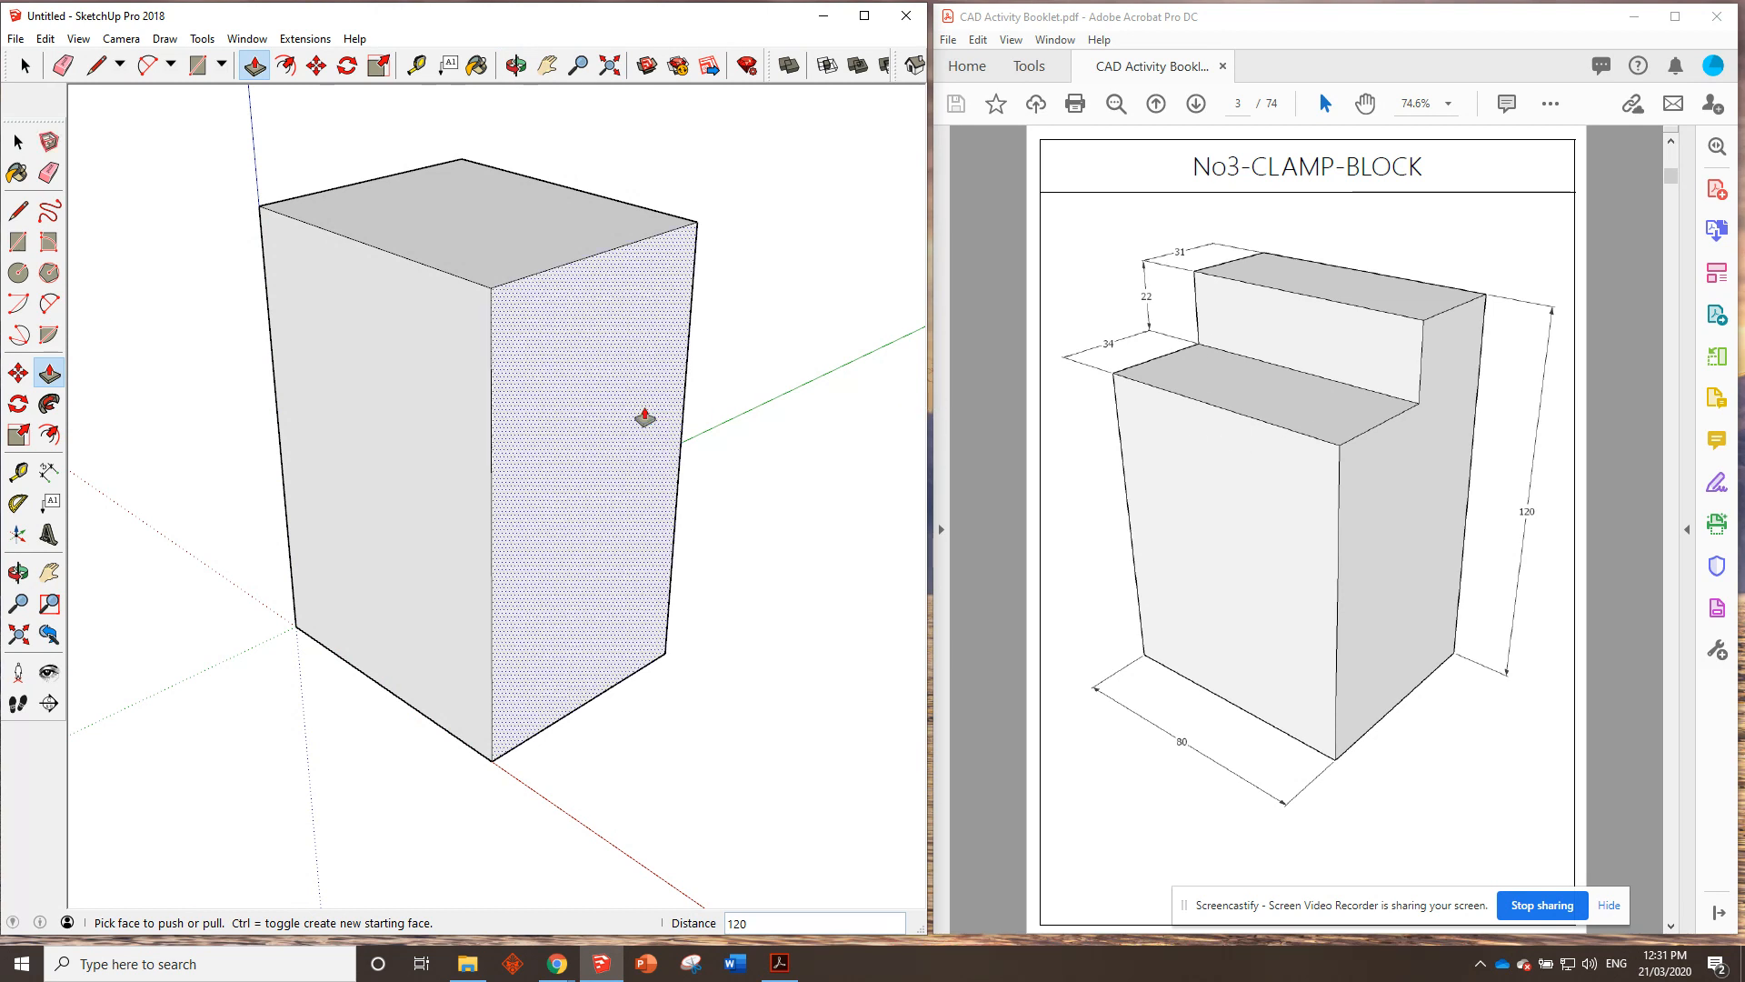
mouse_move(1363, 459)
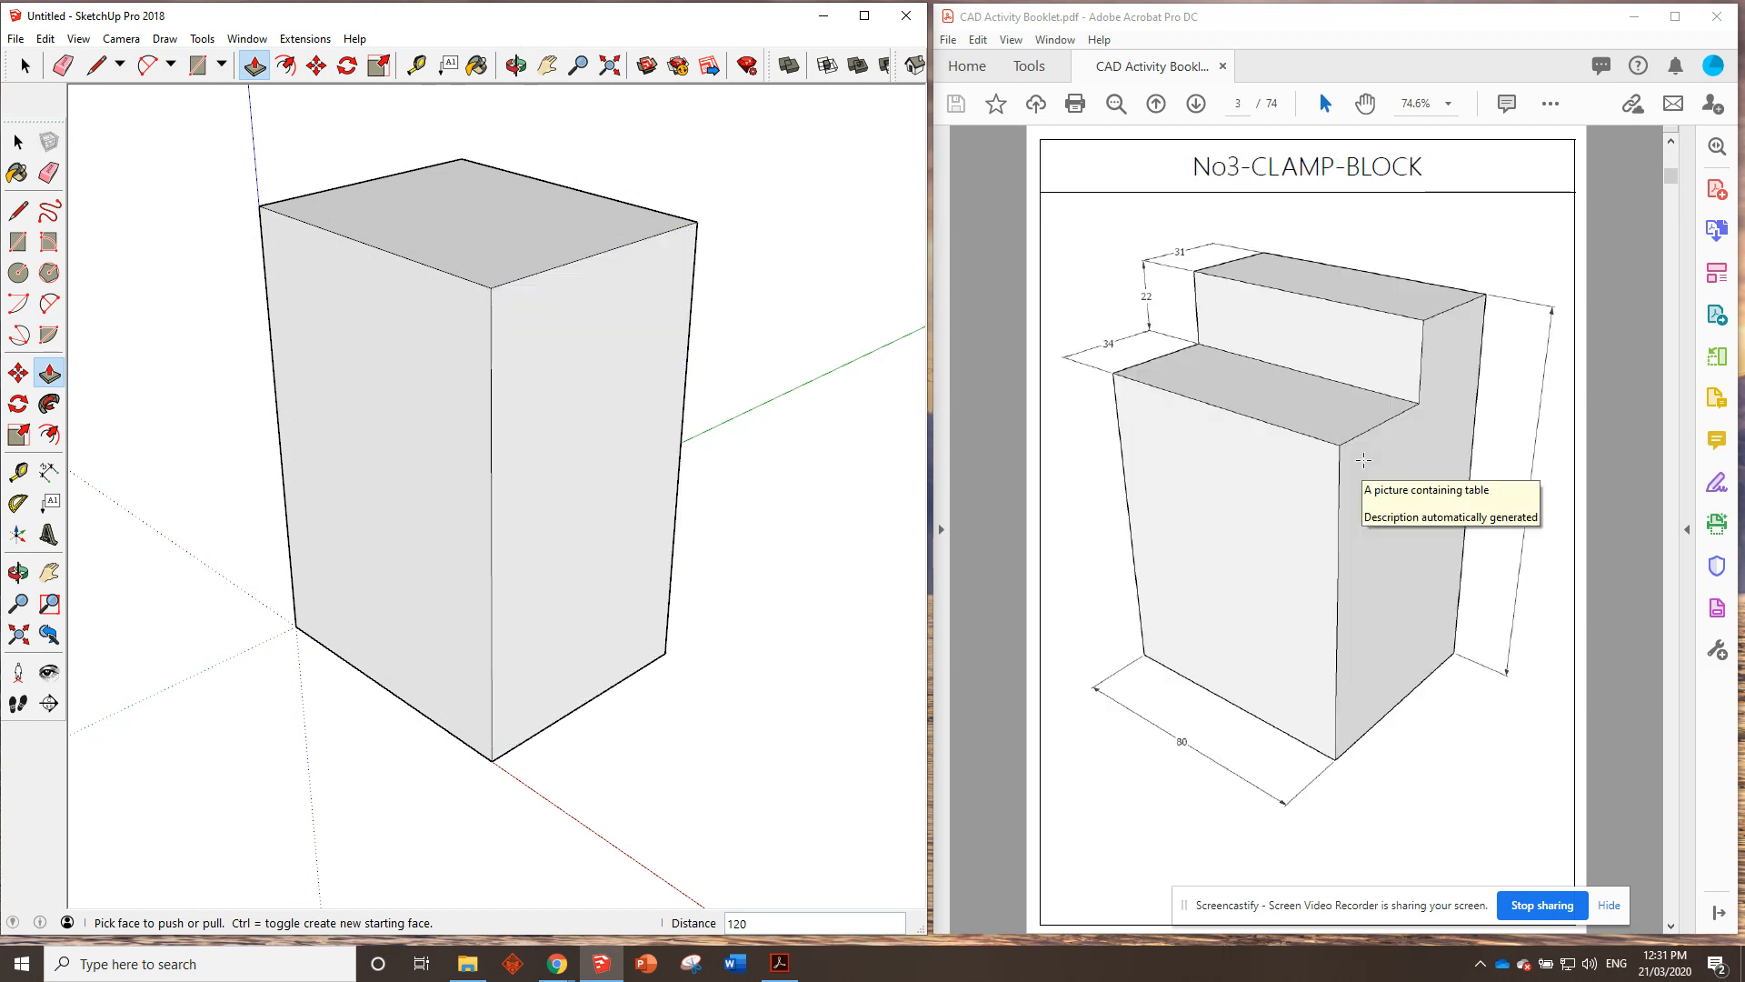
mouse_move(1429, 380)
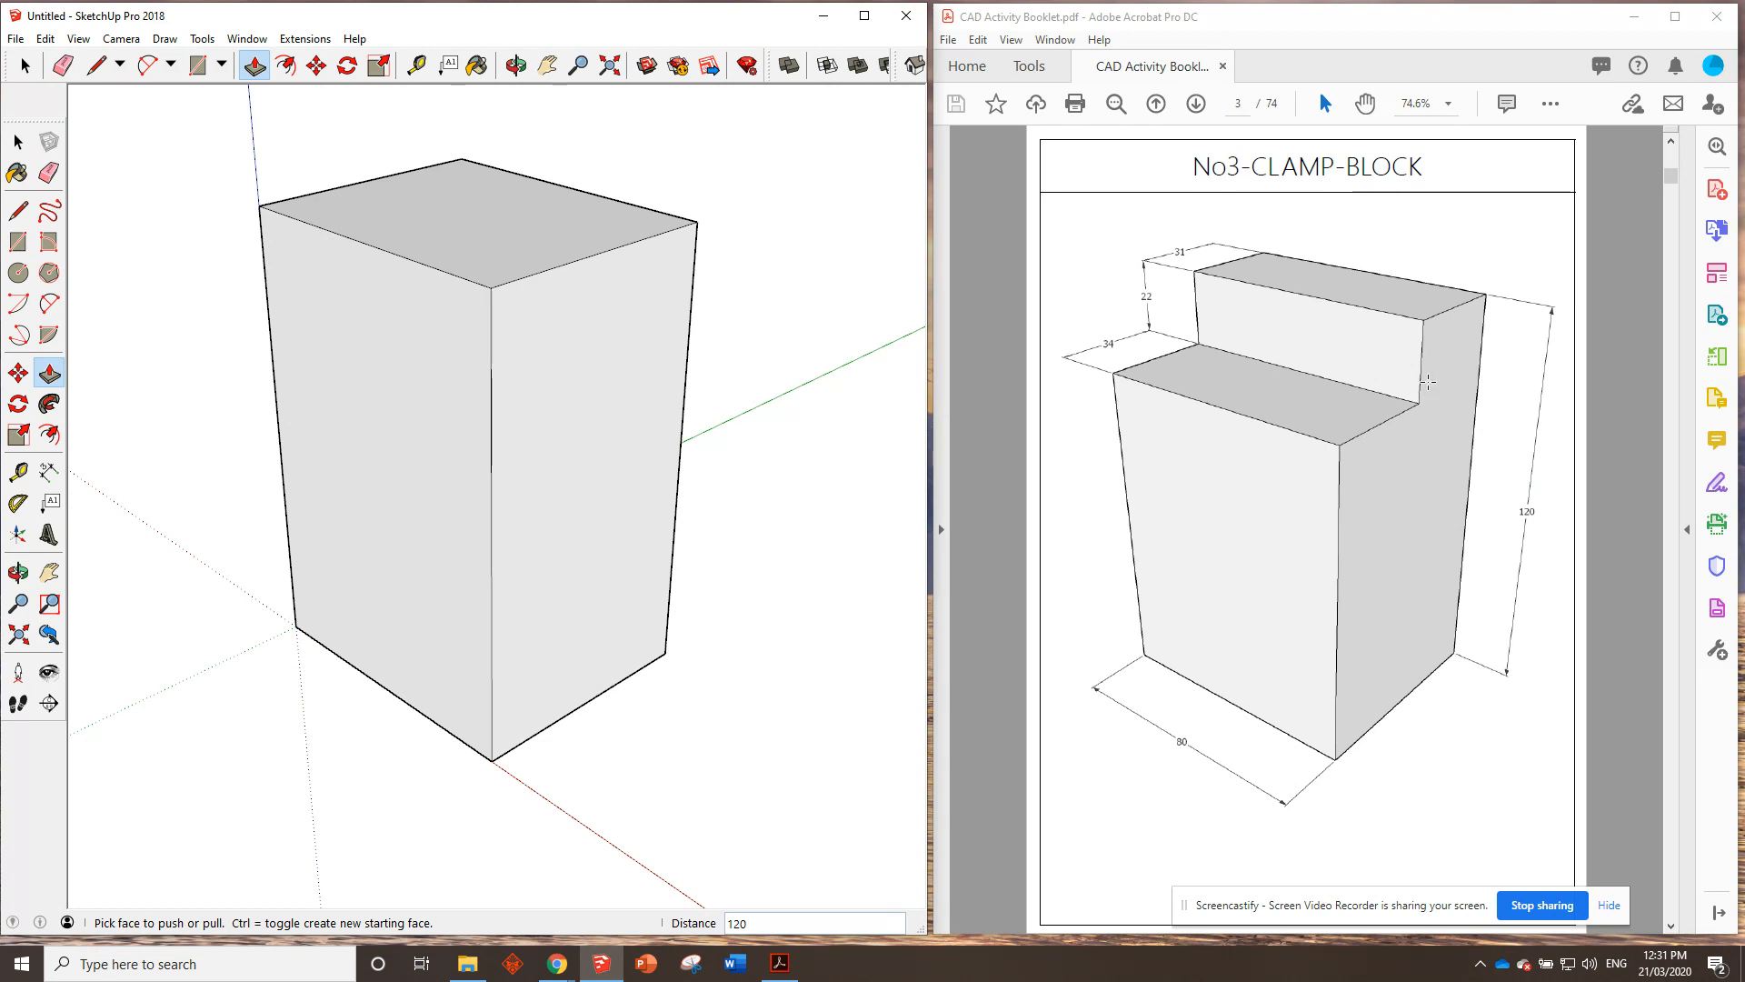
mouse_move(1414, 418)
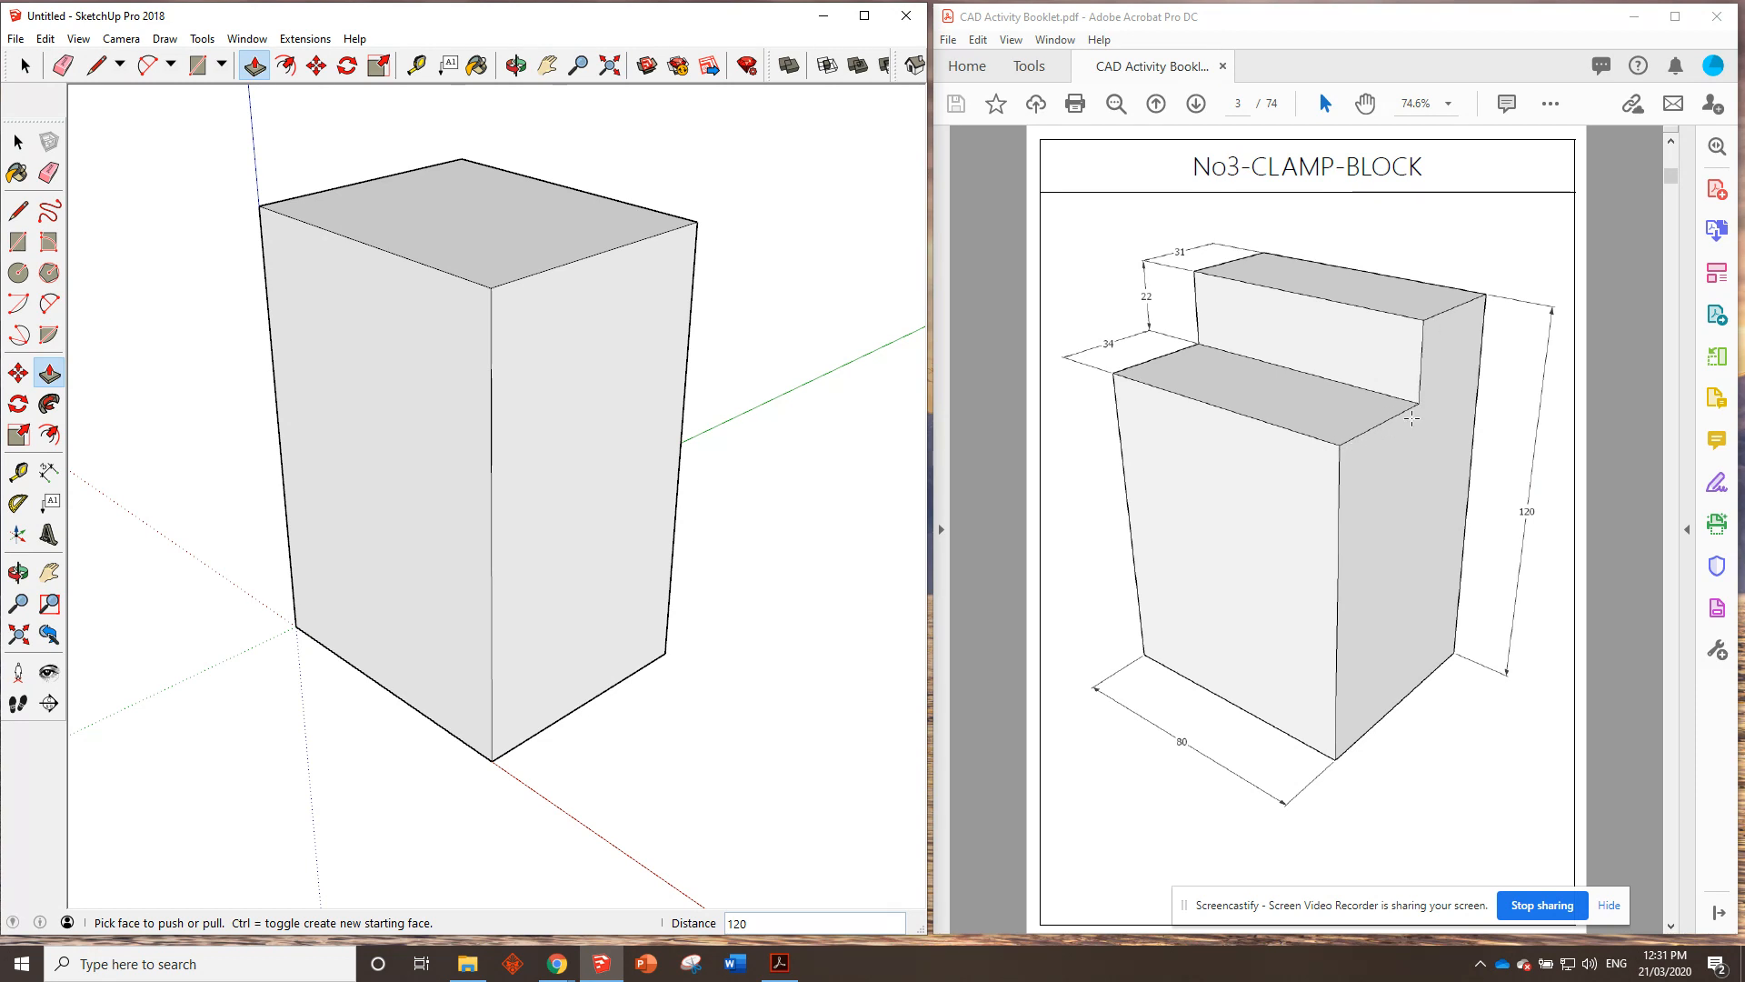
mouse_move(669, 176)
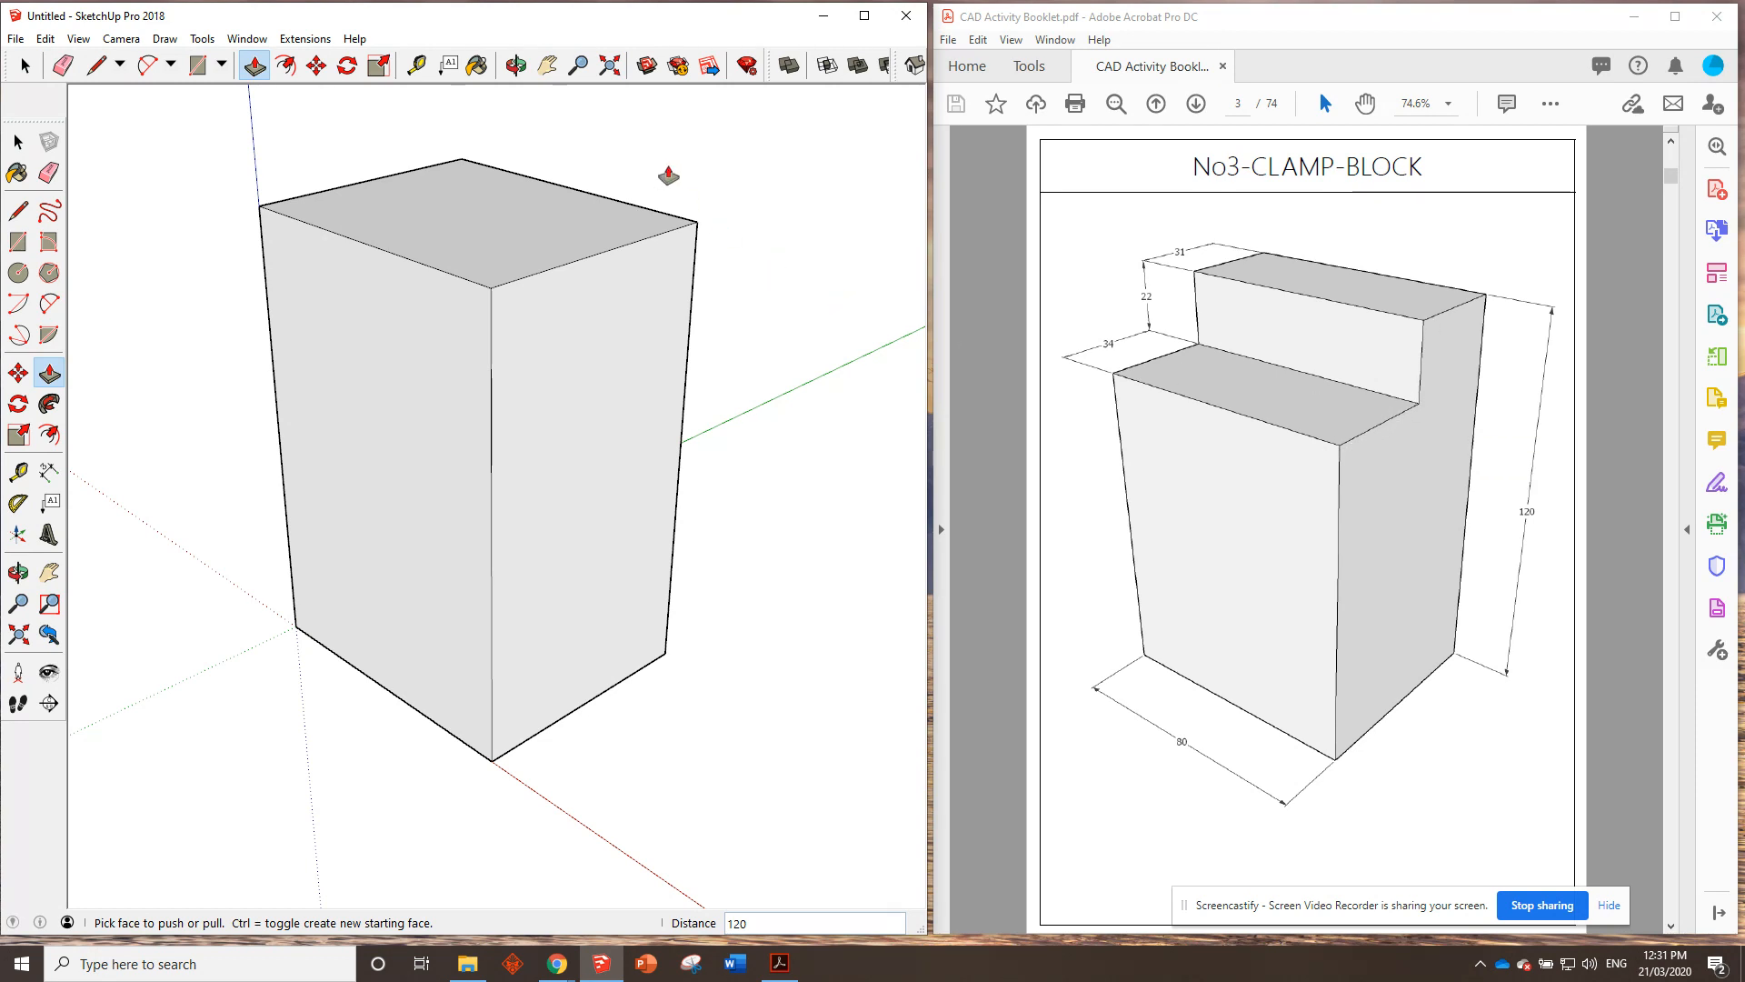
mouse_move(414, 66)
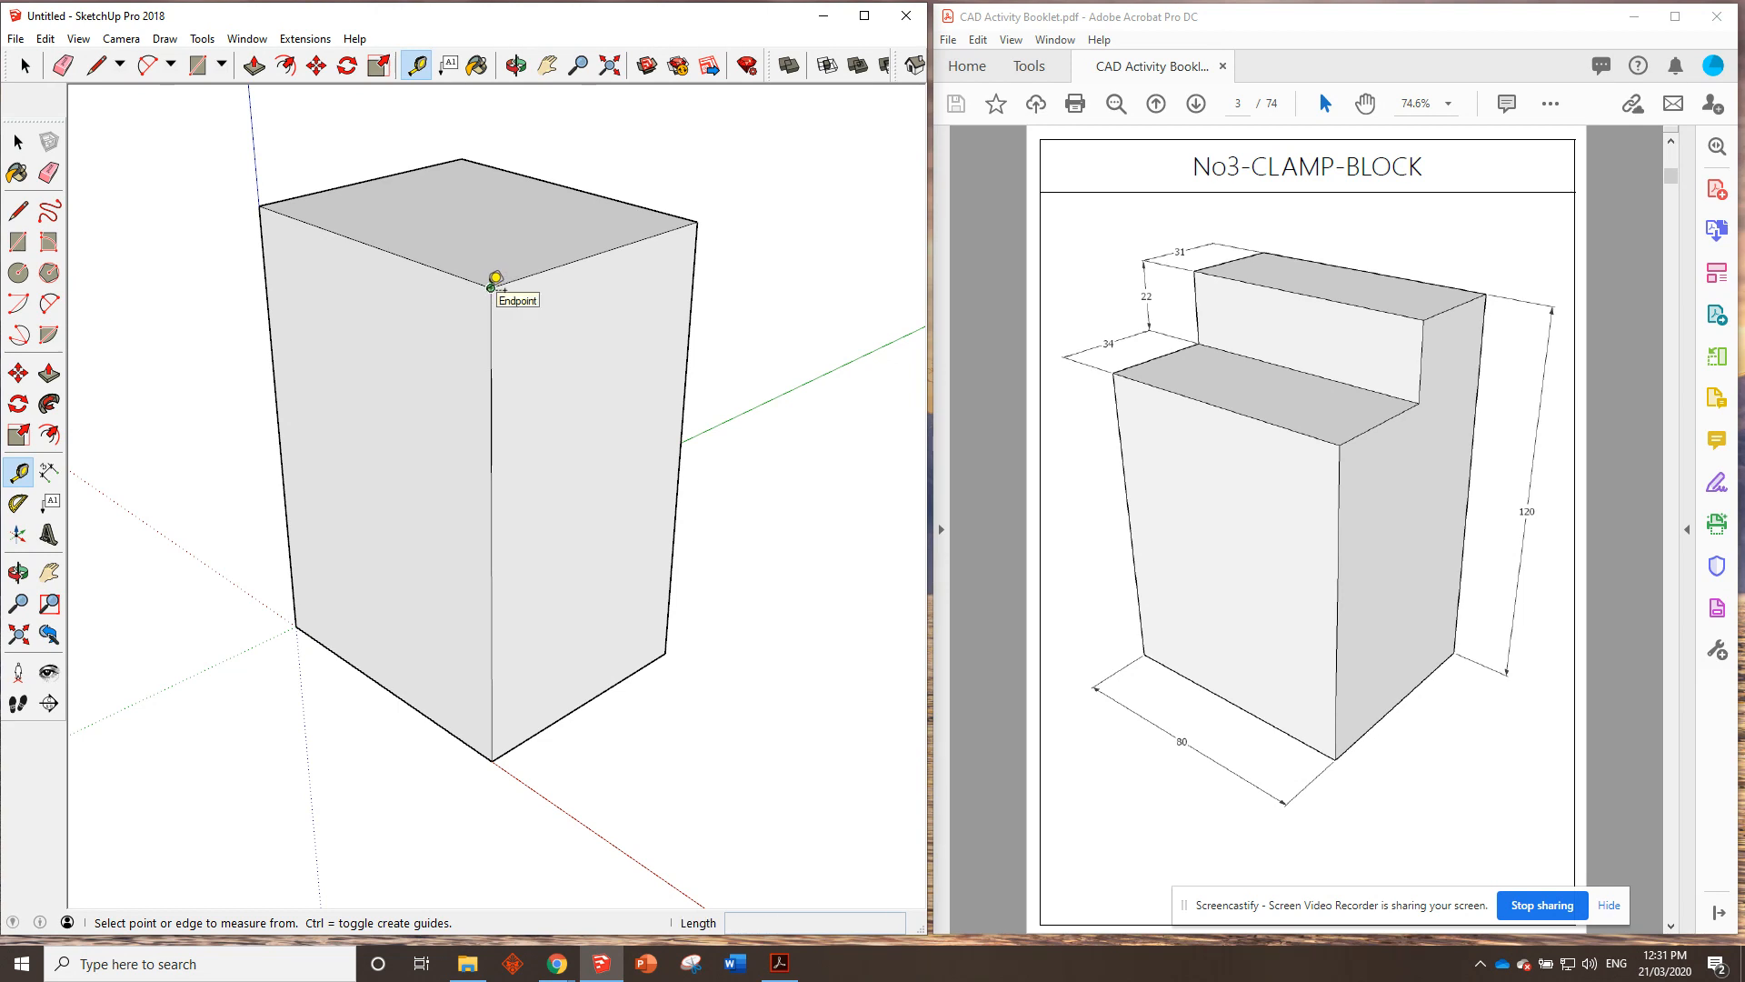
mouse_move(538, 291)
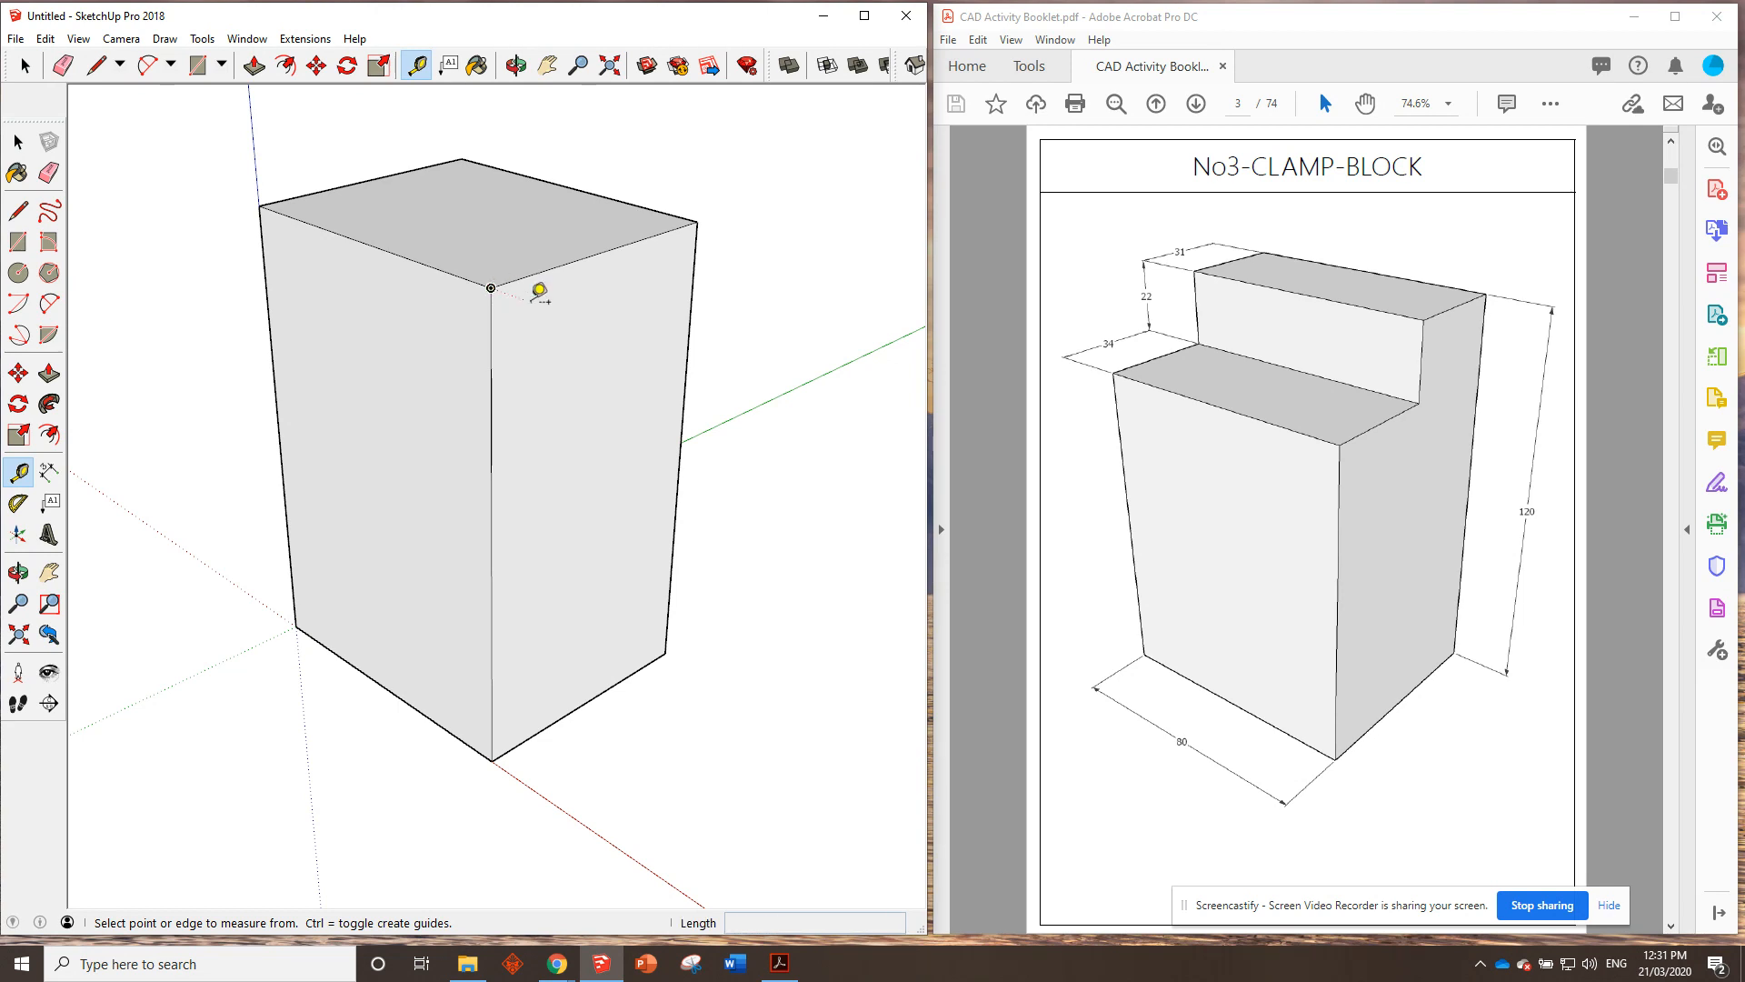
mouse_move(912, 305)
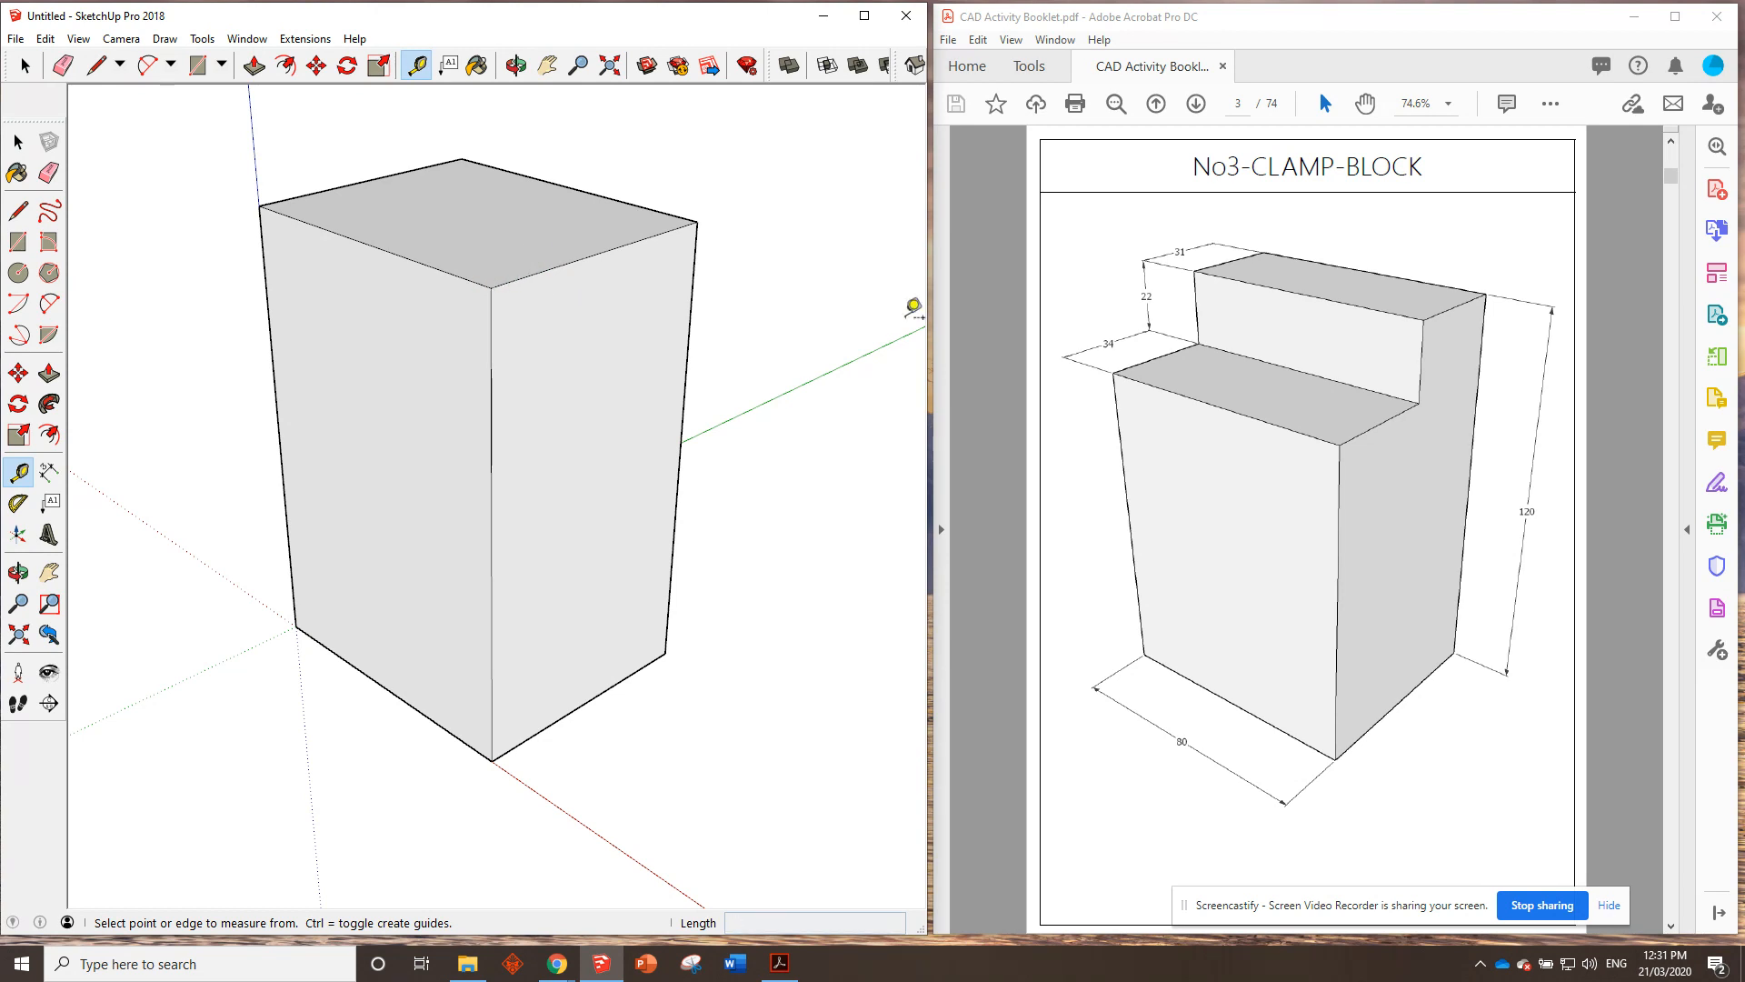
mouse_move(1211, 331)
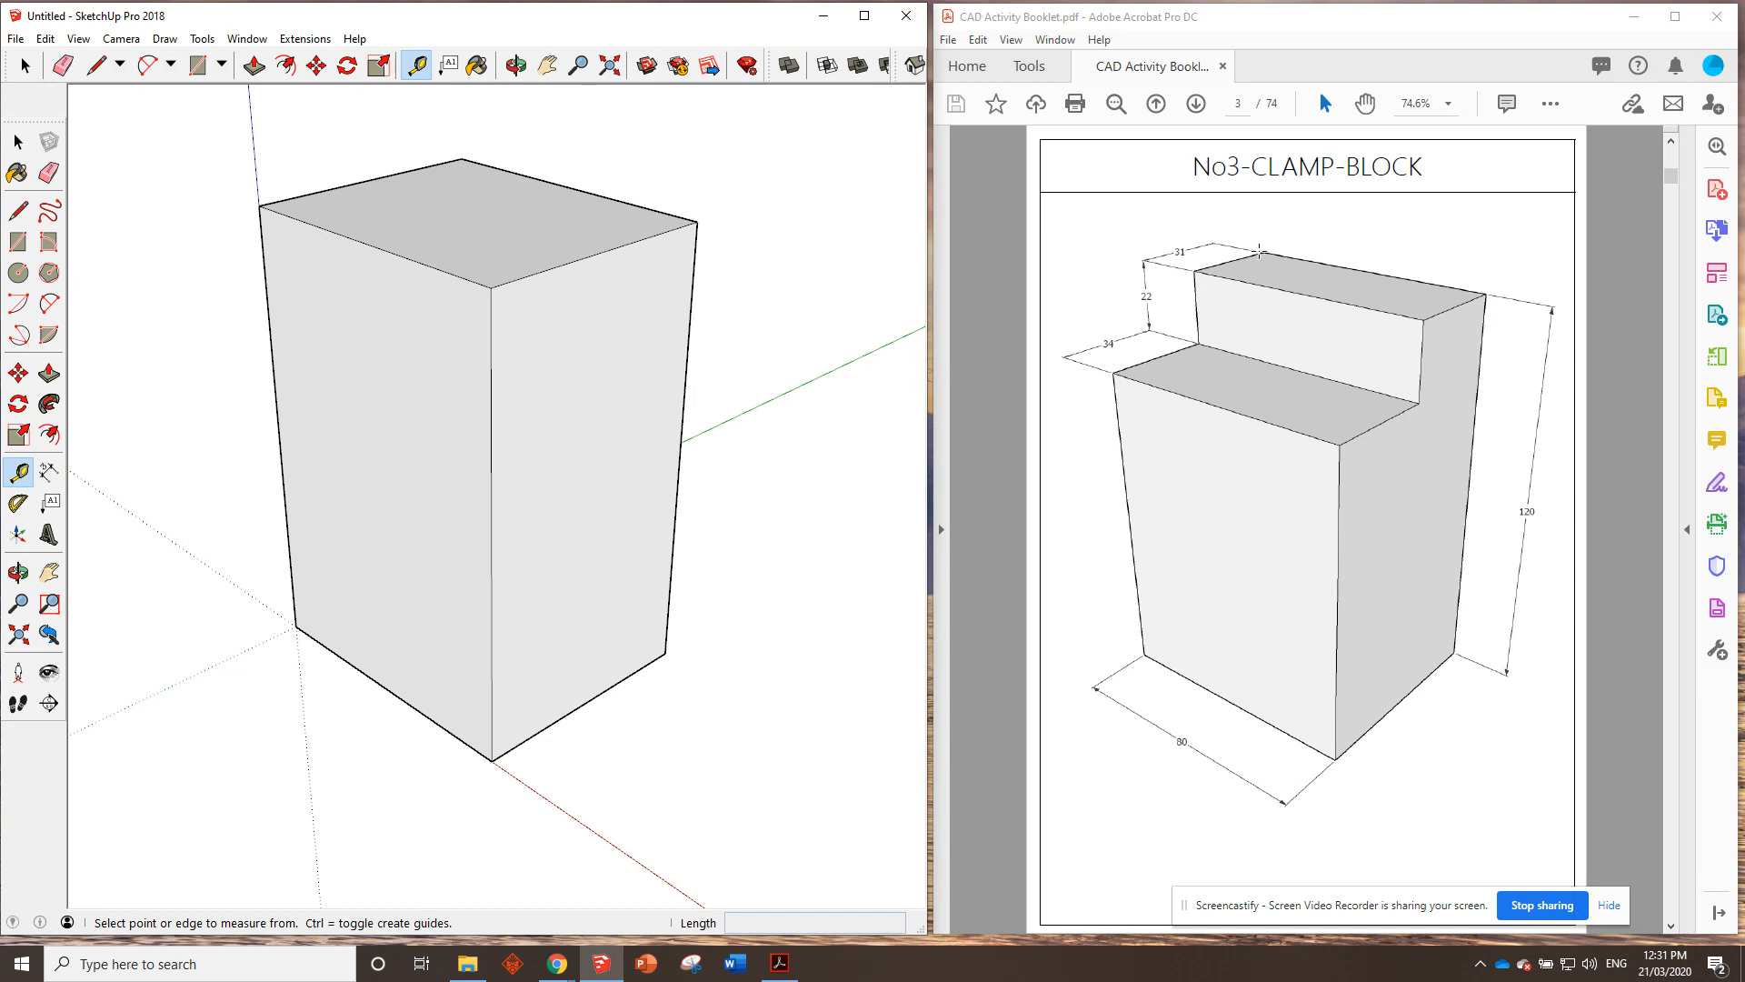
mouse_move(1154, 274)
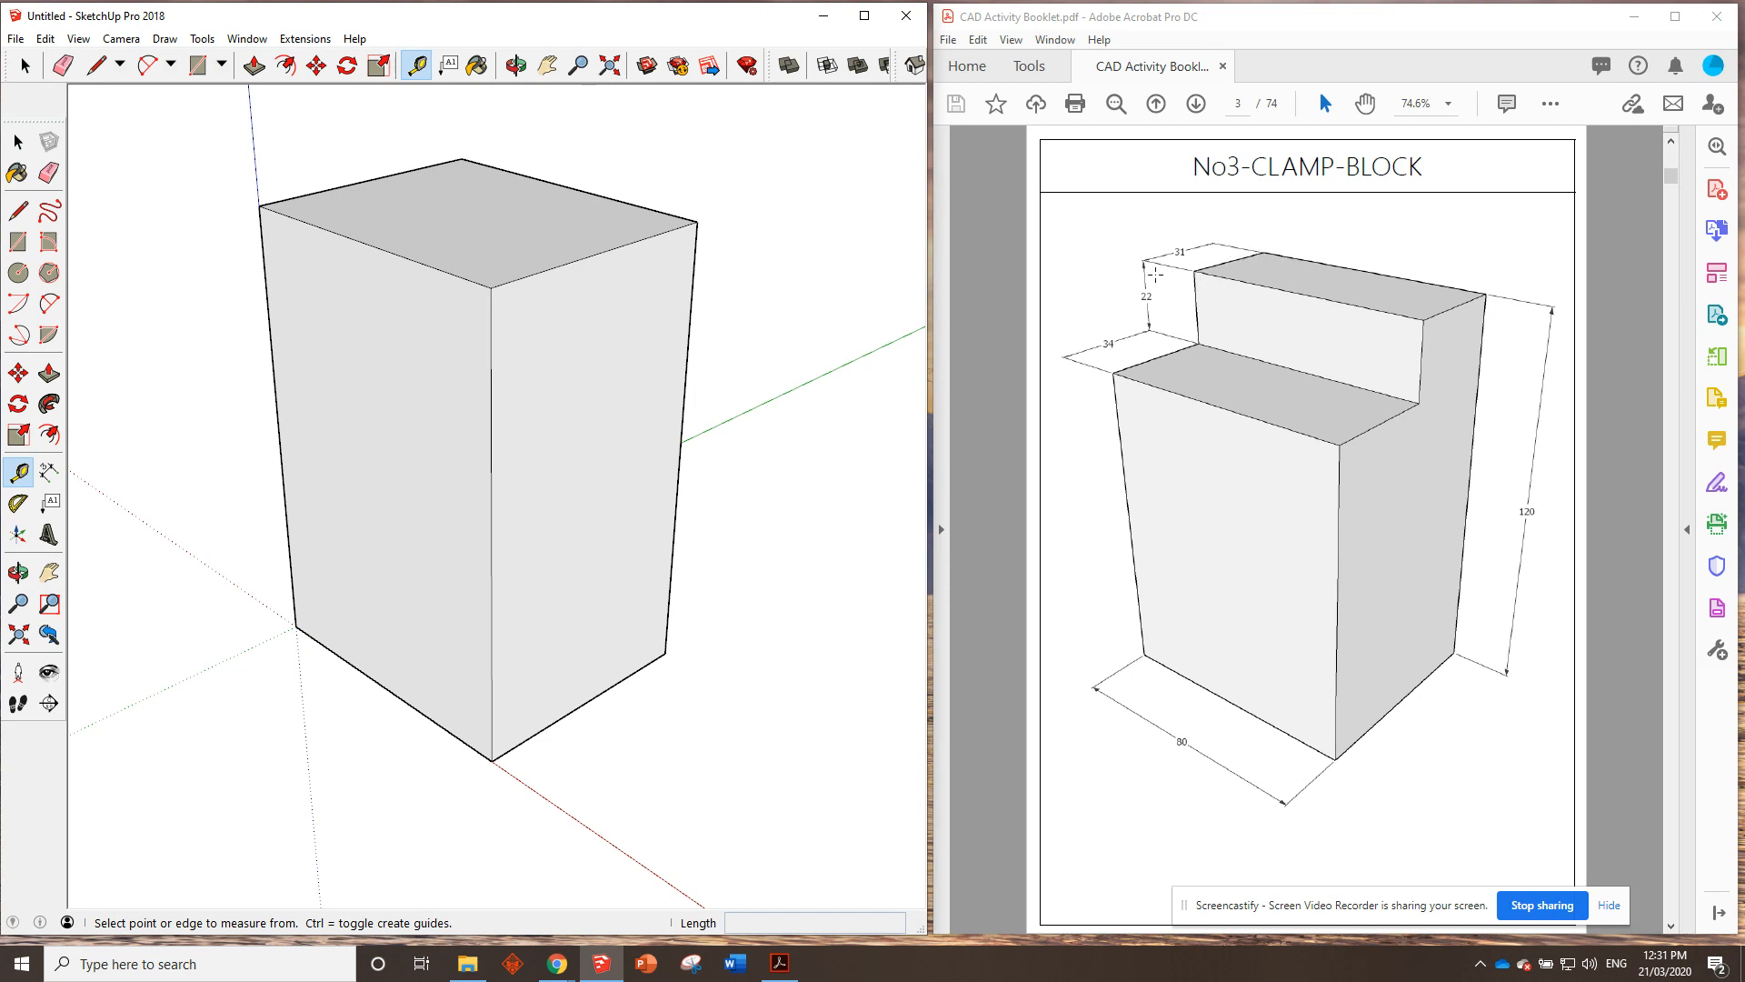
mouse_move(700, 215)
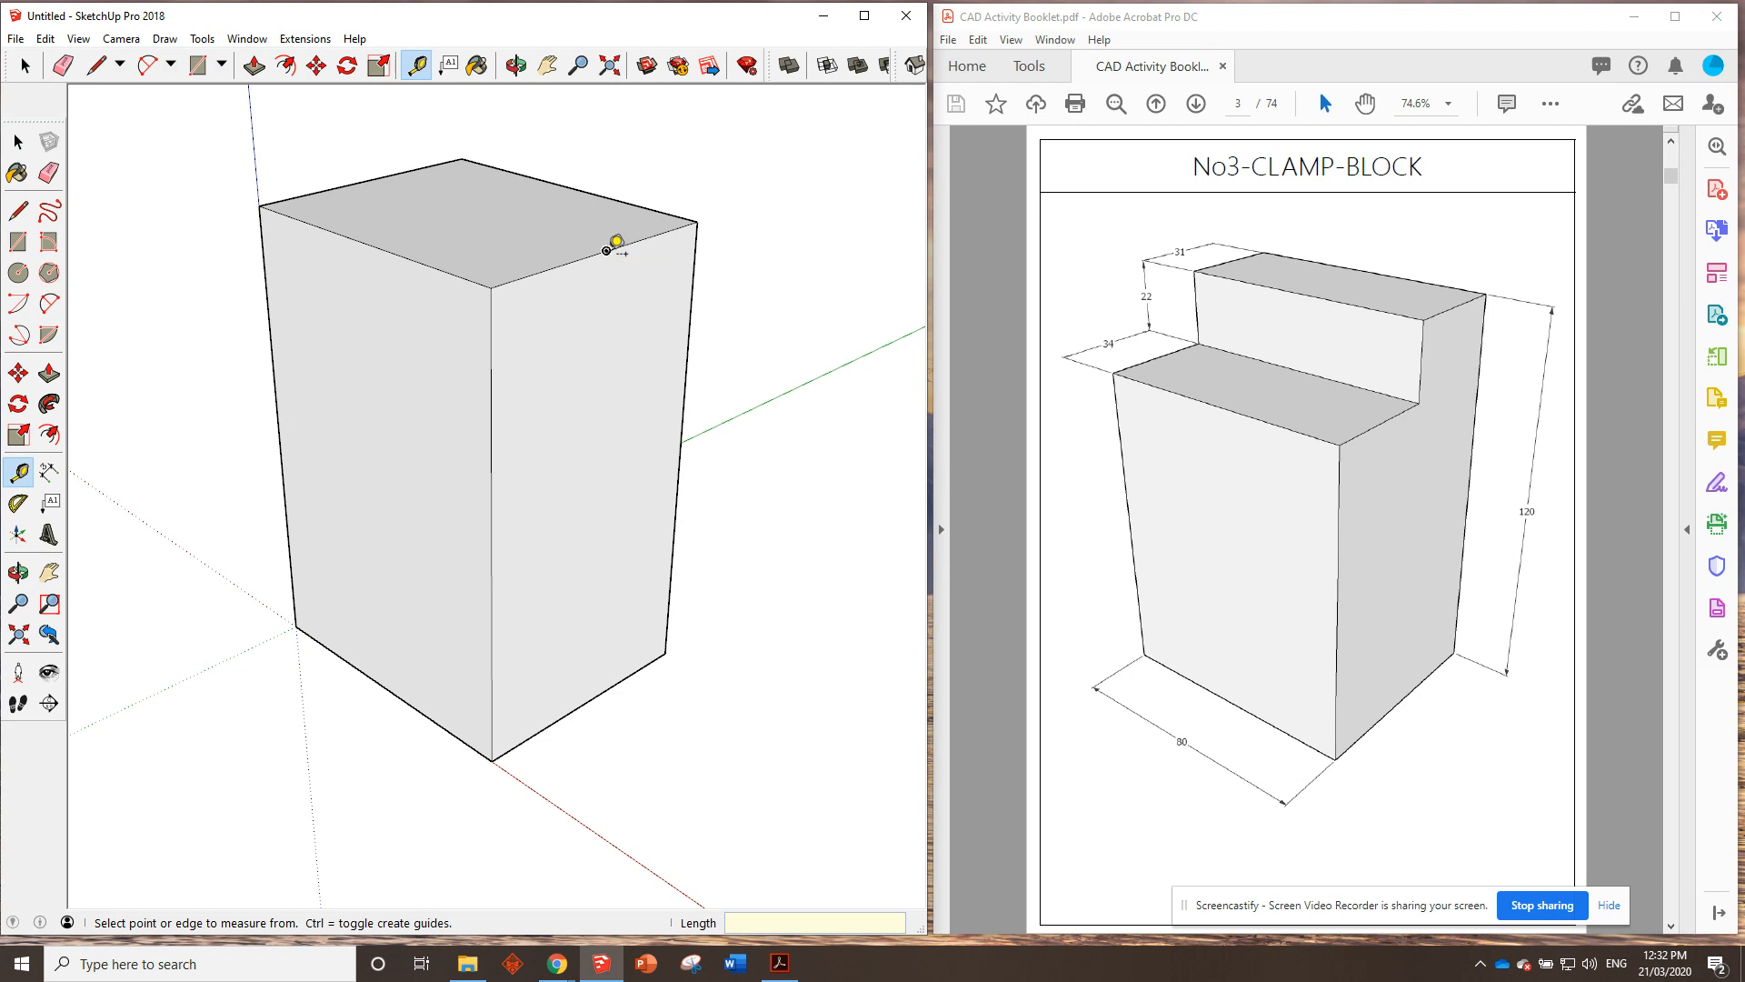
mouse_move(932, 298)
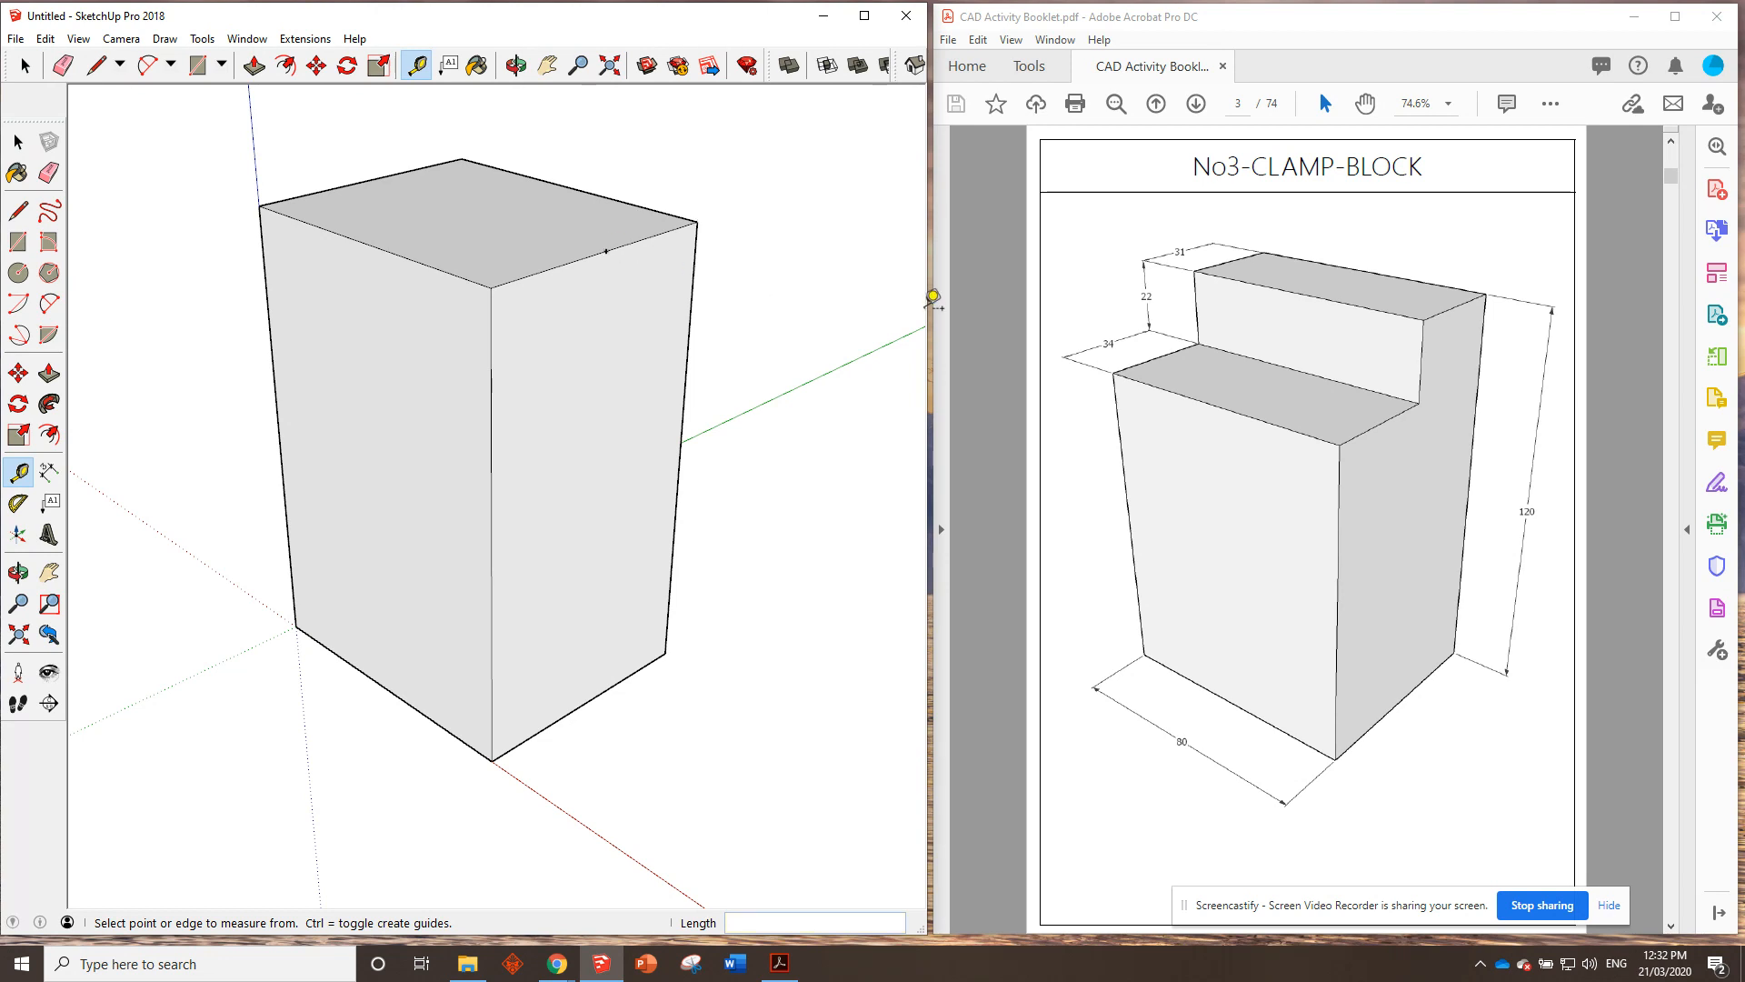
mouse_move(1204, 279)
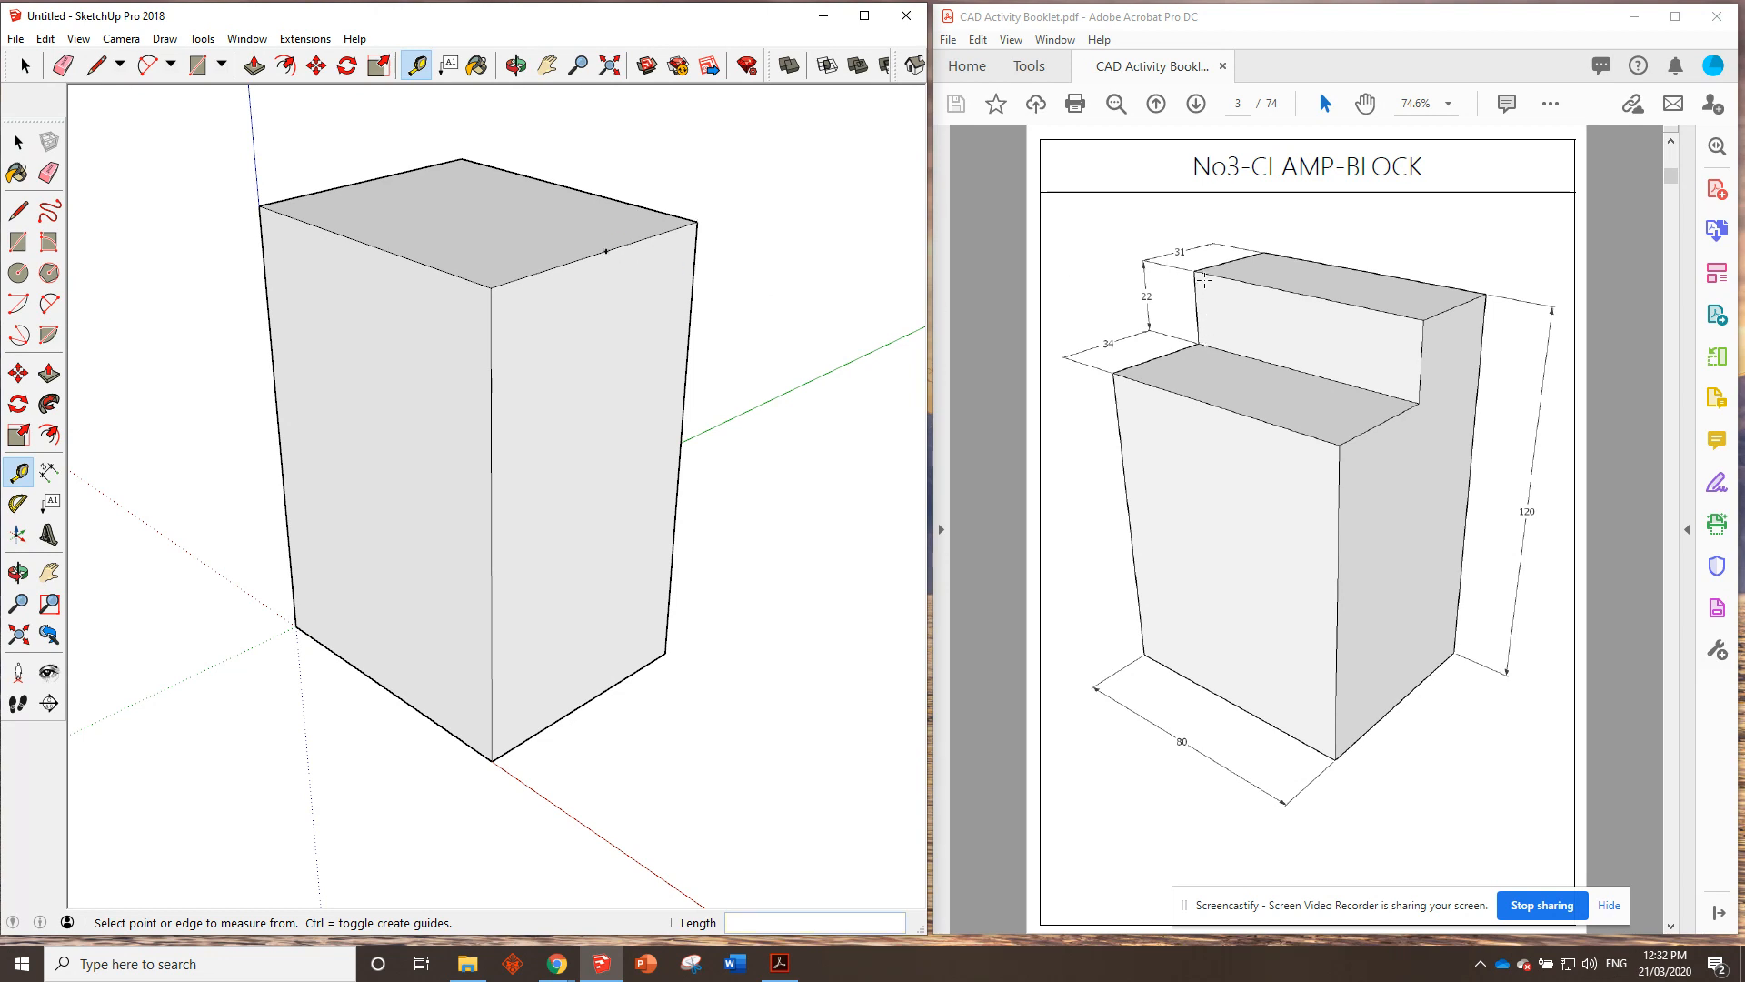
mouse_move(655, 298)
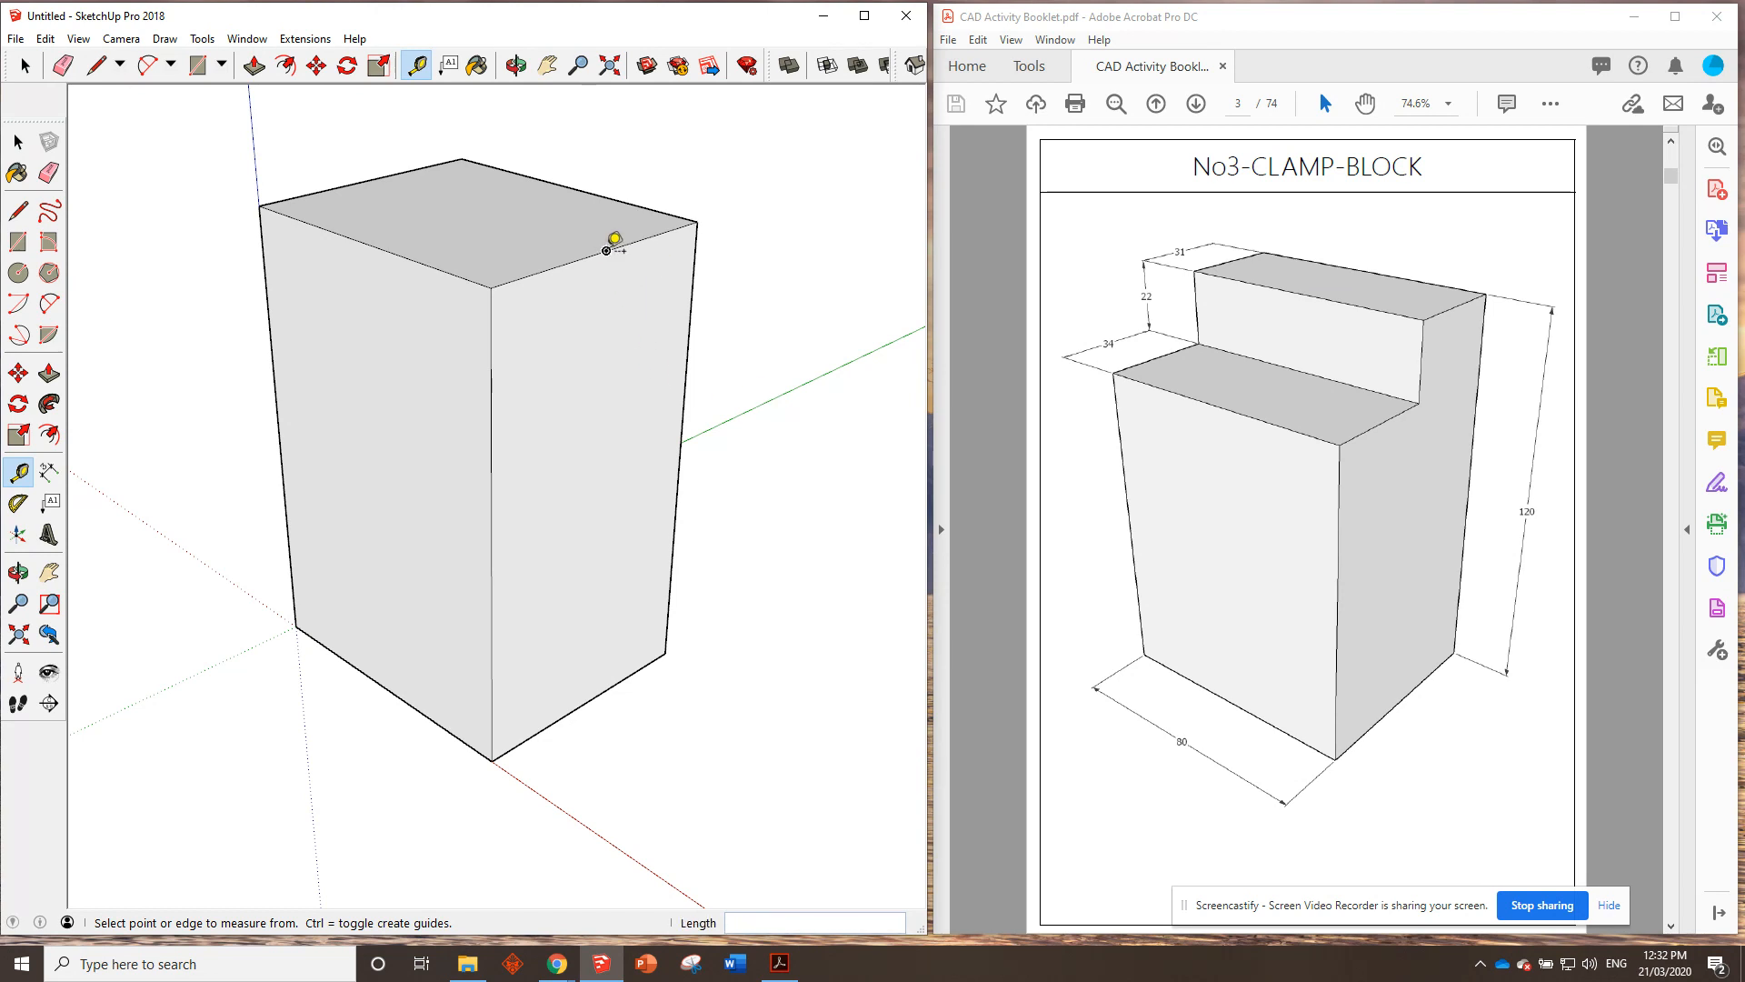
mouse_move(613, 242)
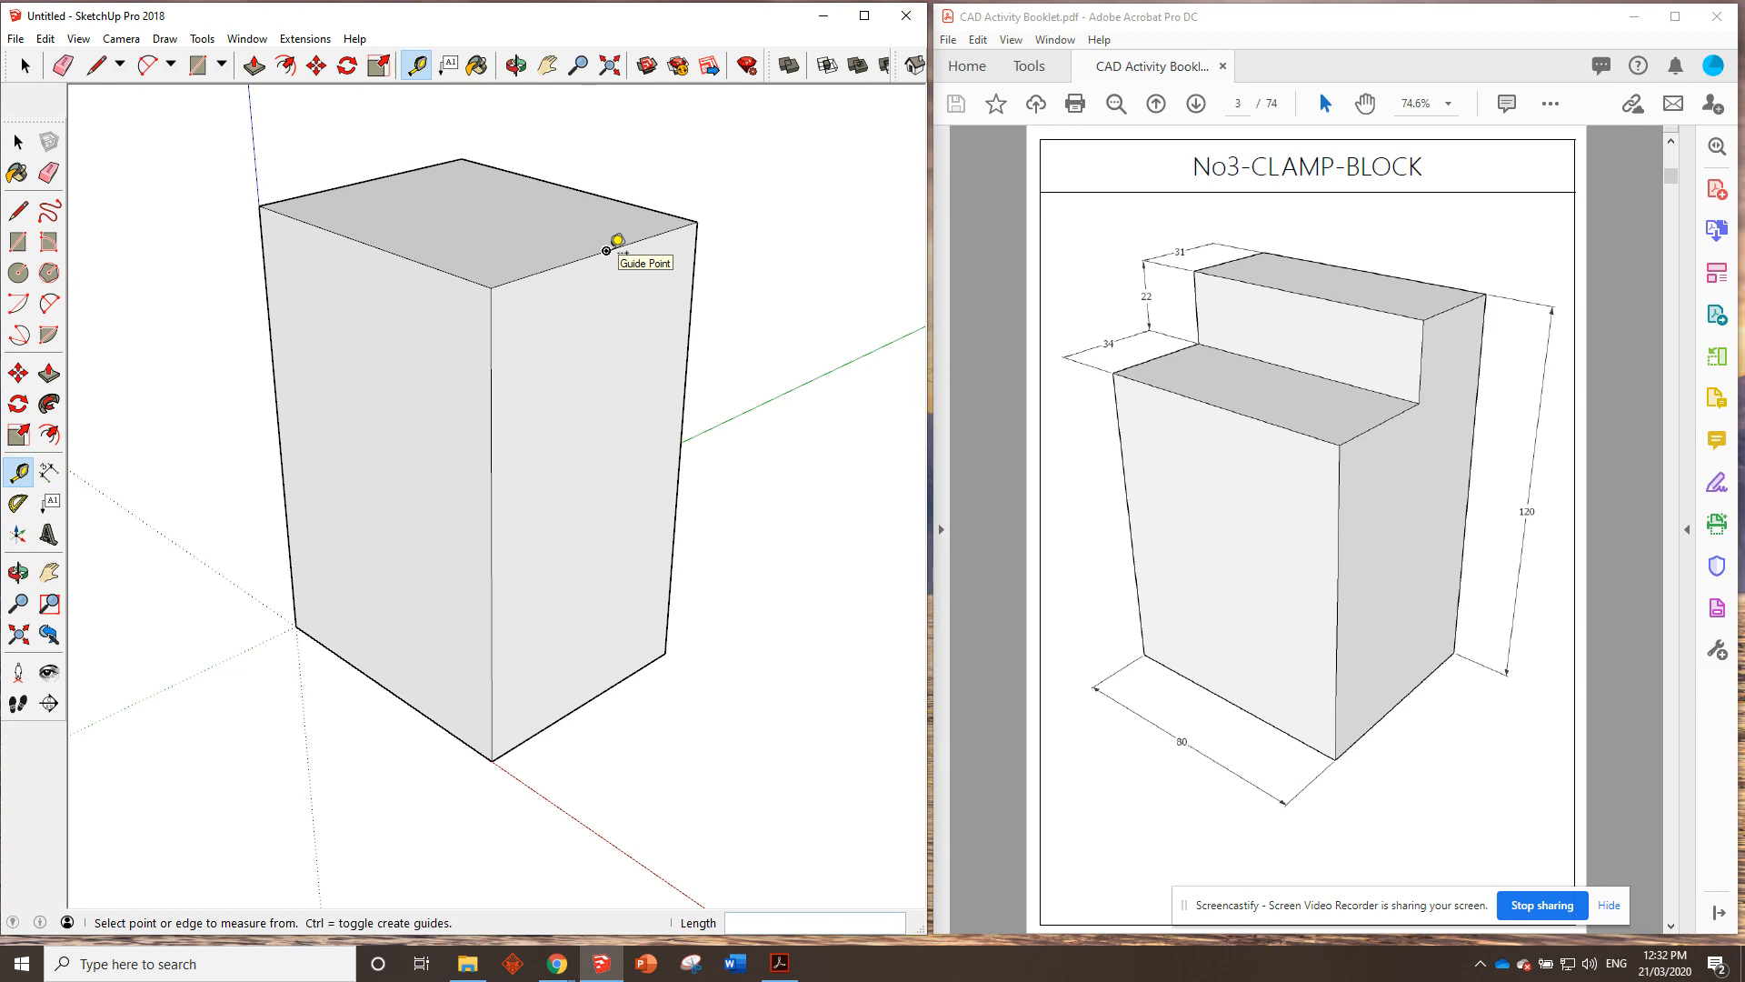
Start a Tape Measure guide down the right face from its top edge.
left_click(613, 258)
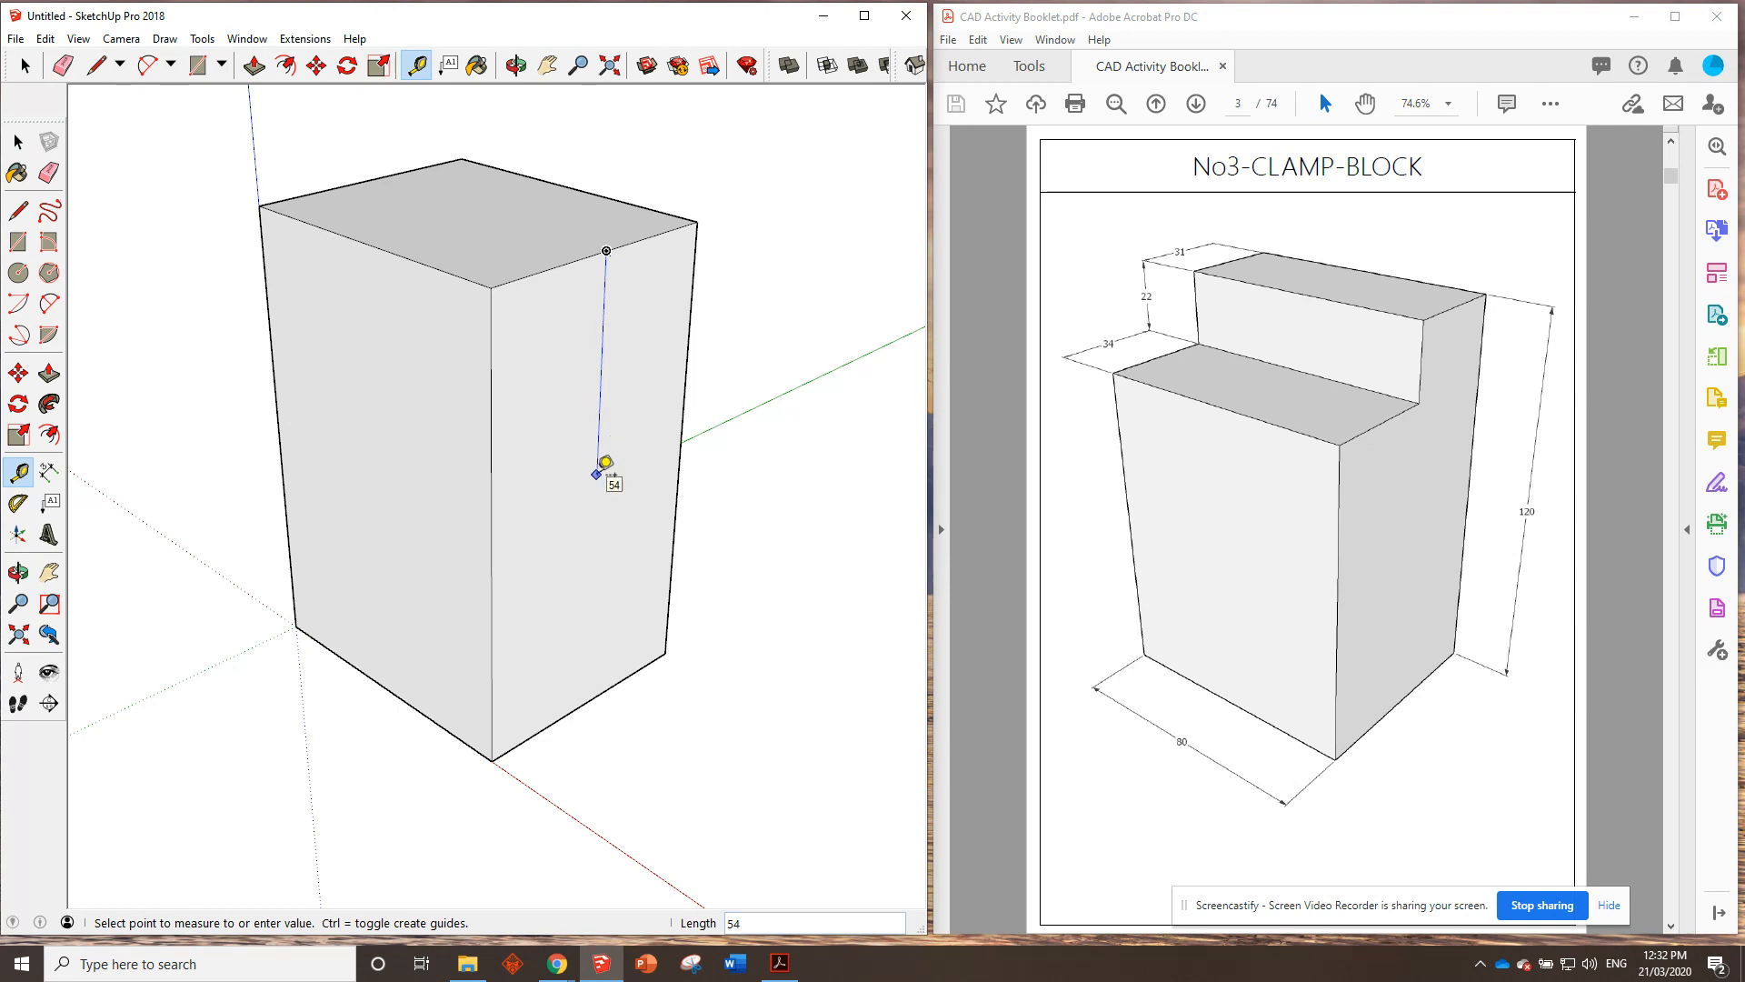
mouse_move(254, 197)
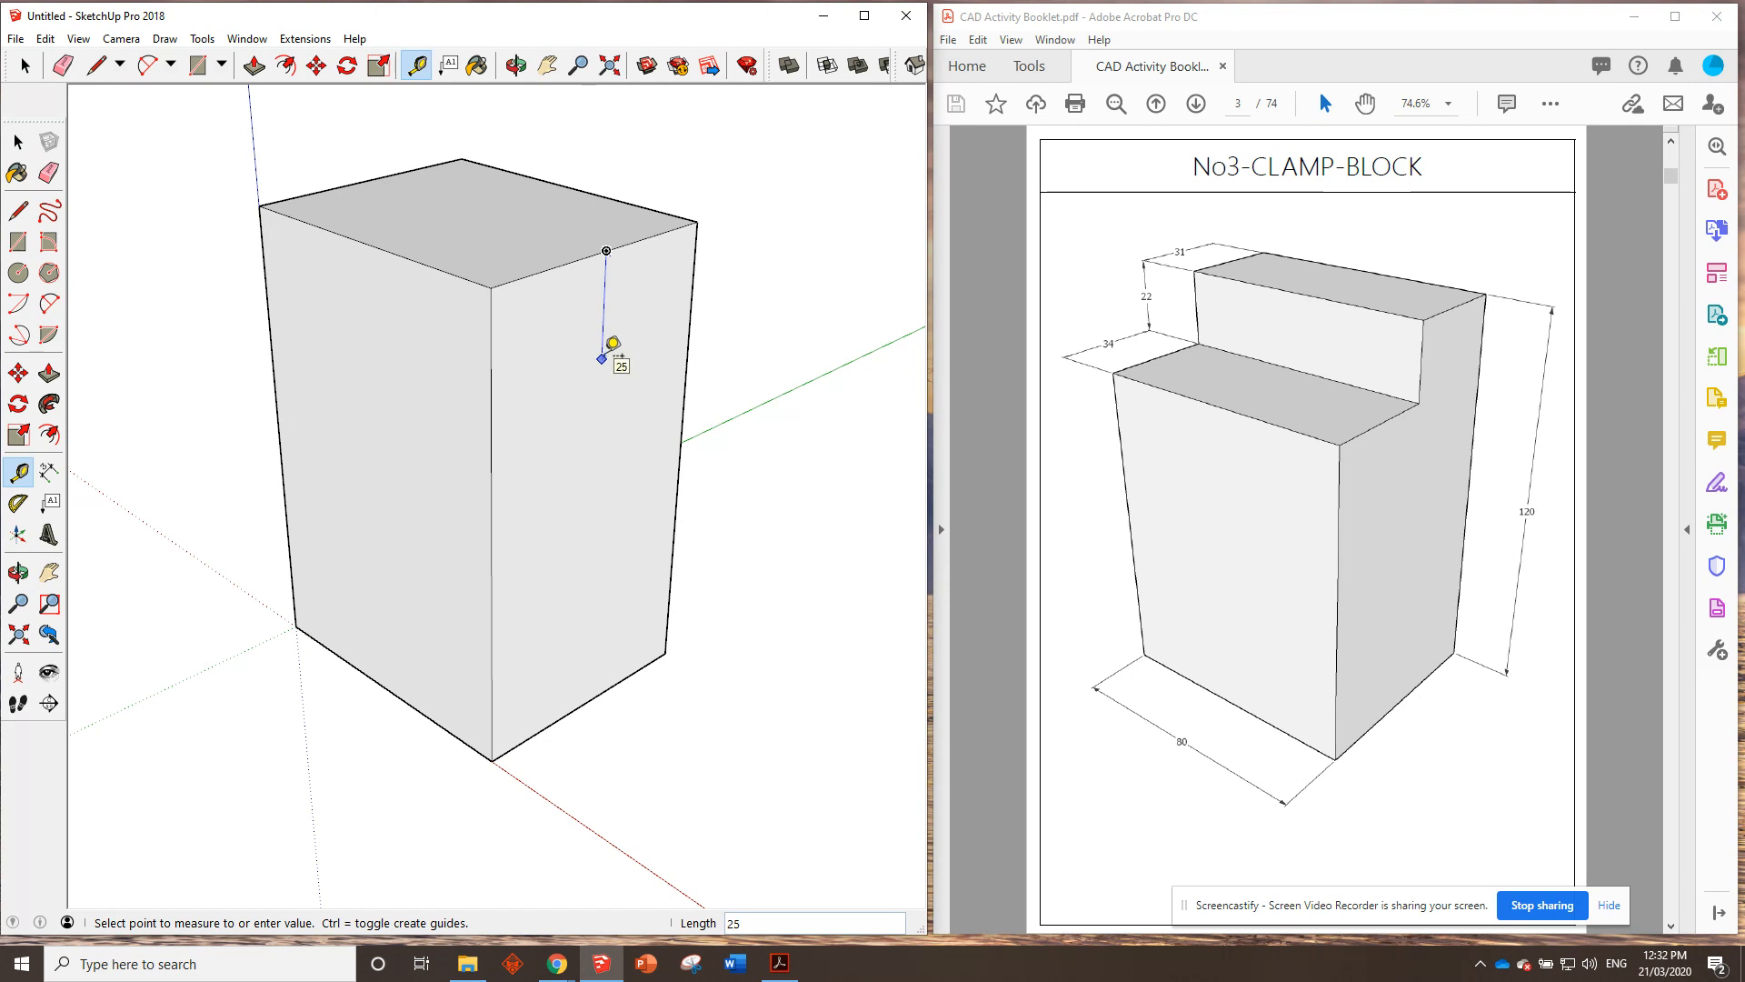
mouse_move(791, 178)
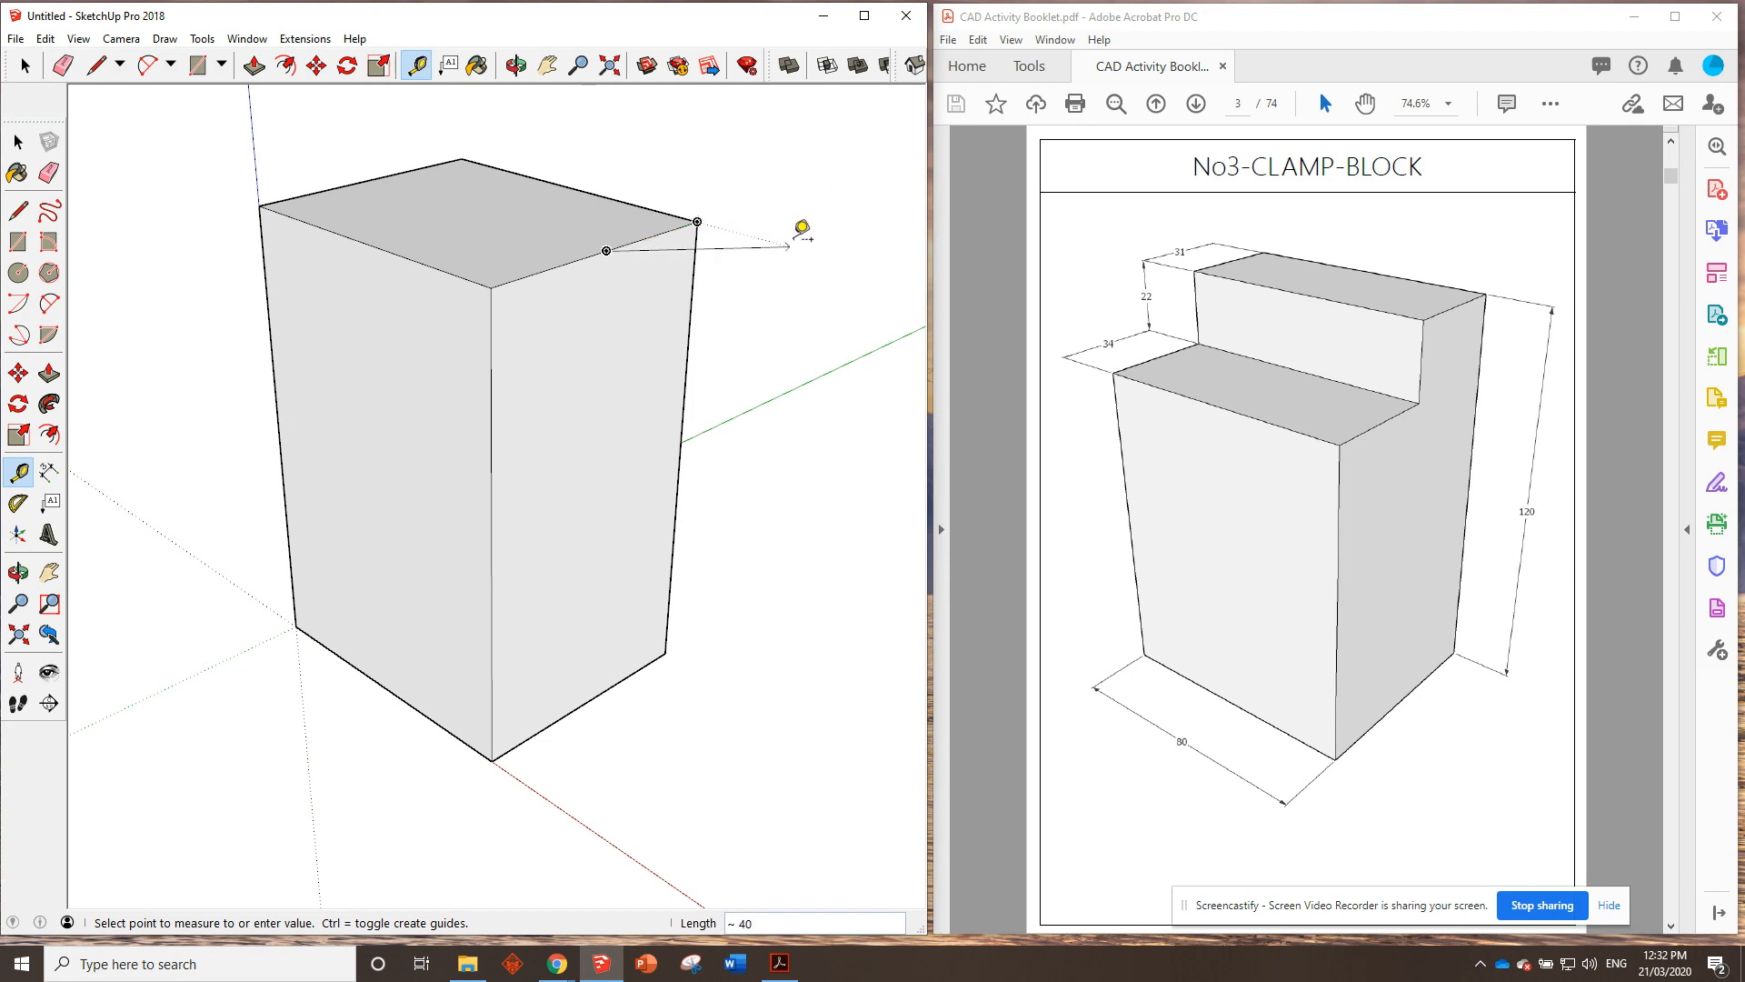
mouse_move(882, 325)
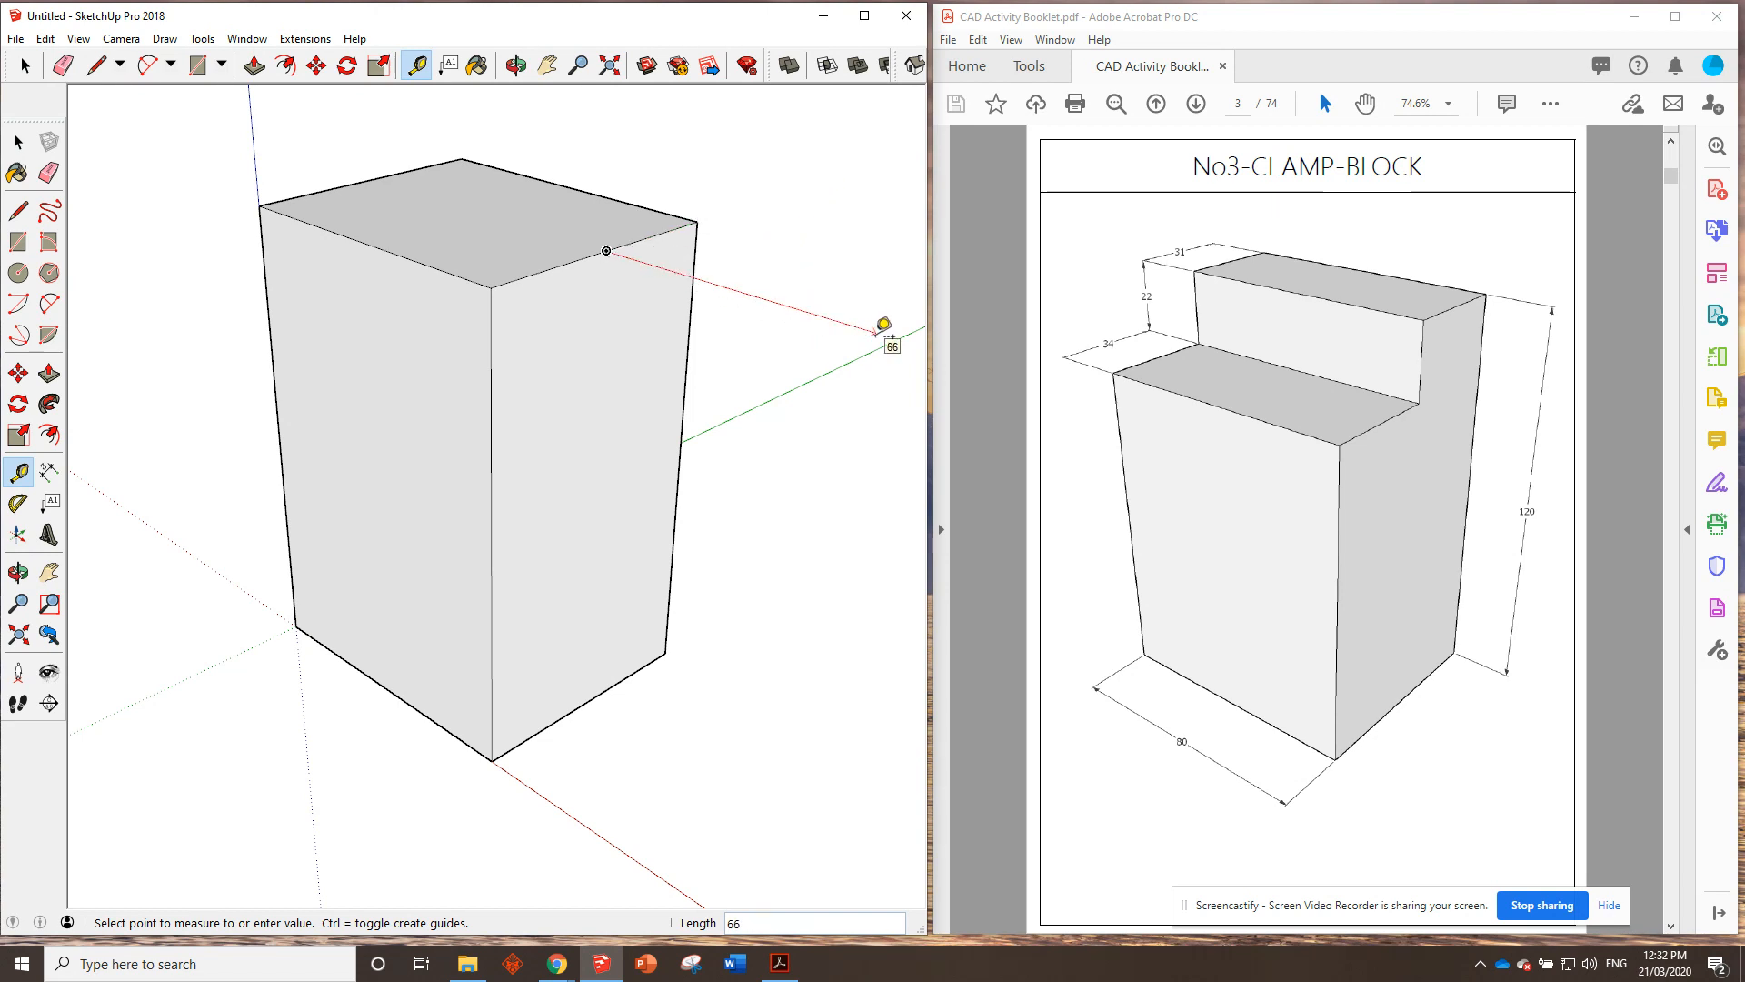
mouse_move(871, 320)
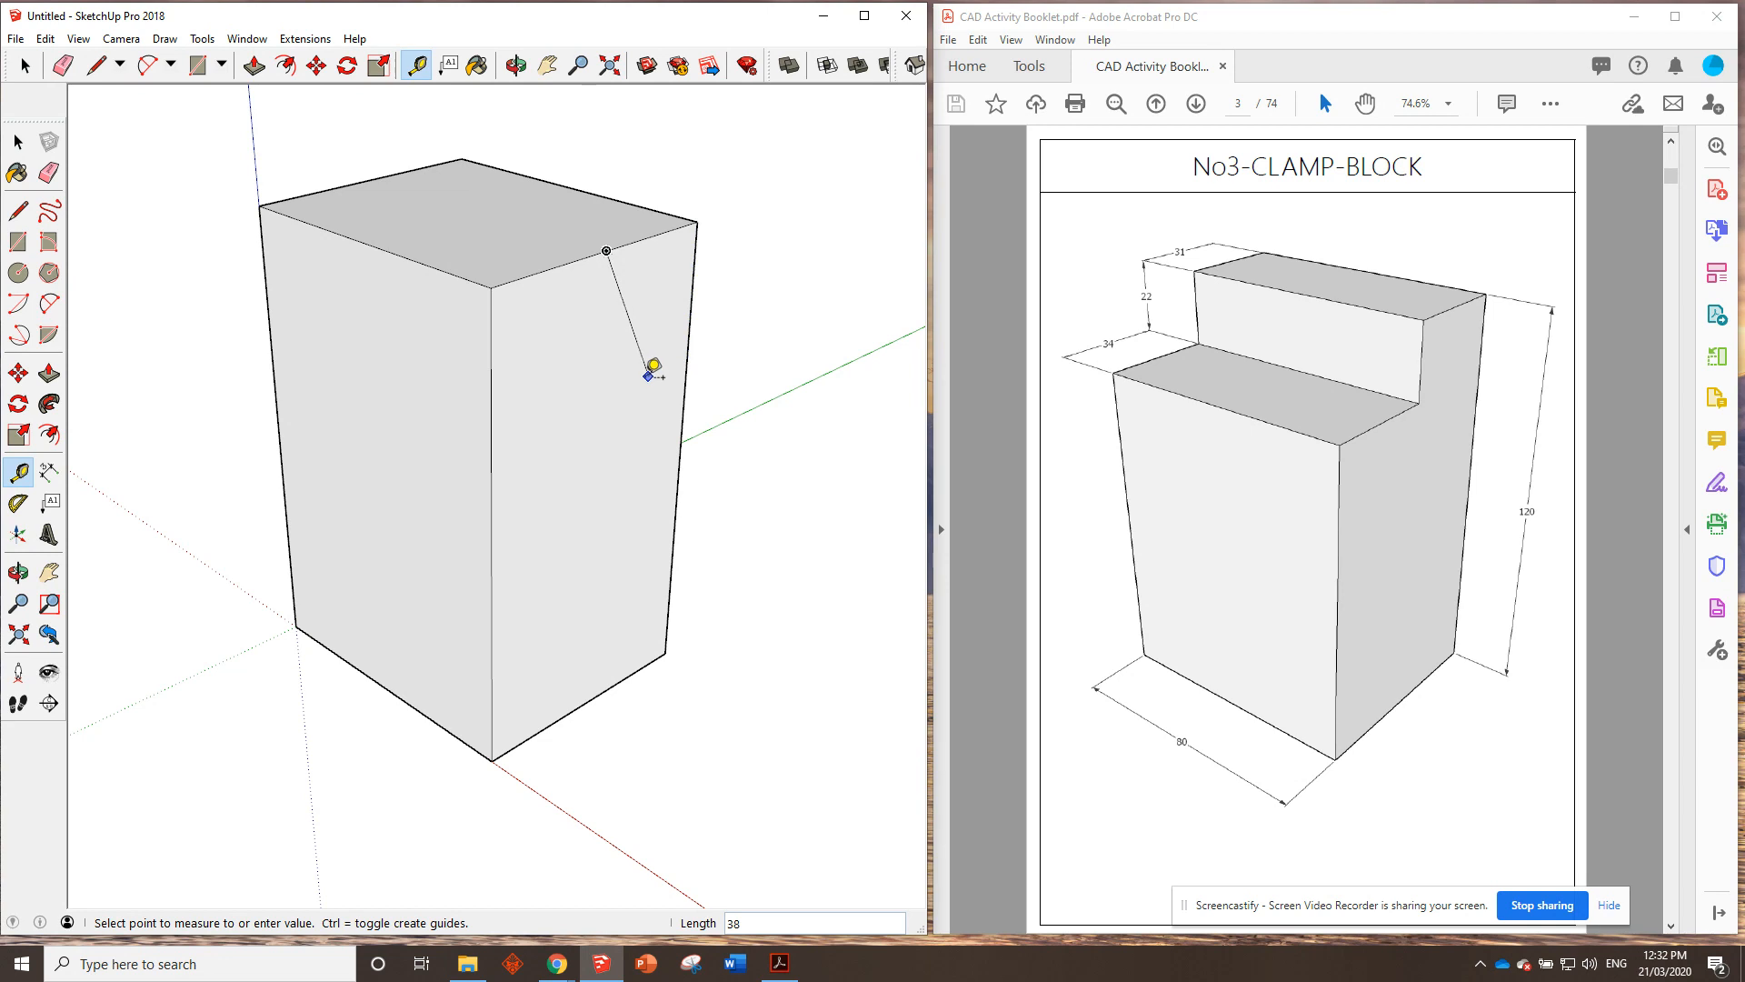
mouse_move(610, 403)
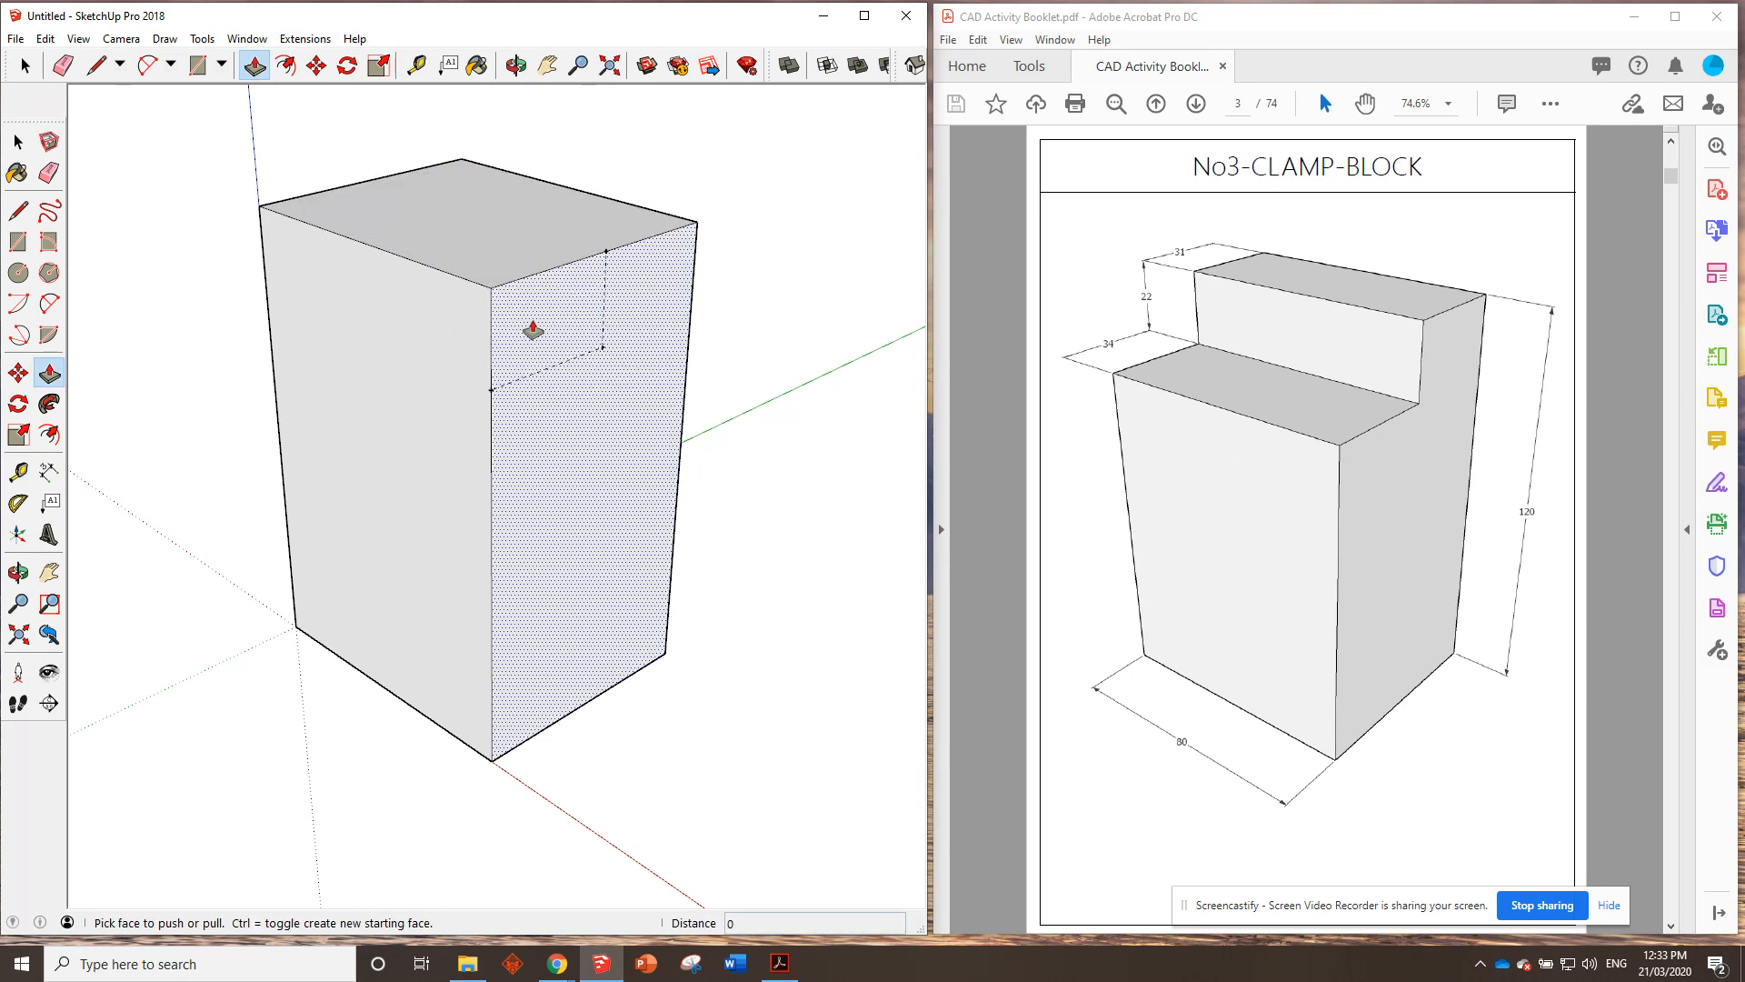
Begin pushing the guide-marked top corner section into the block.
left_click_drag(532, 329, 449, 320)
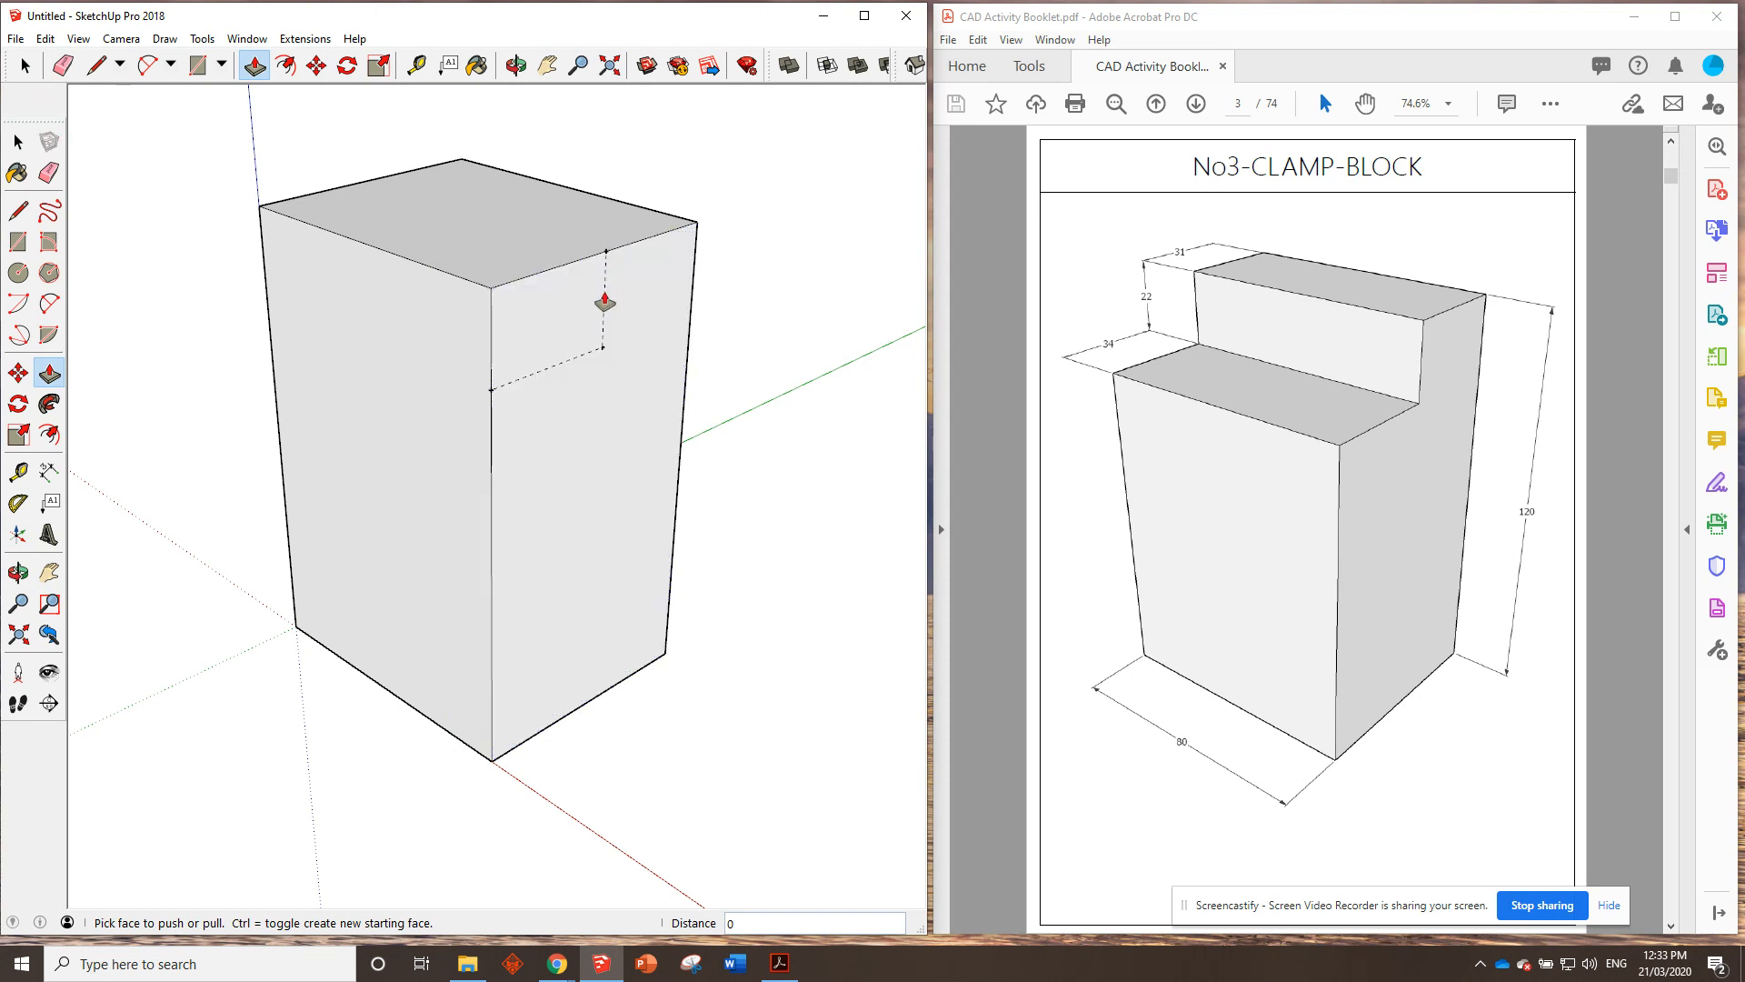
mouse_move(591, 362)
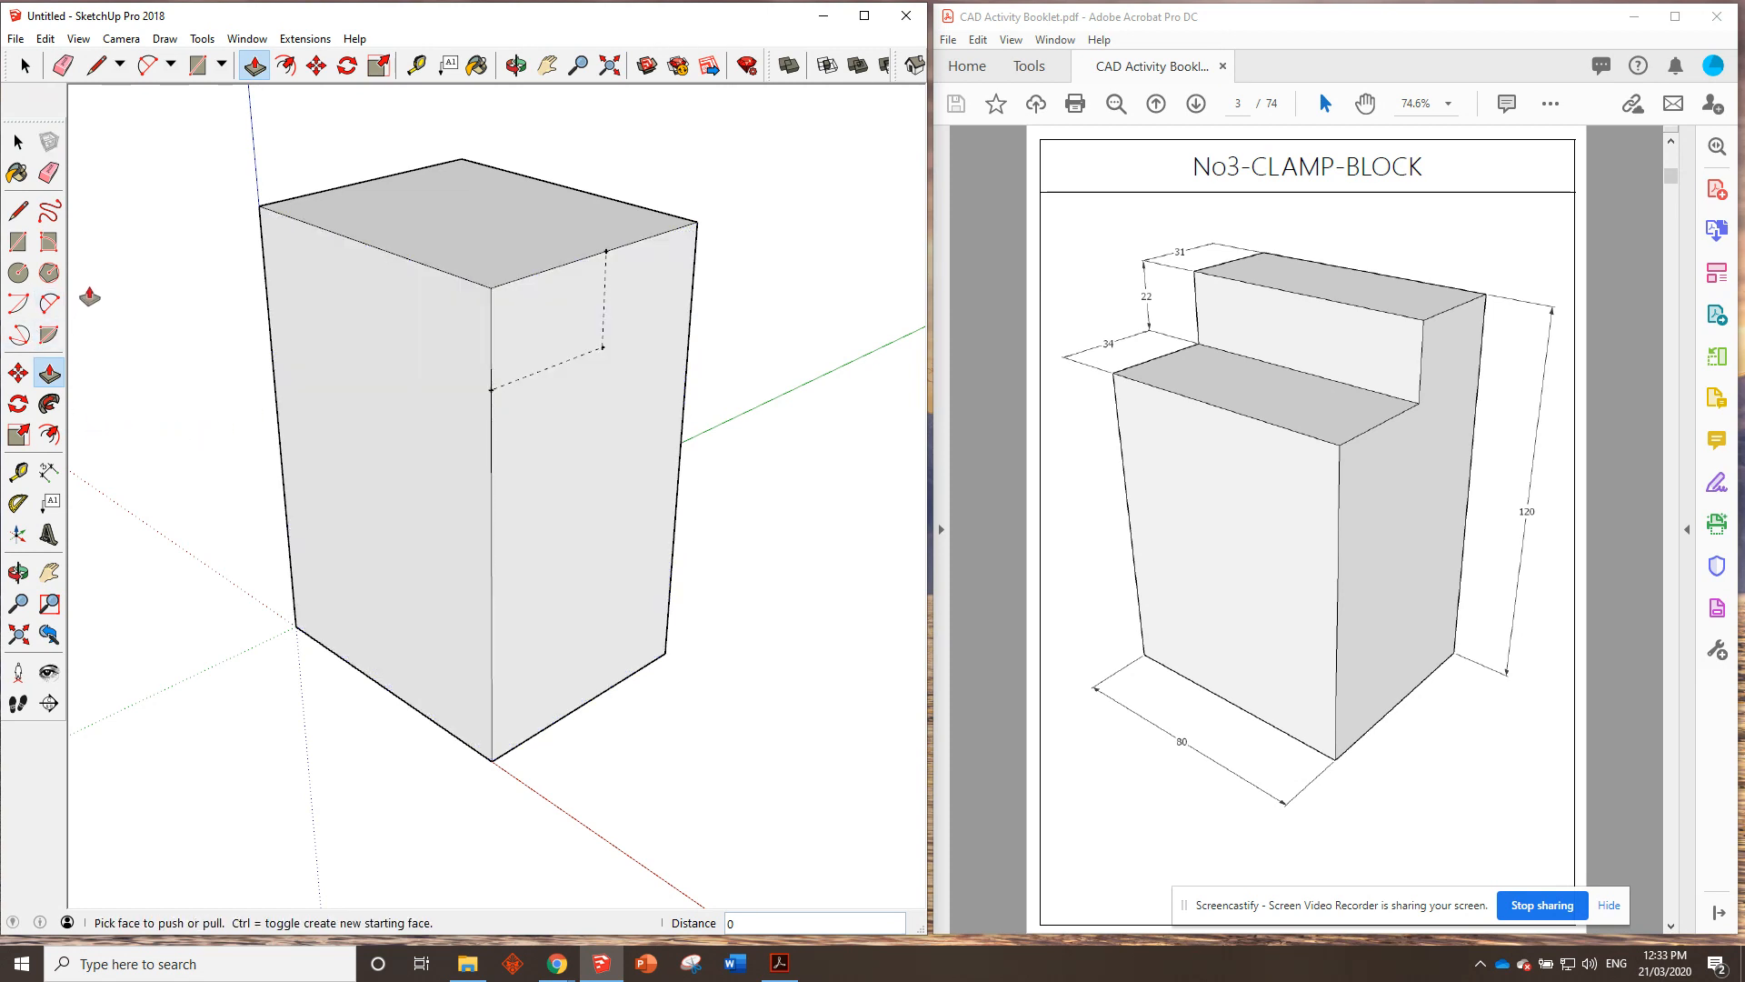
left_click(18, 211)
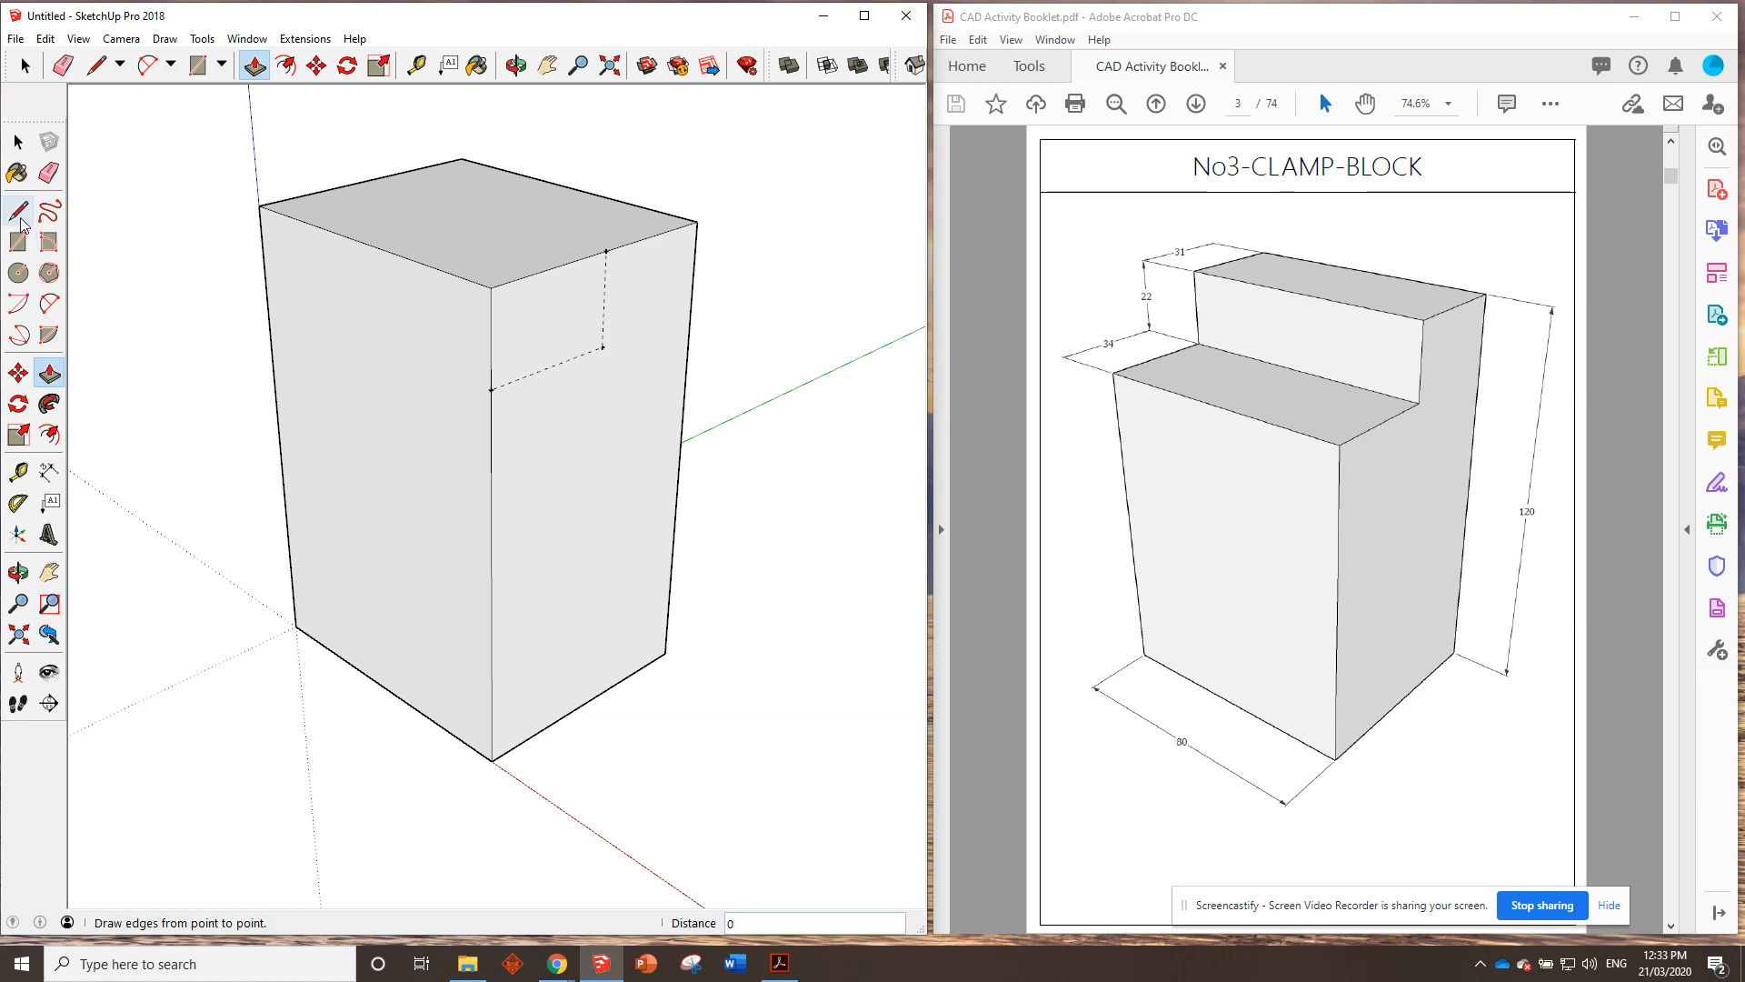
mouse_move(18, 213)
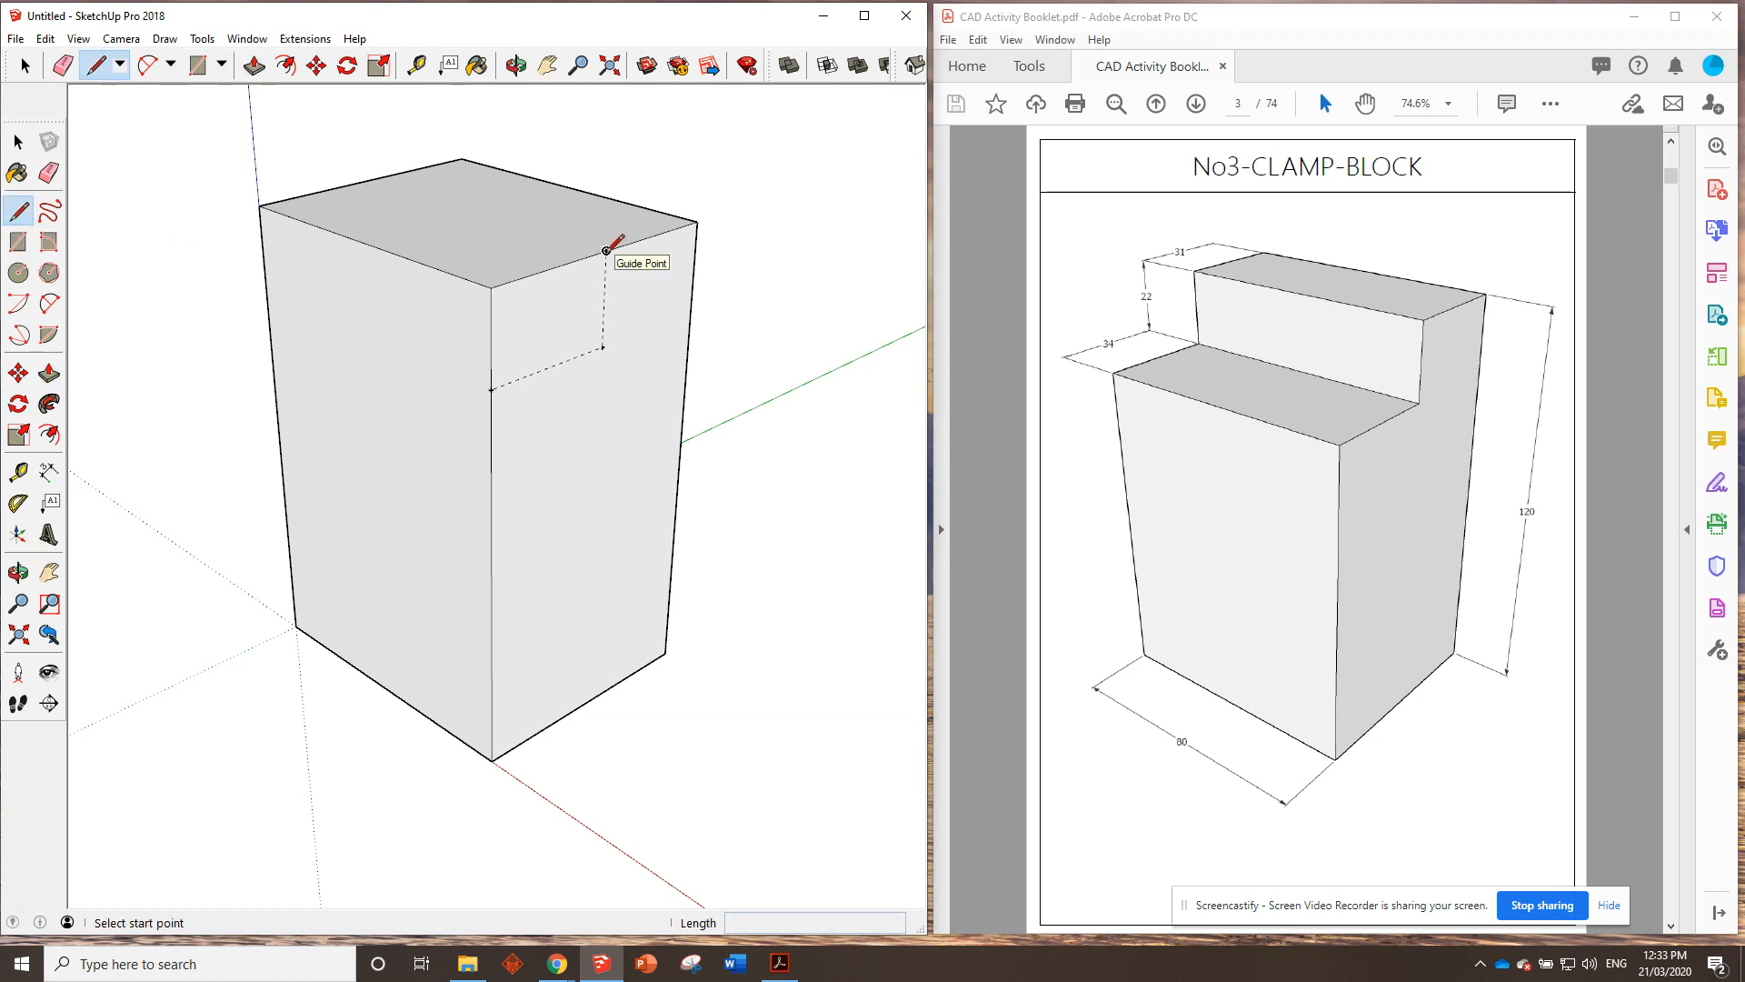
left_click(607, 247)
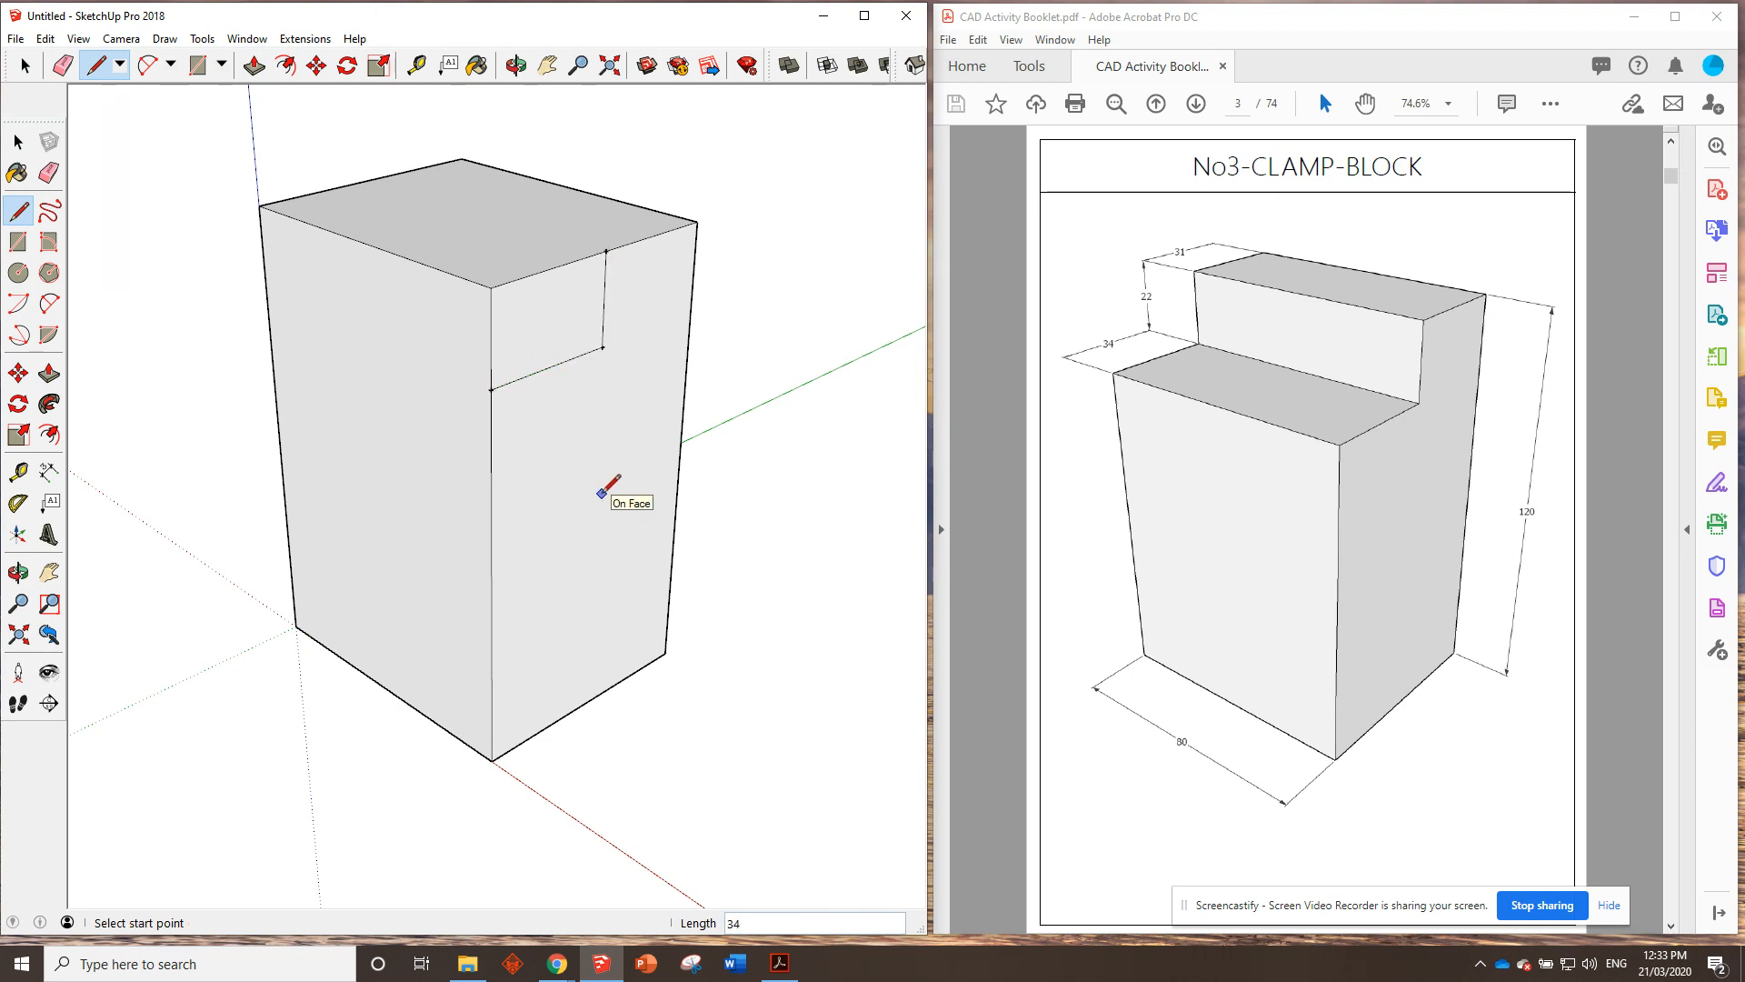
mouse_move(622, 463)
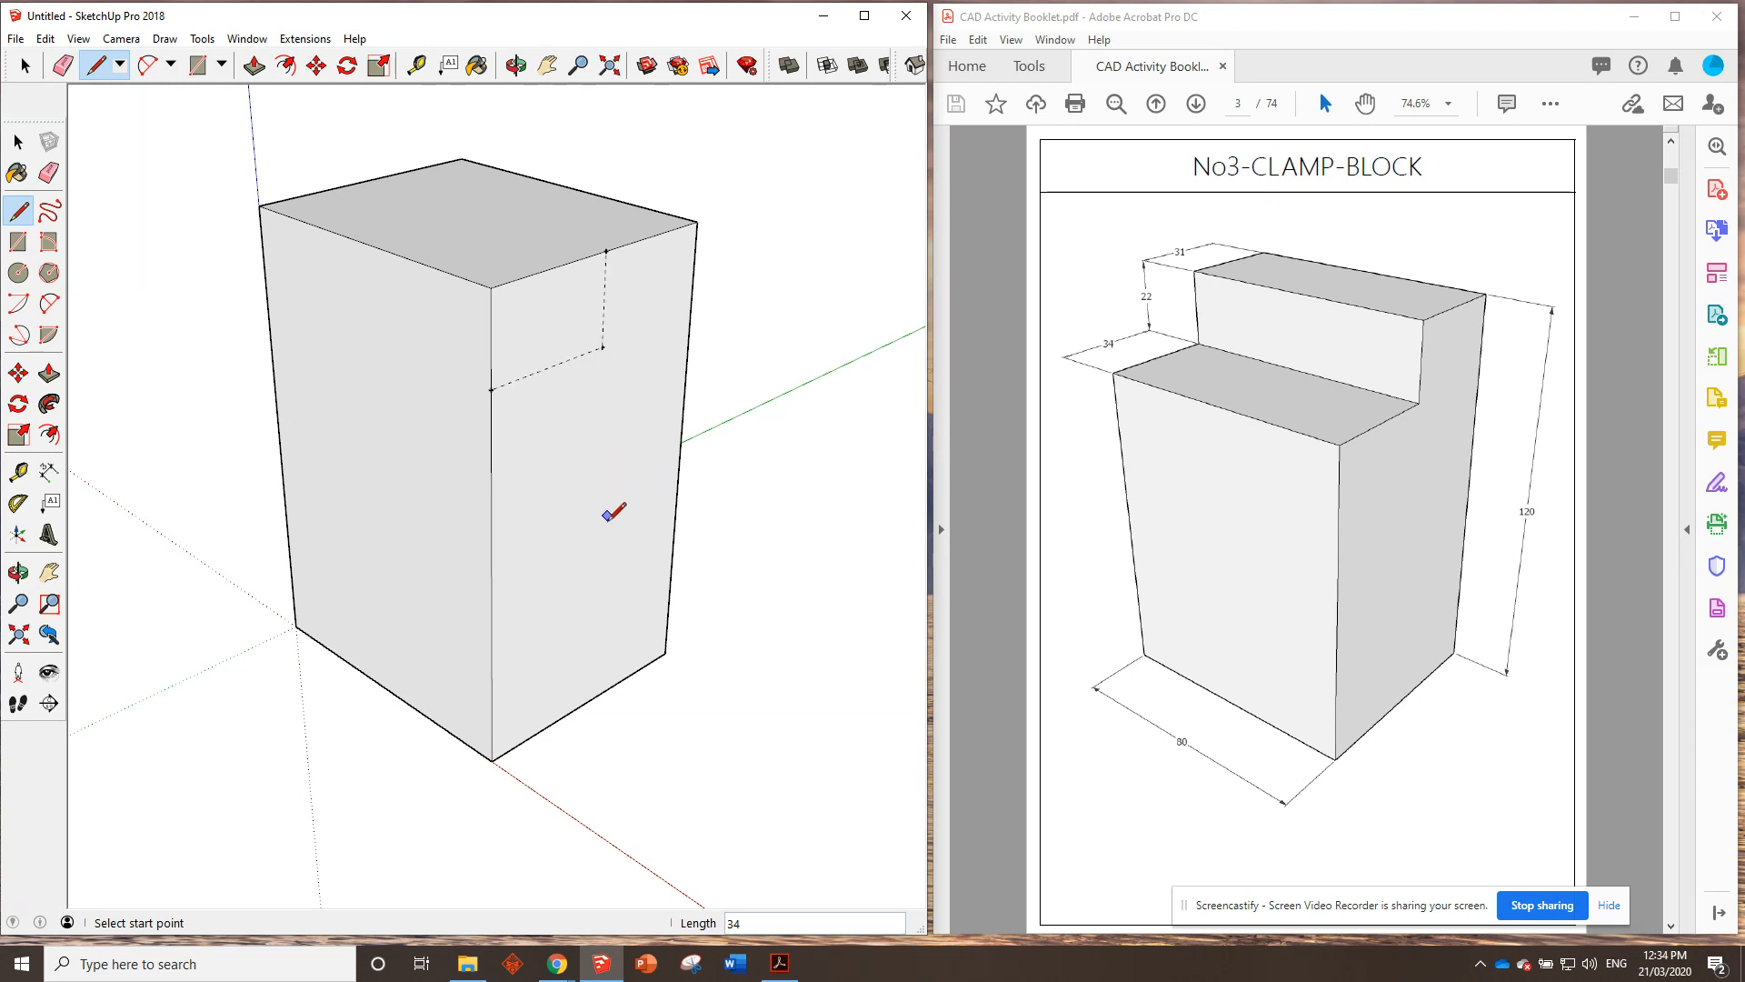
left_click(19, 242)
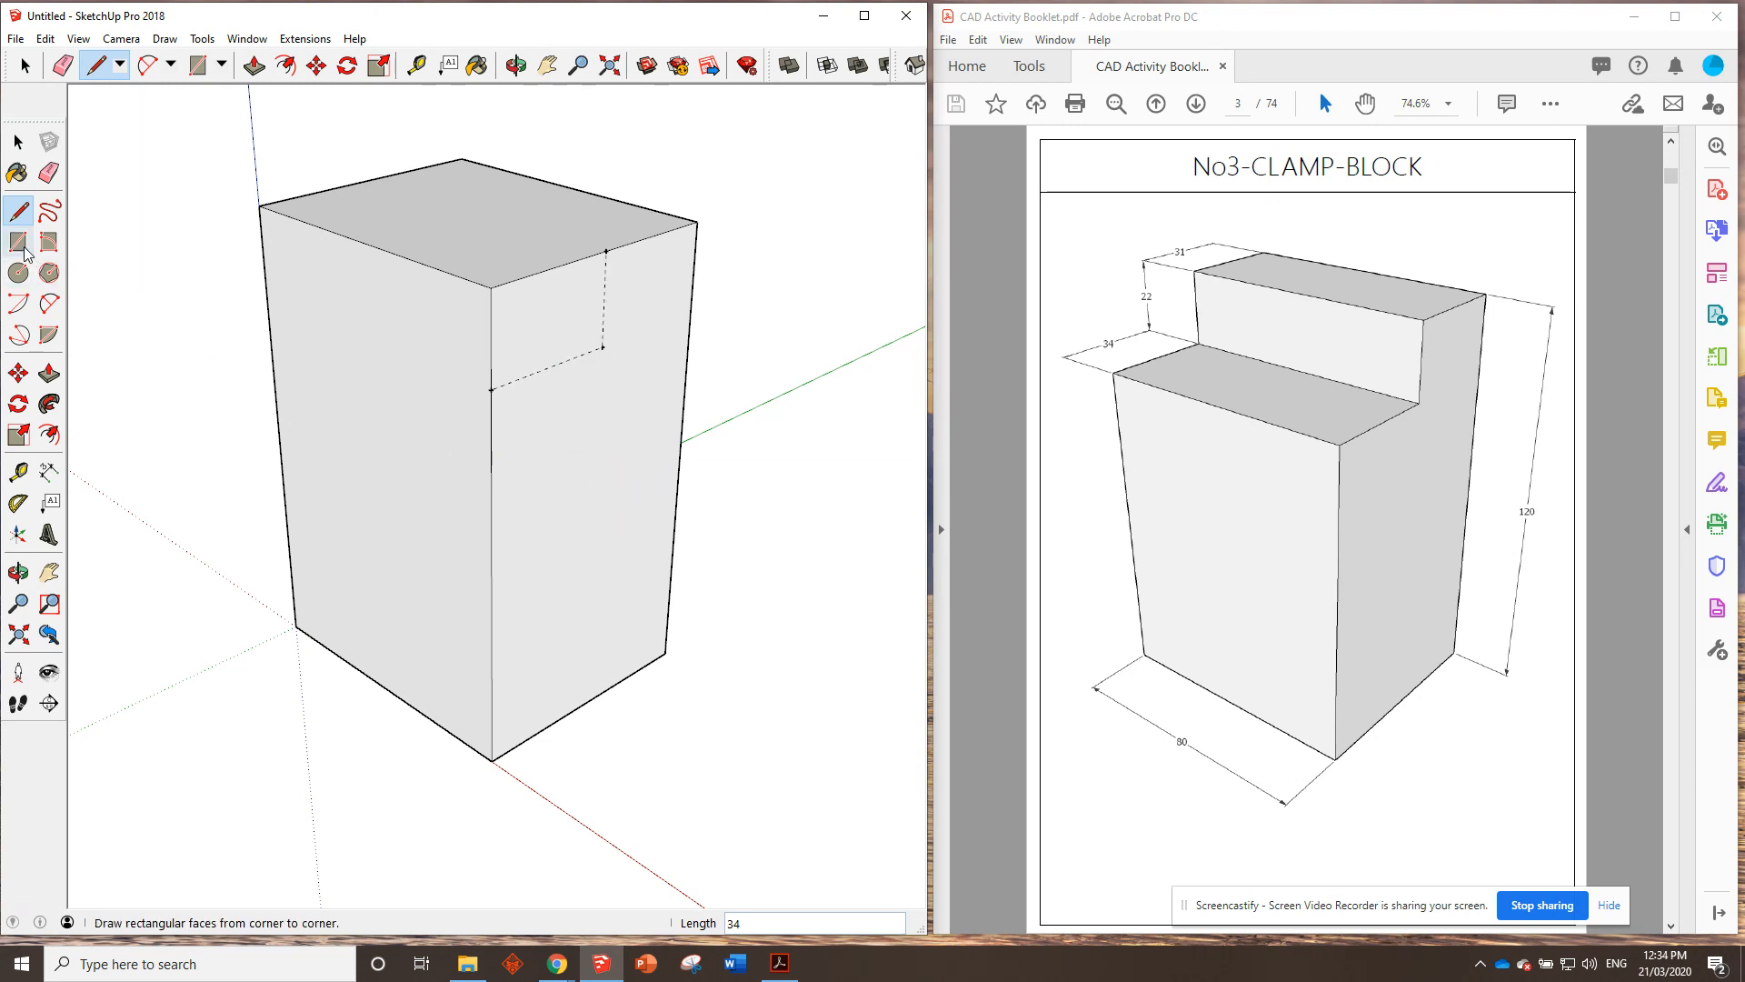
Arm the Rectangle tool to trace the 34 by 22 cutout outline.
left_click(16, 241)
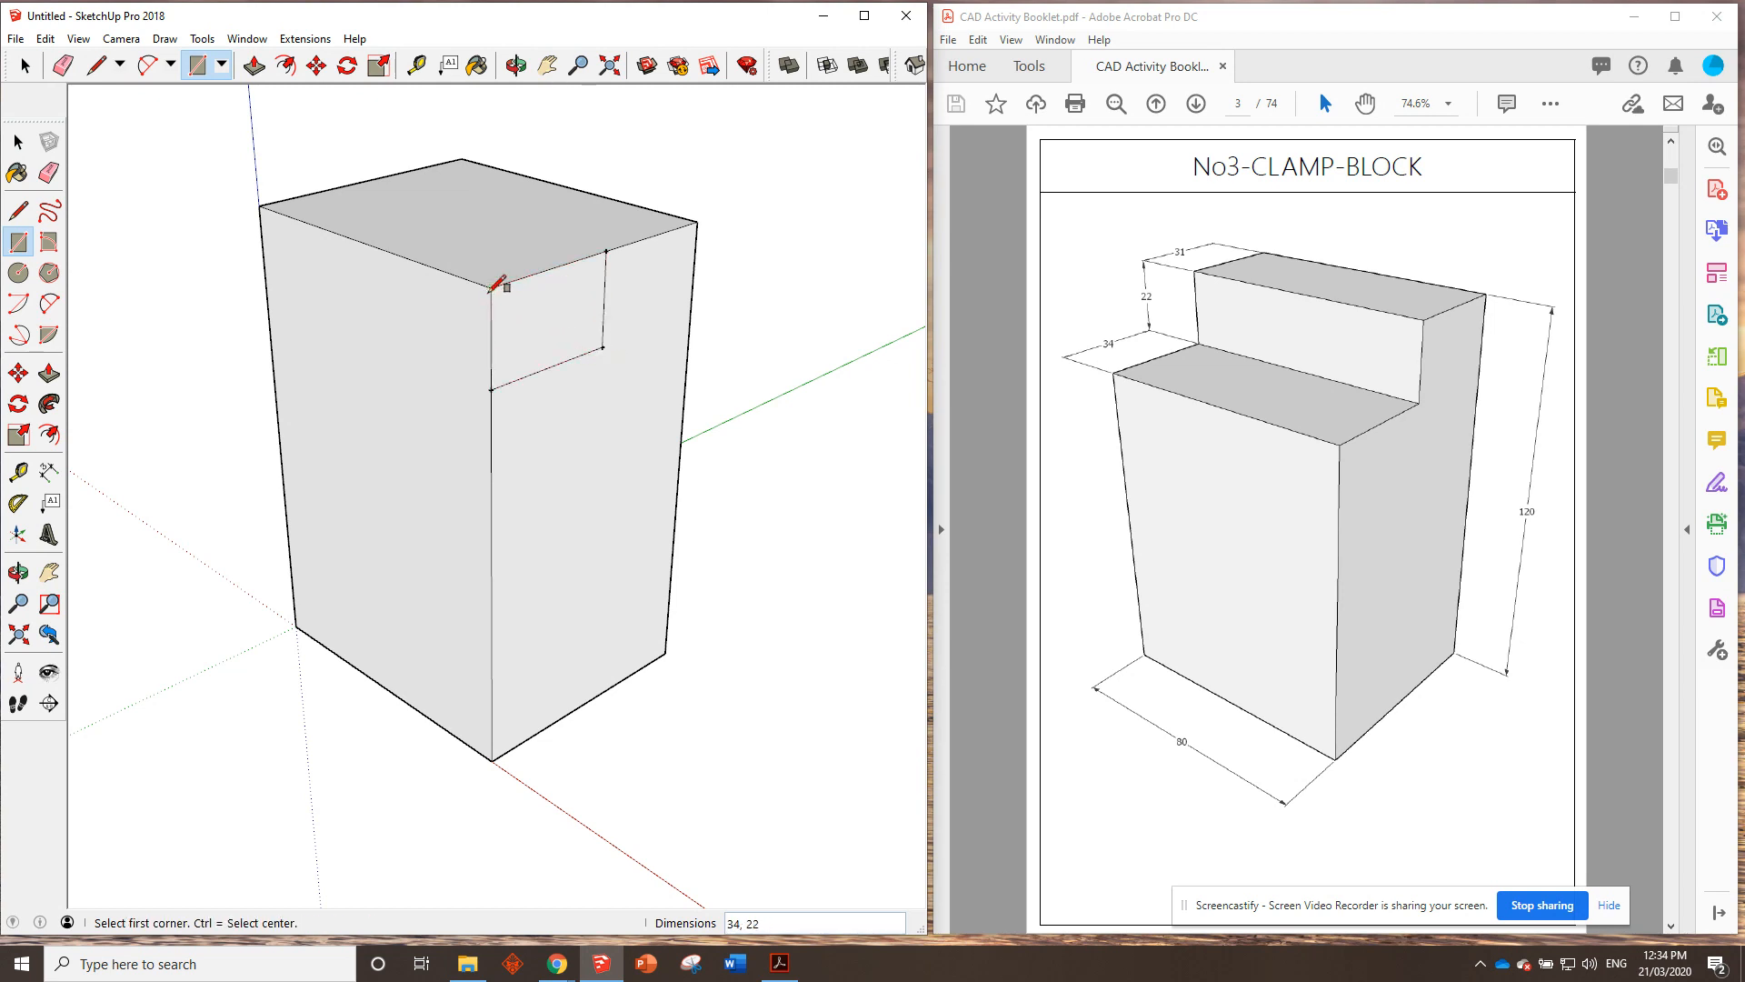
mouse_move(629, 339)
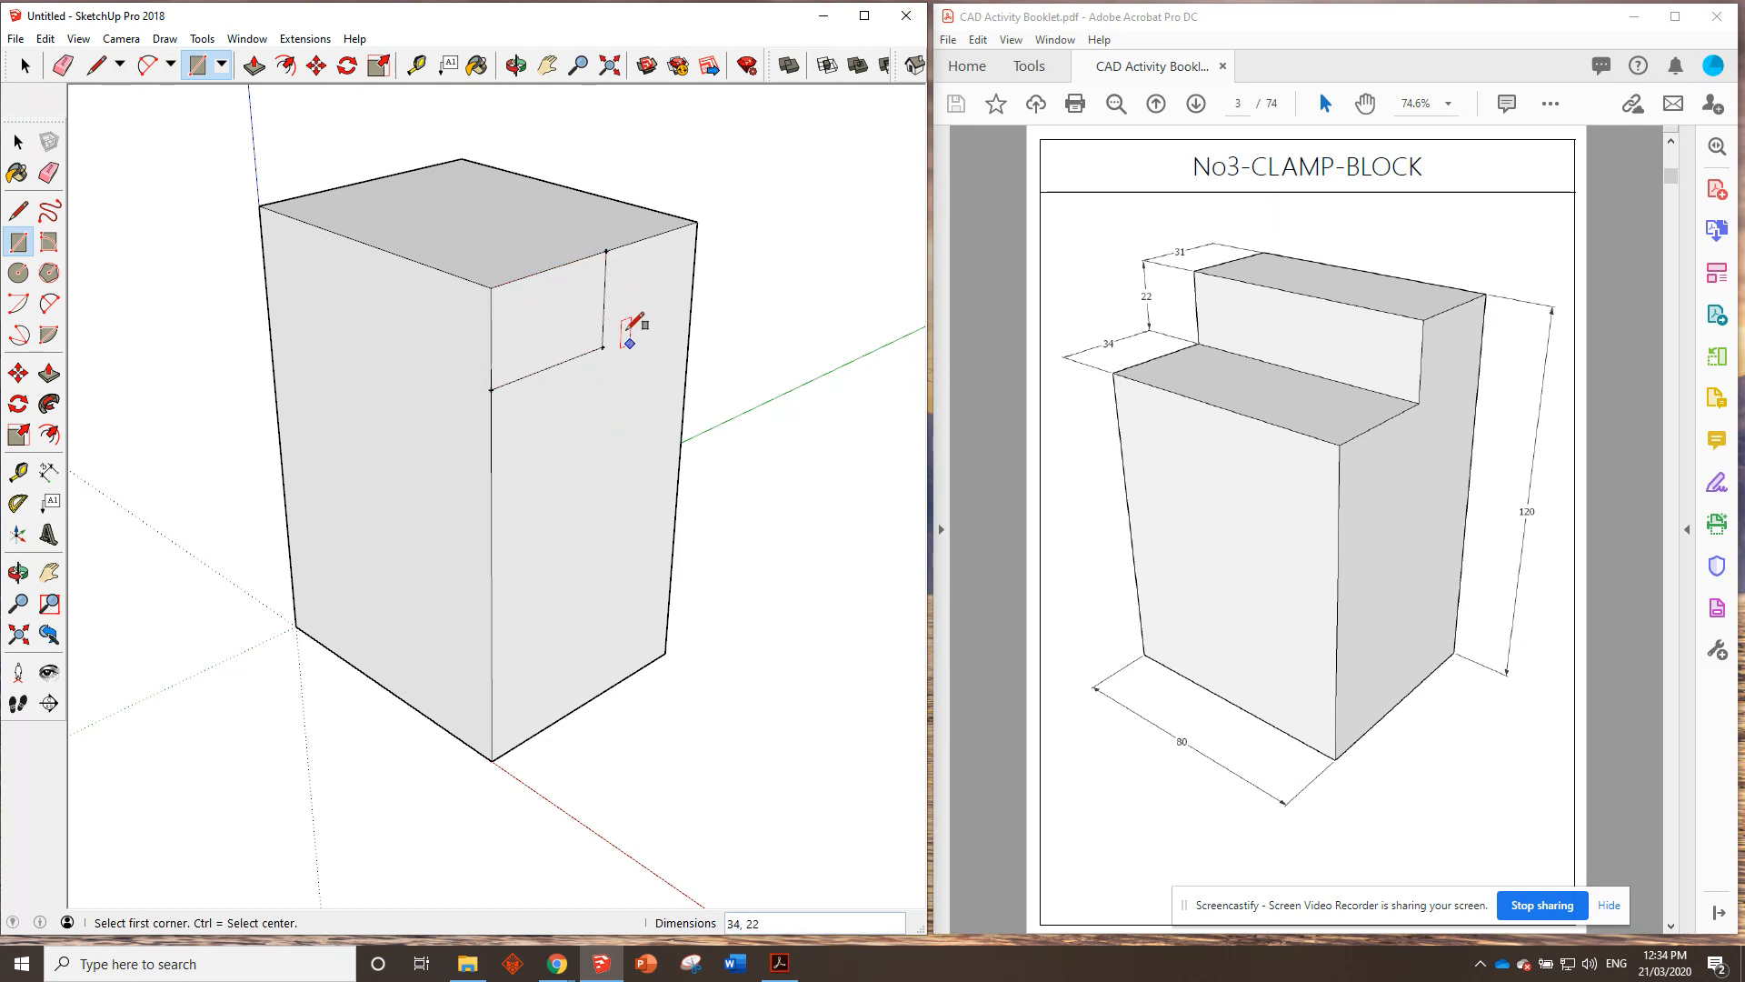
mouse_move(631, 287)
type("-80")
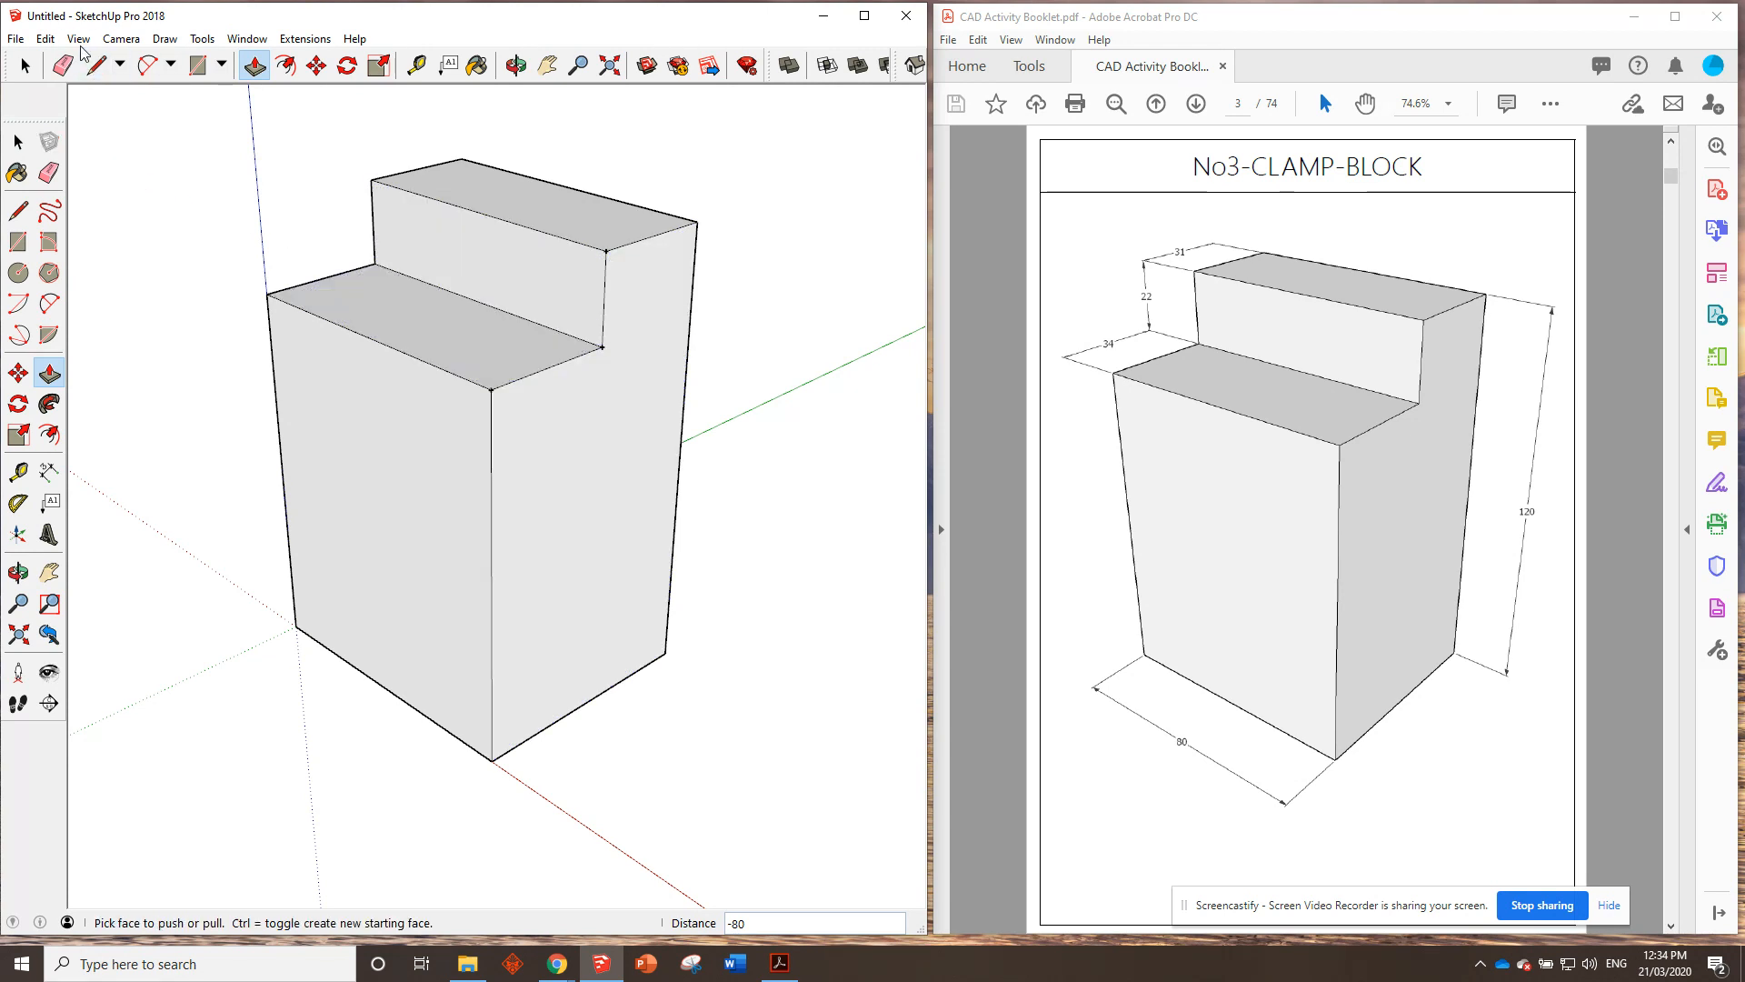
Delete all construction guides via the Edit menu, leaving the stepped block clean.
left_click(44, 38)
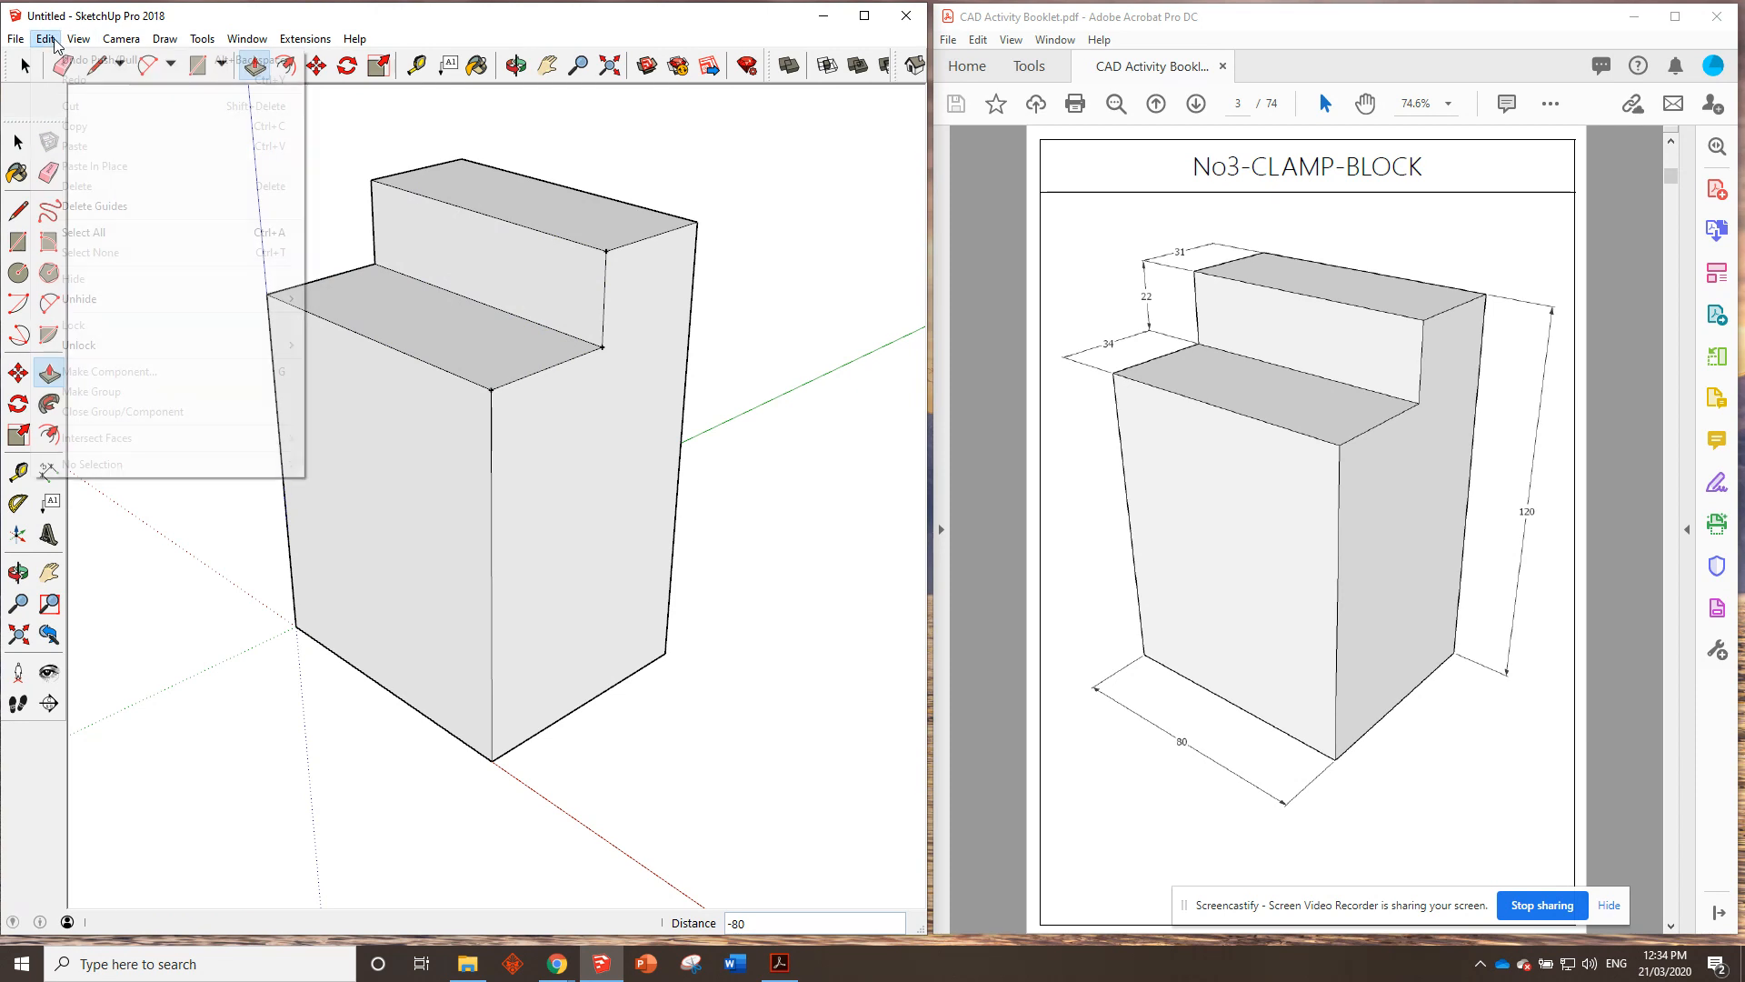
mouse_move(92, 205)
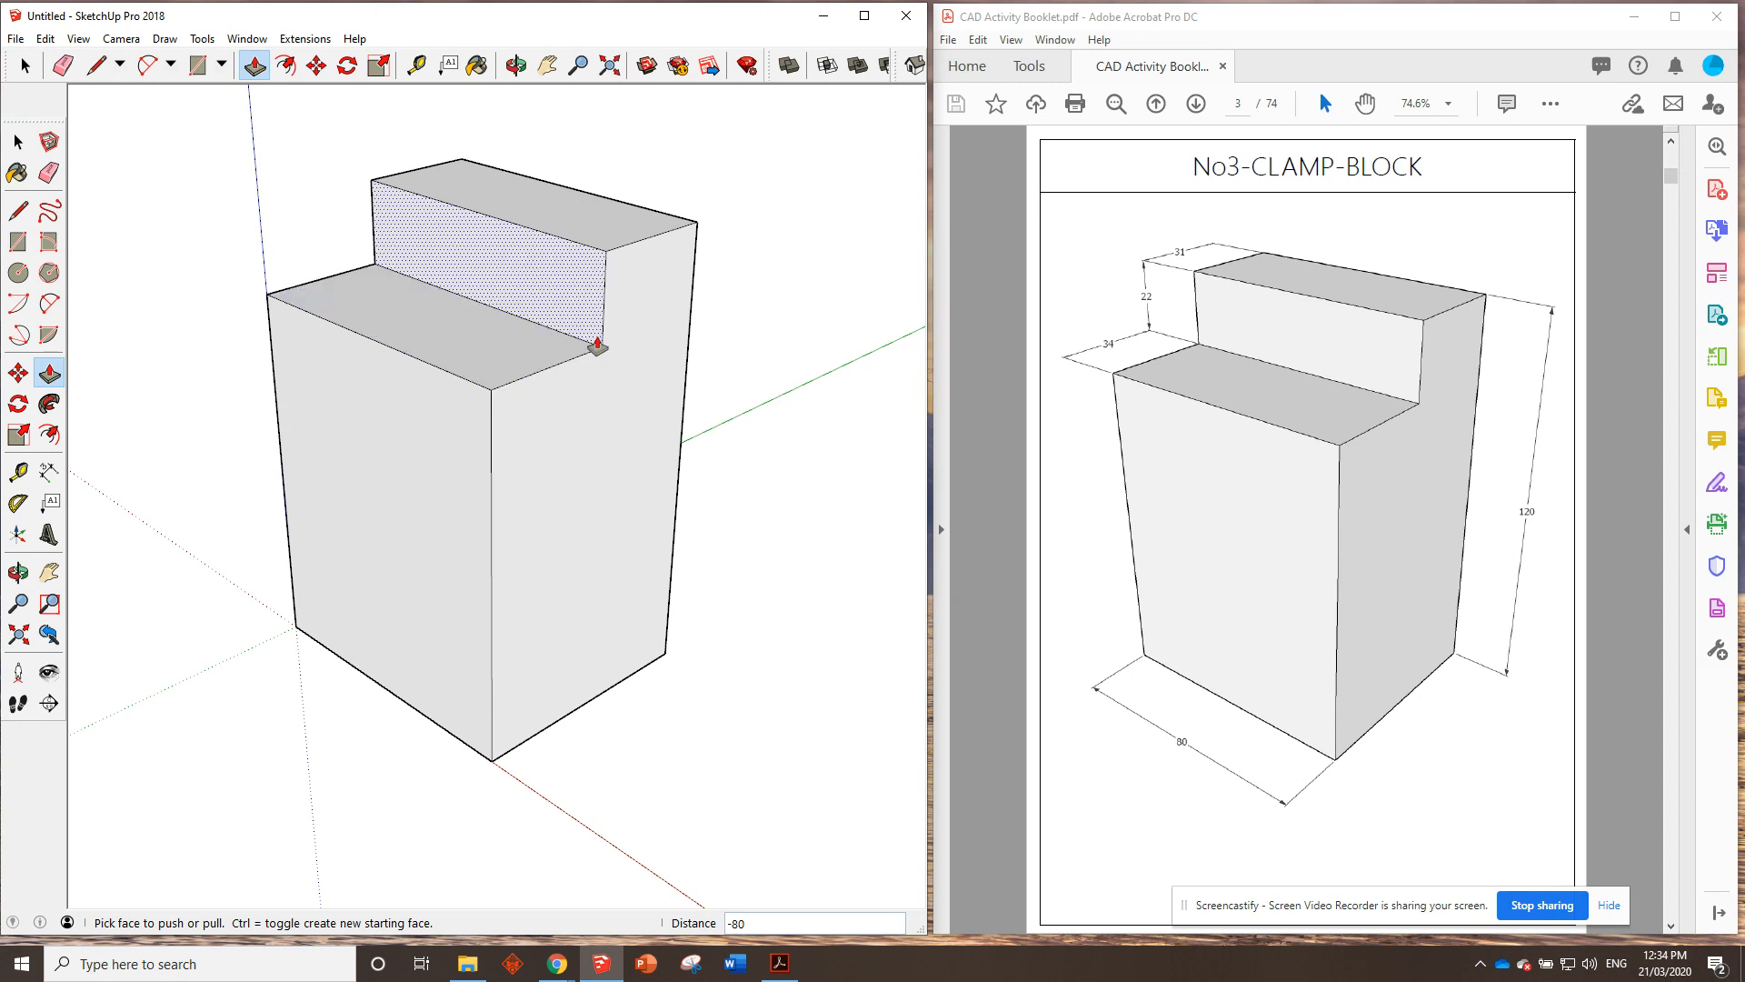
left_click_drag(598, 345, 598, 225)
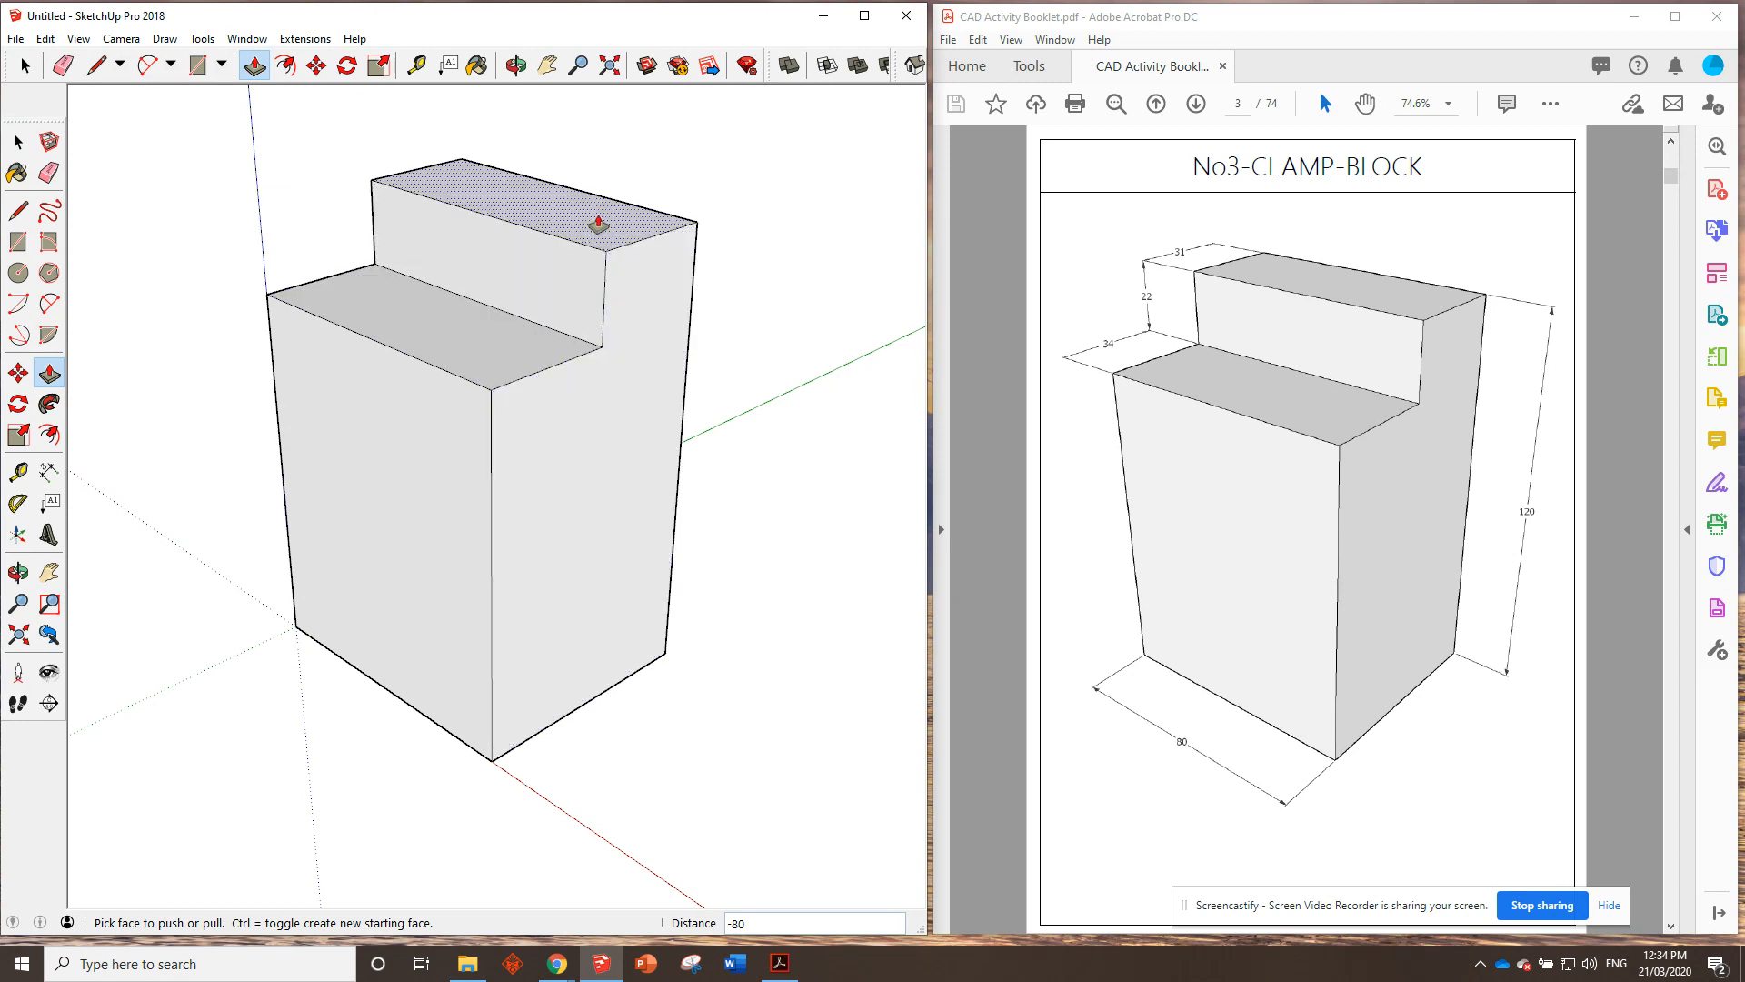
mouse_move(527, 210)
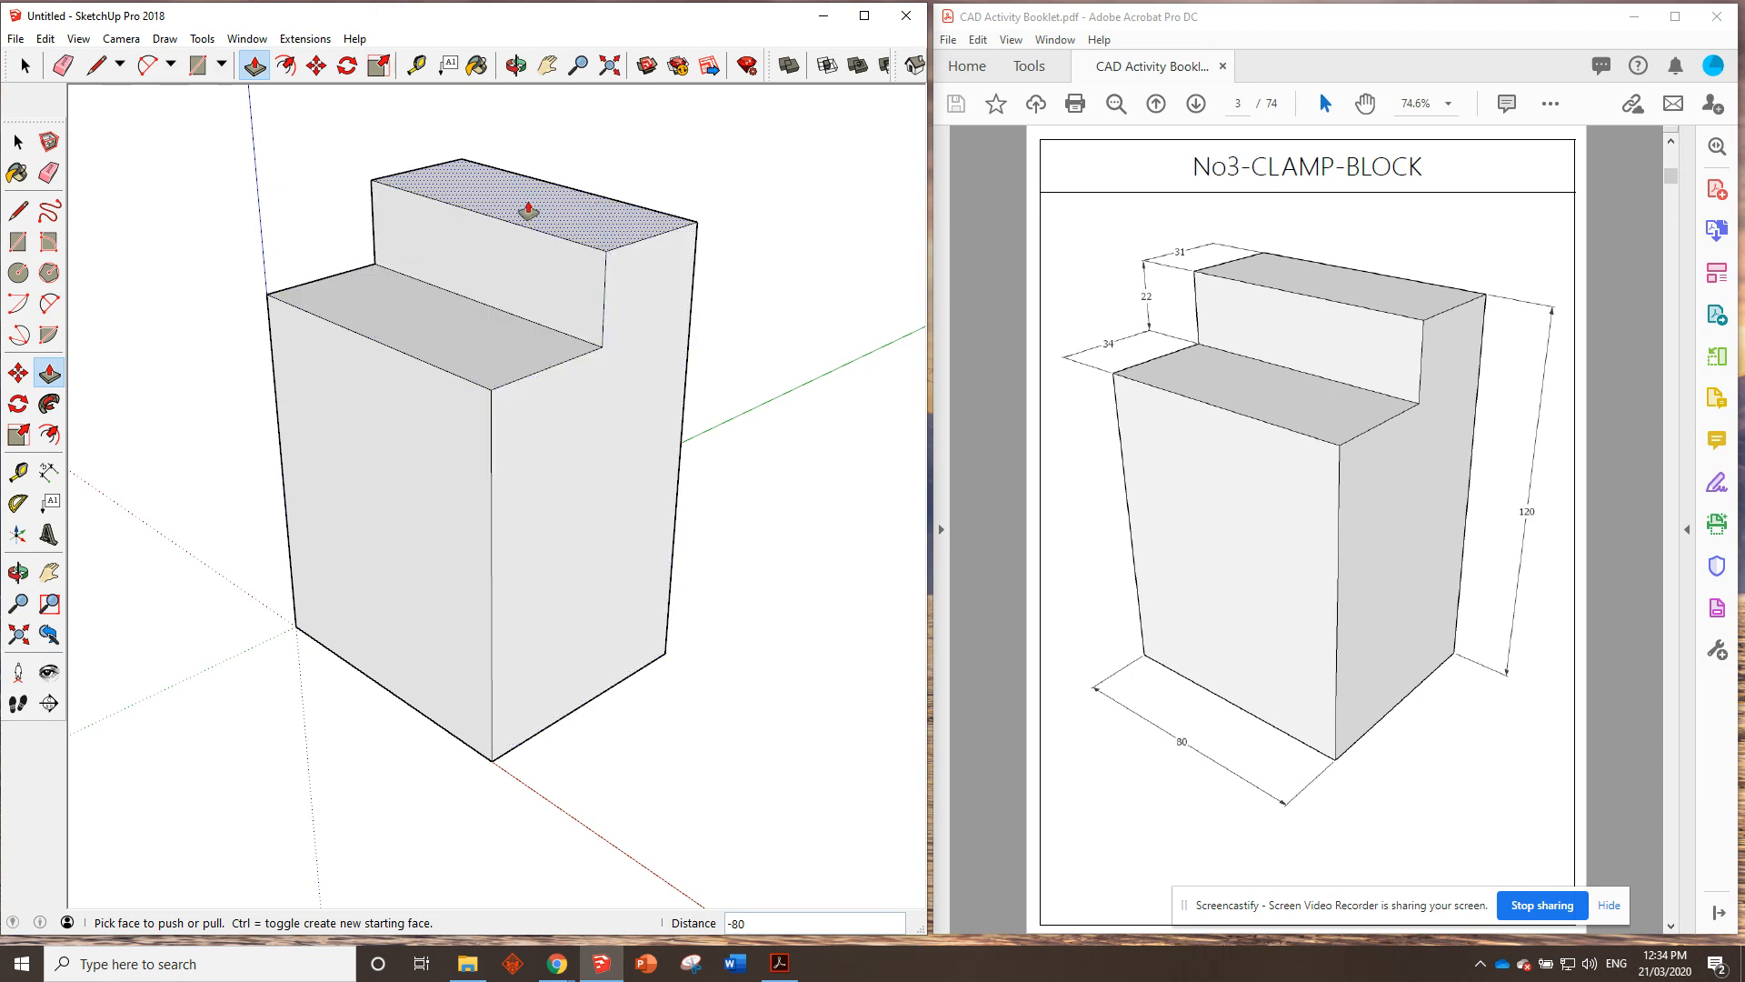
left_click(16, 38)
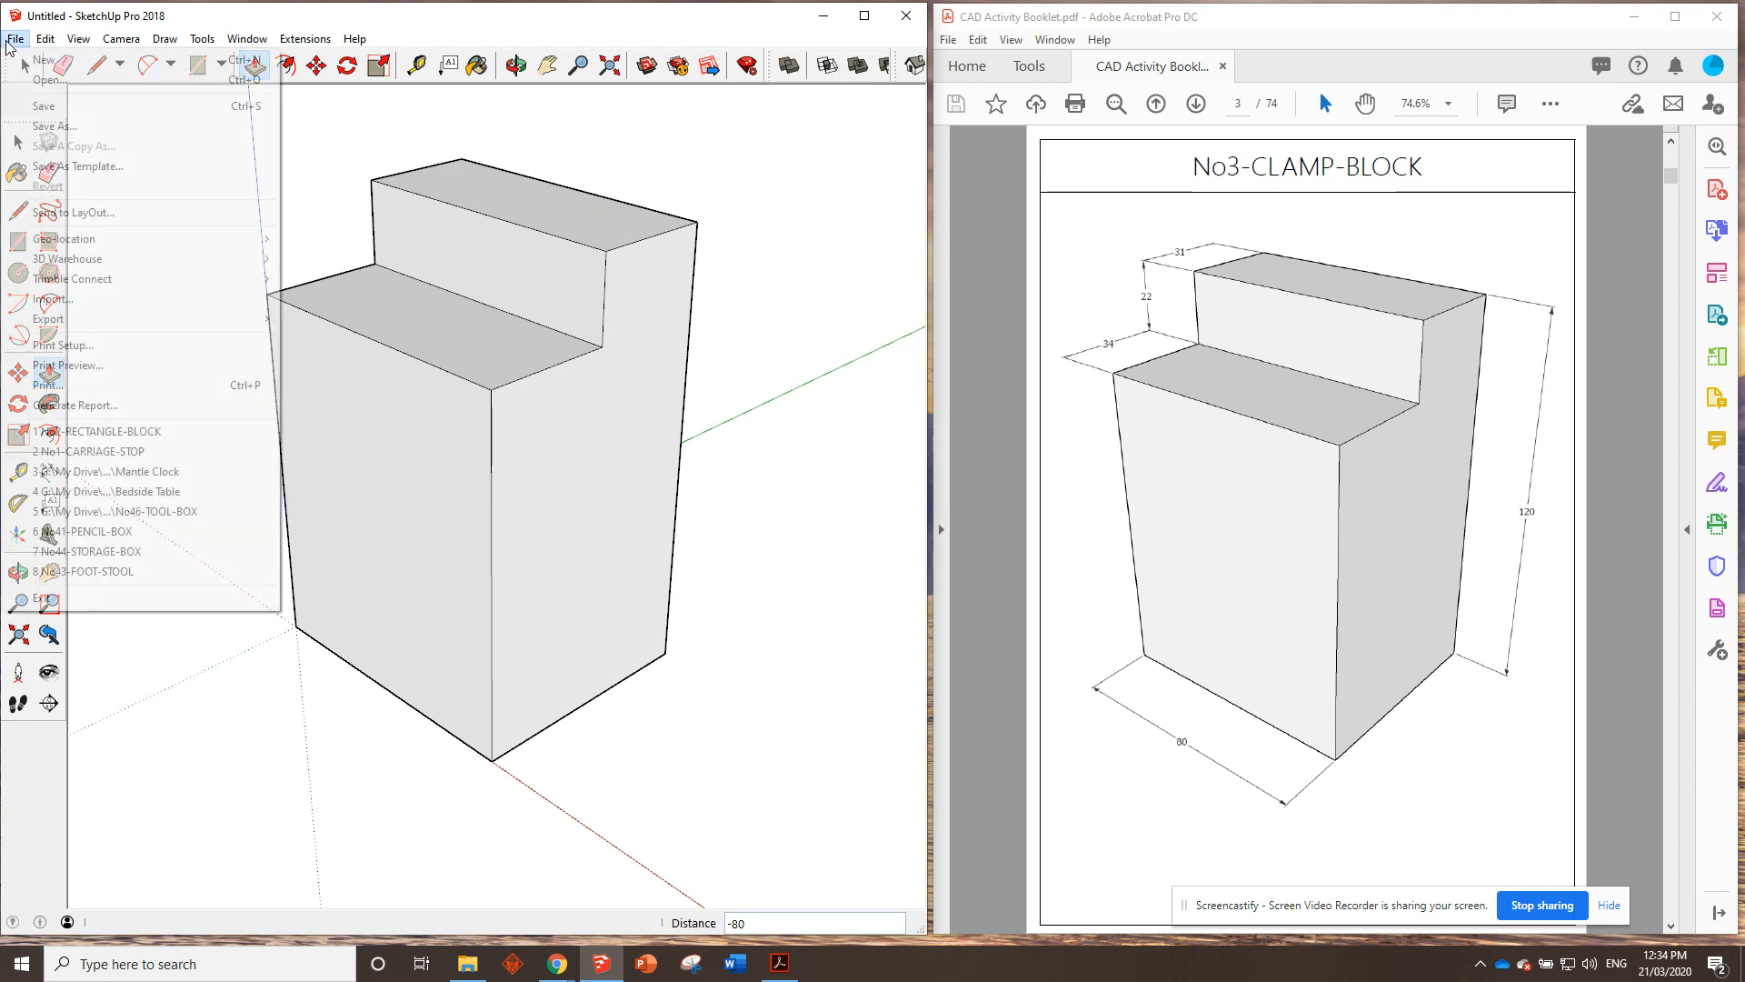
Save the model as No3-CLAMP-BLOCK in the CAD Activities folder.
left_click(54, 125)
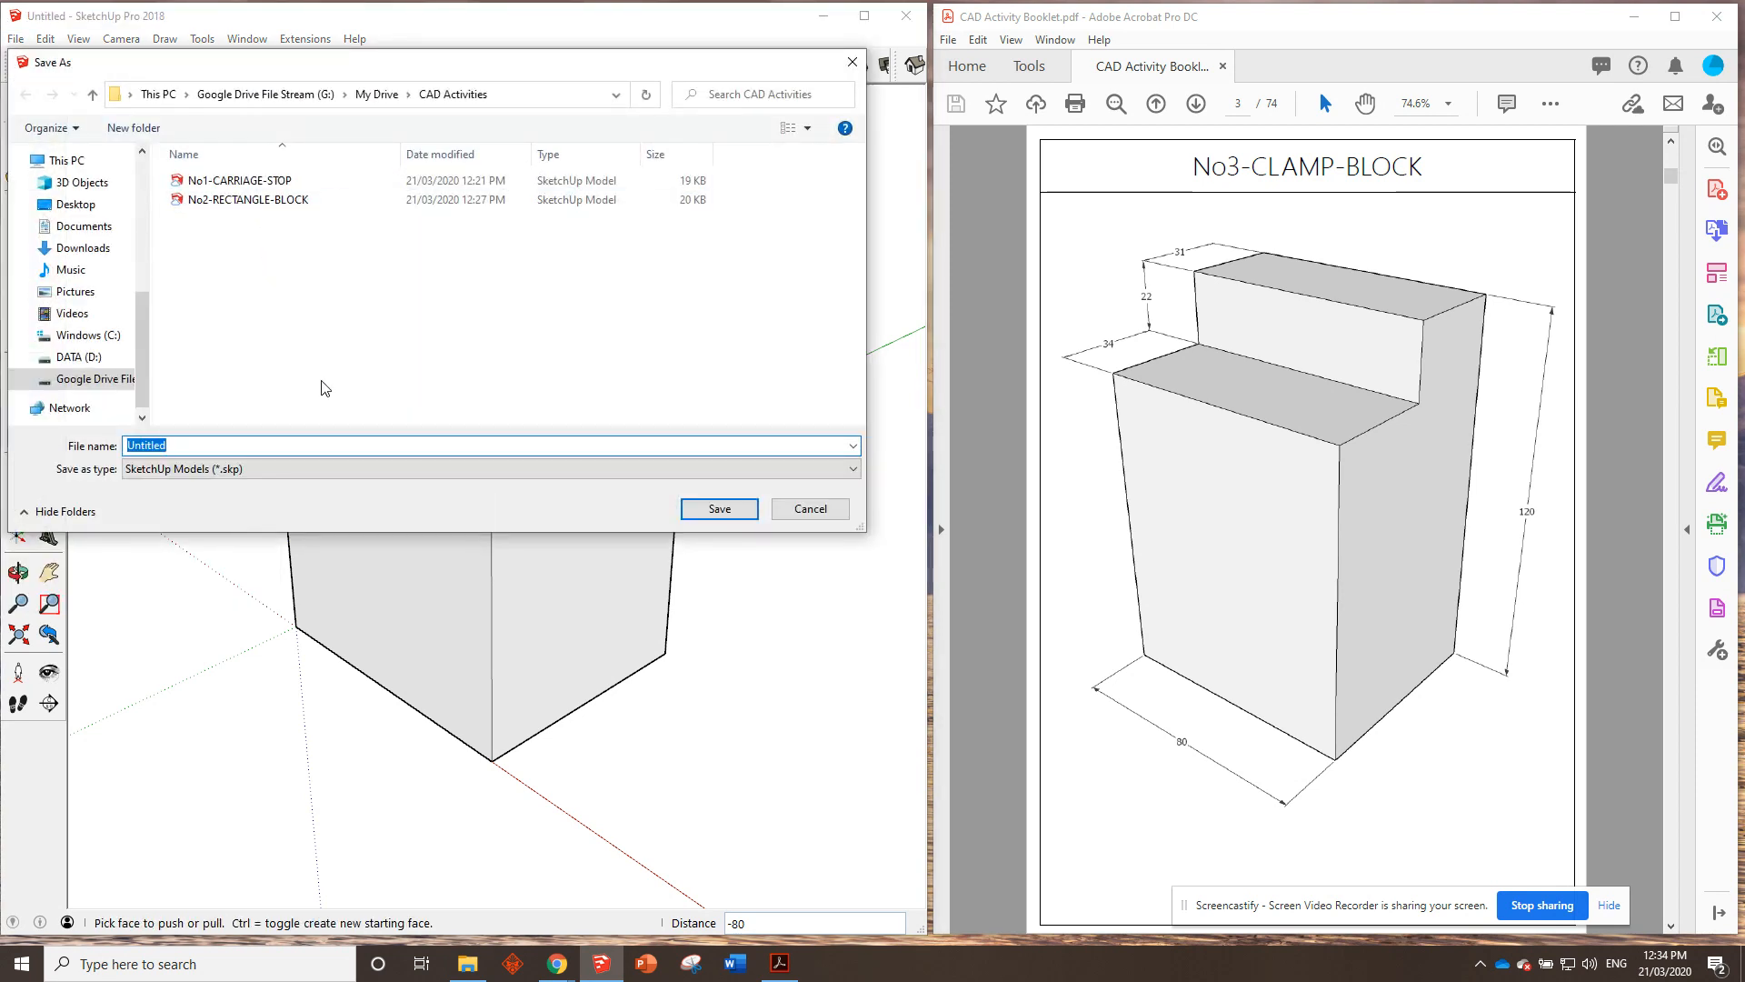
type("No3-C")
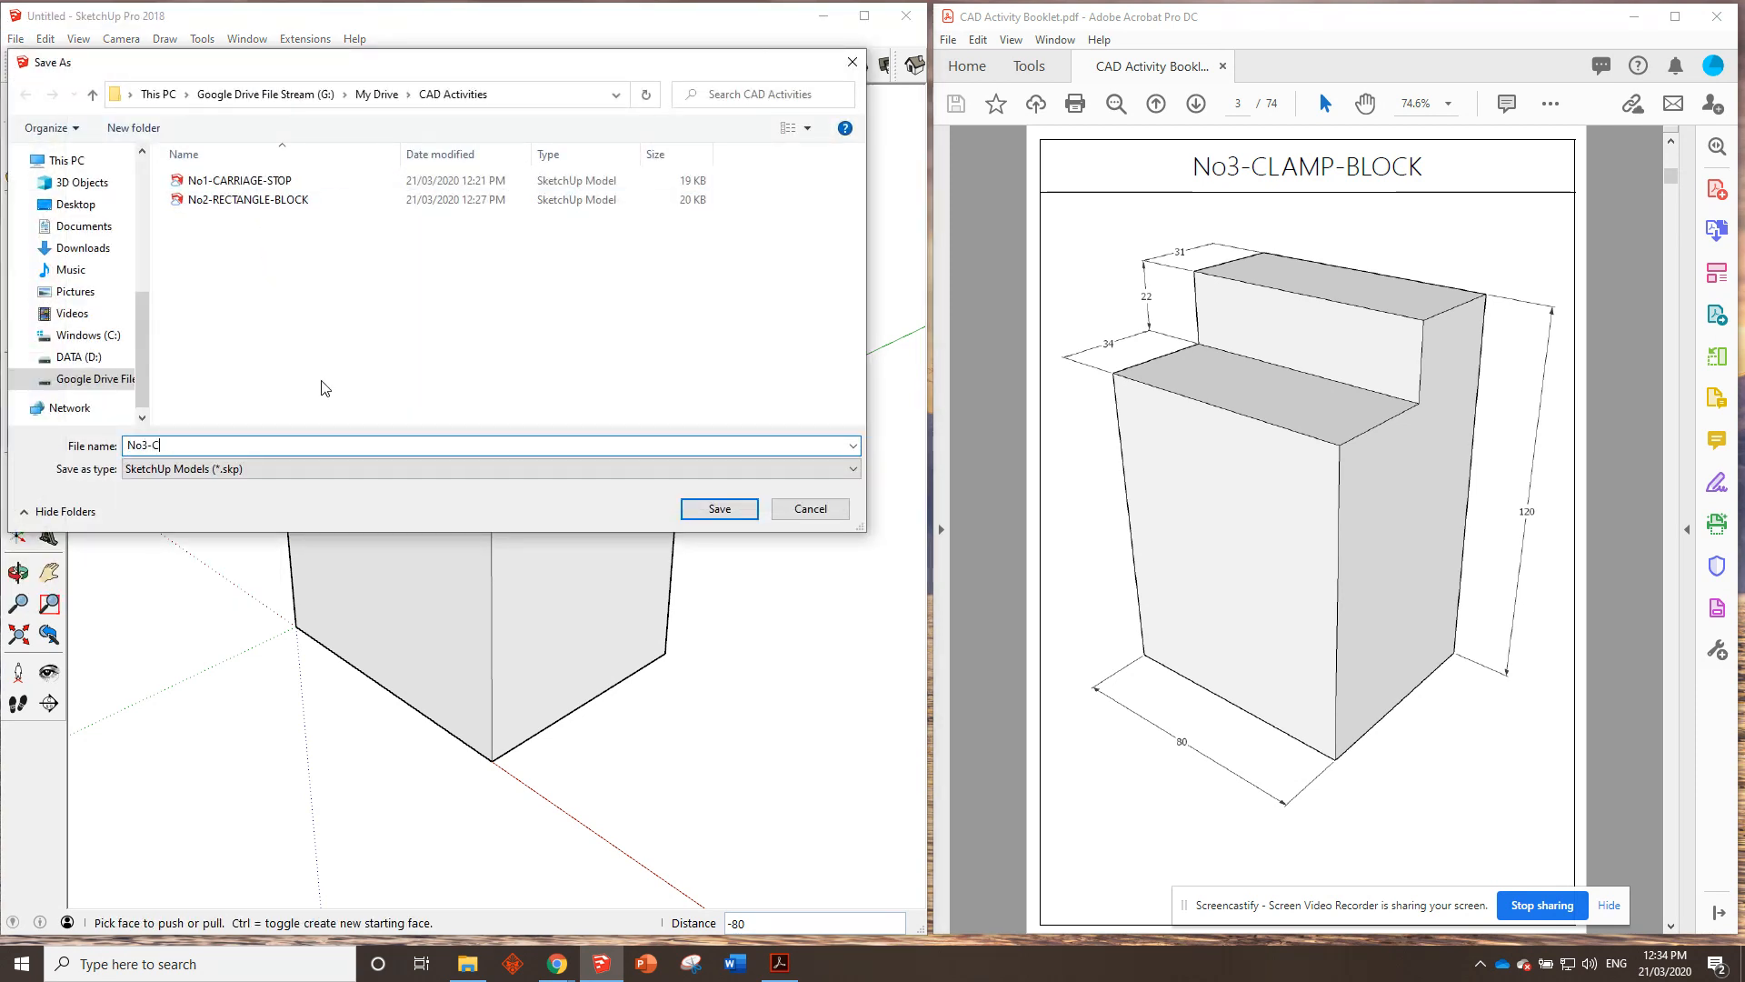
type("LAMP-BLOC")
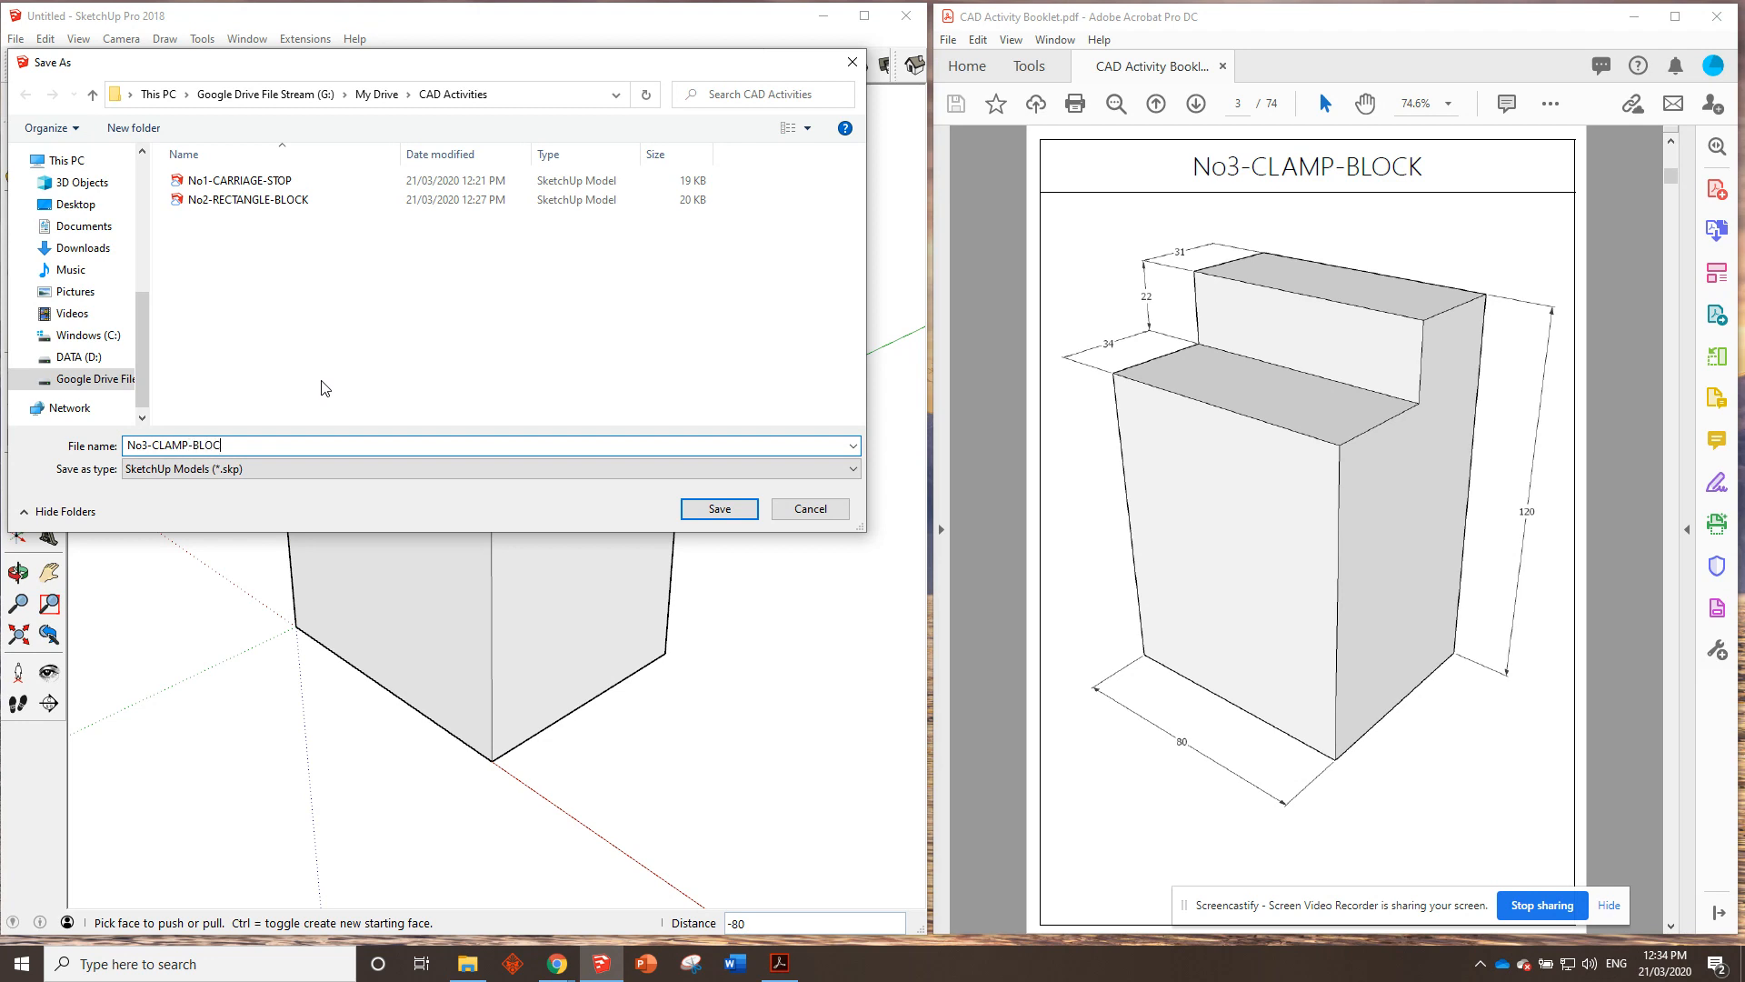
left_click(718, 509)
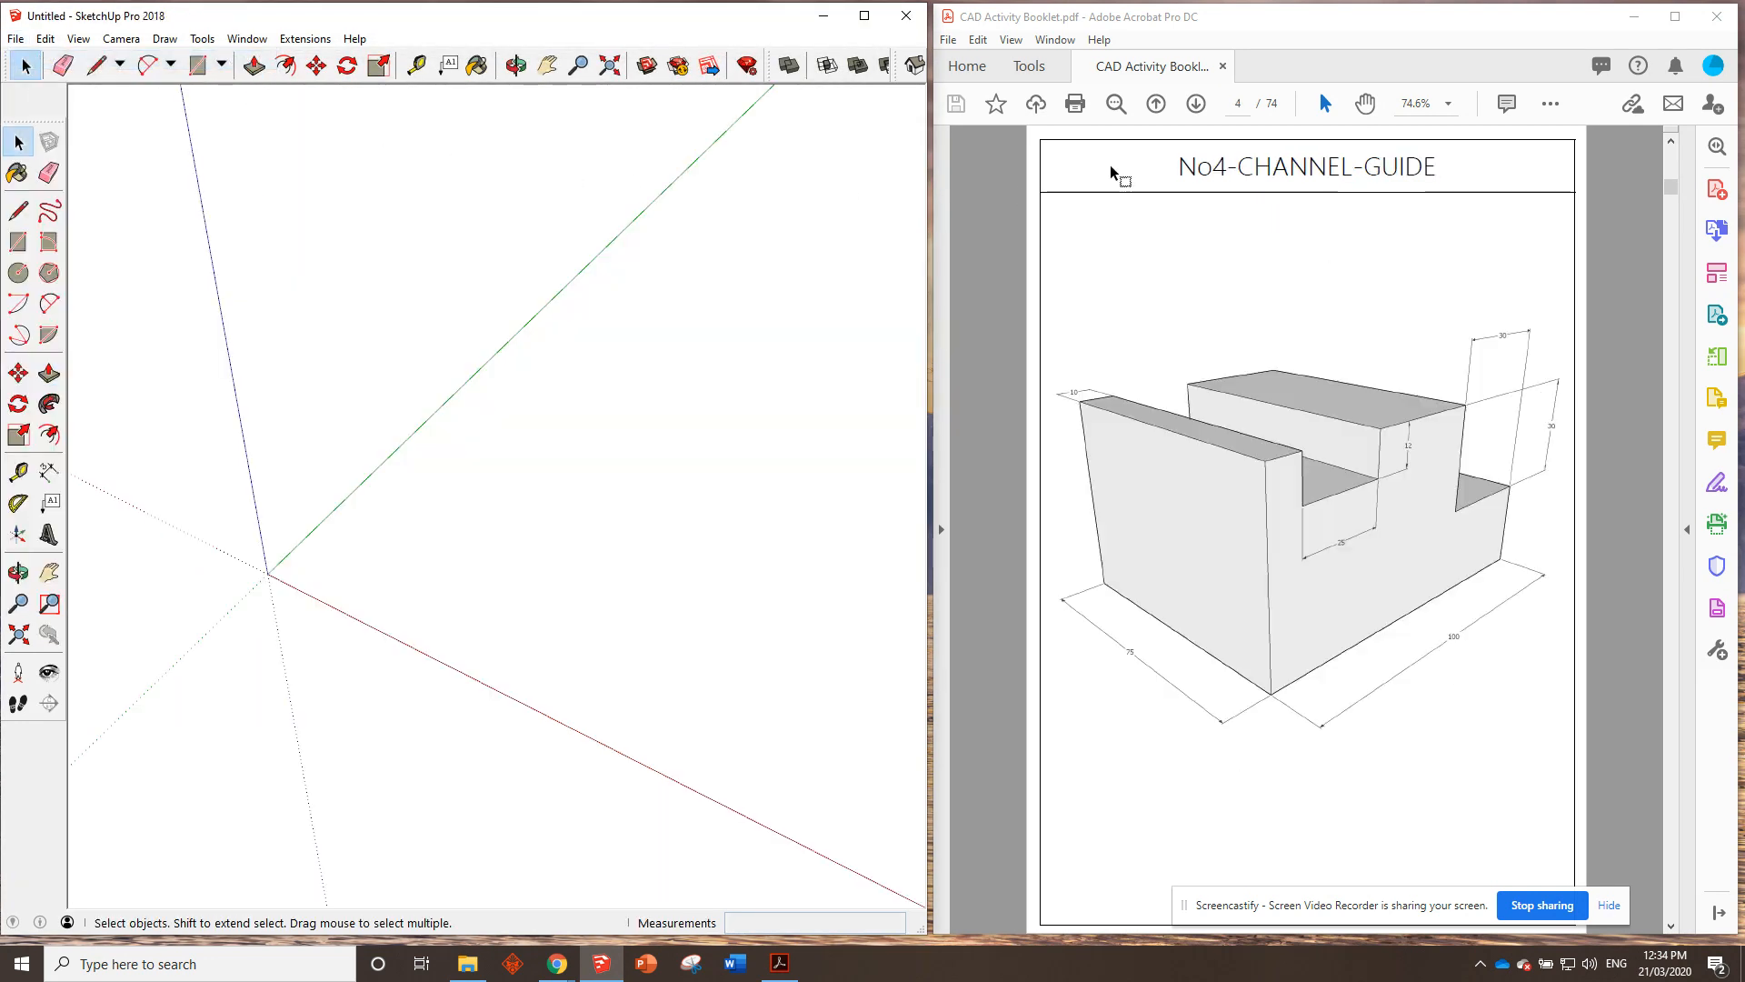
mouse_move(1142, 216)
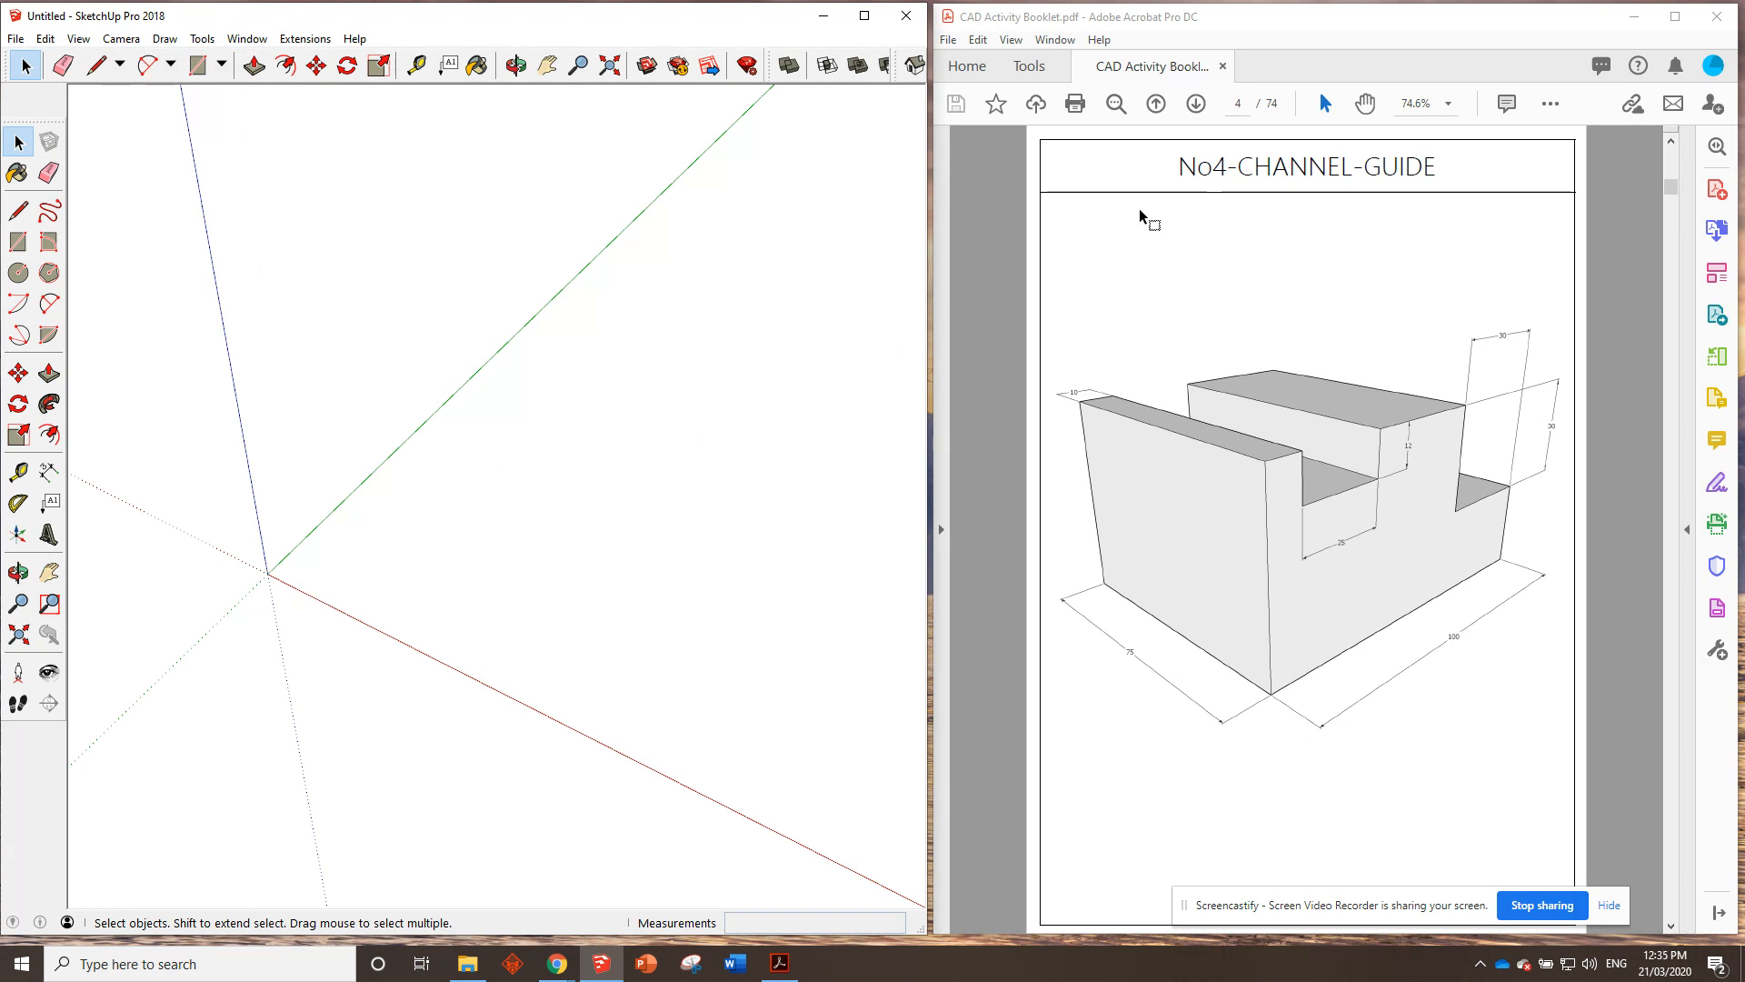
mouse_move(1182, 369)
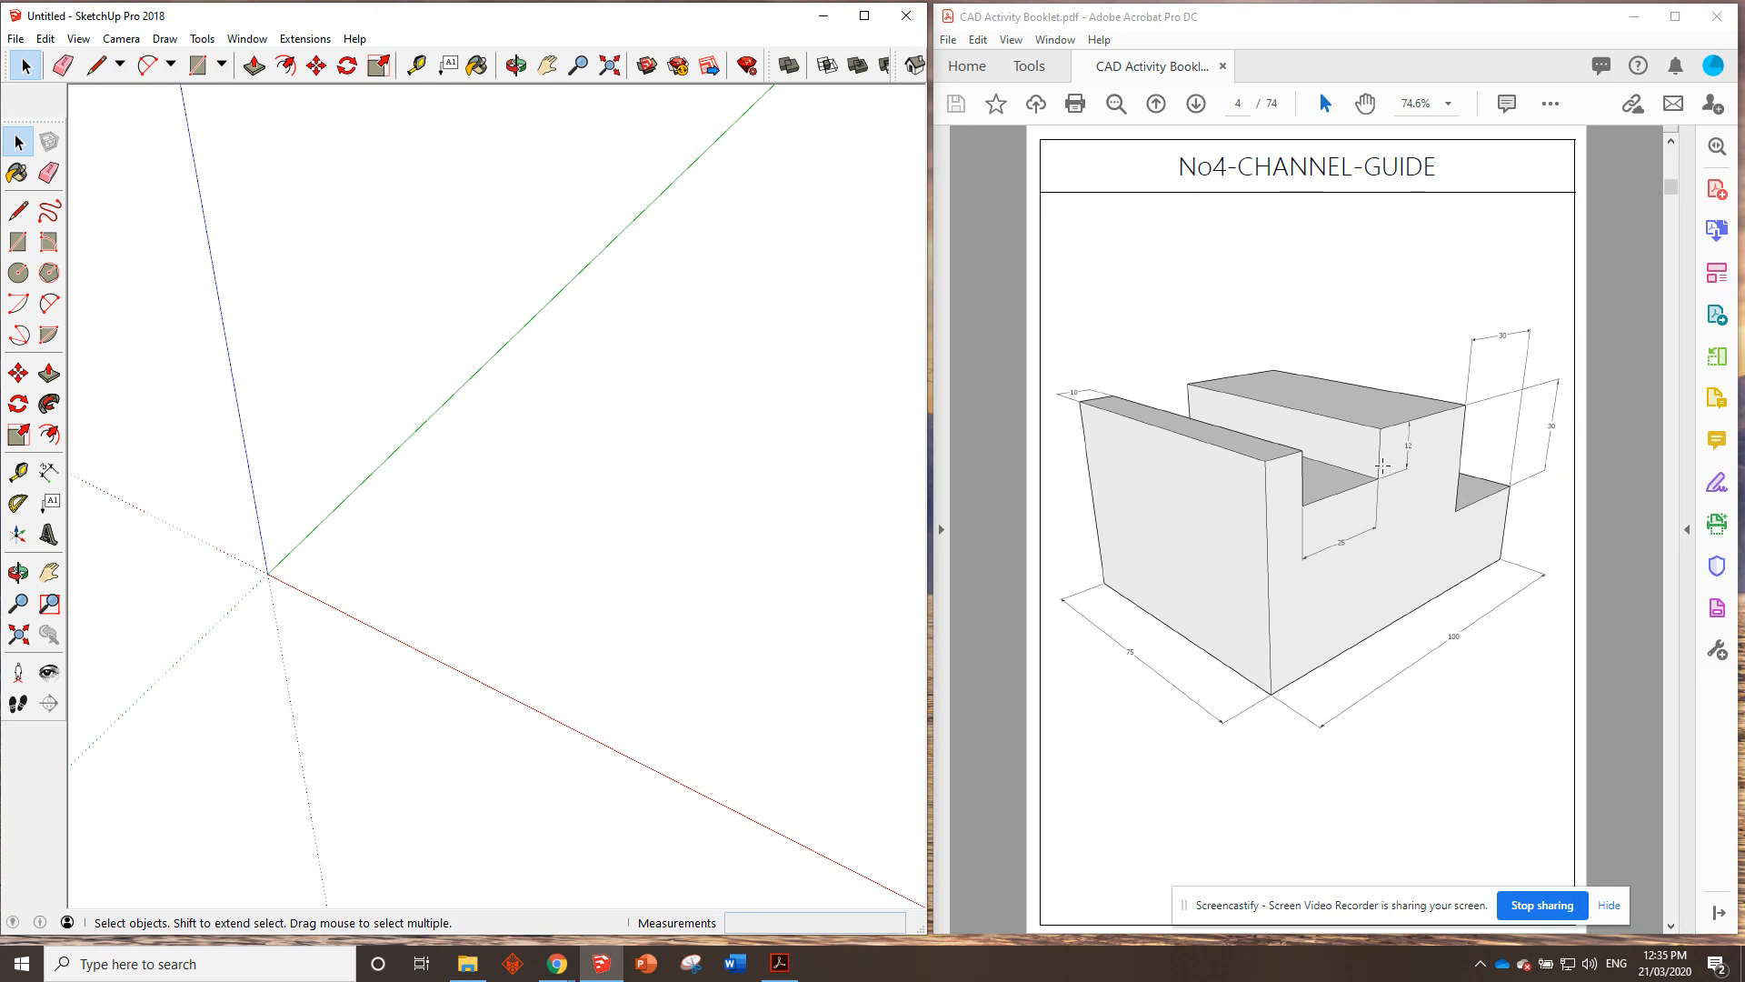
mouse_move(1380, 489)
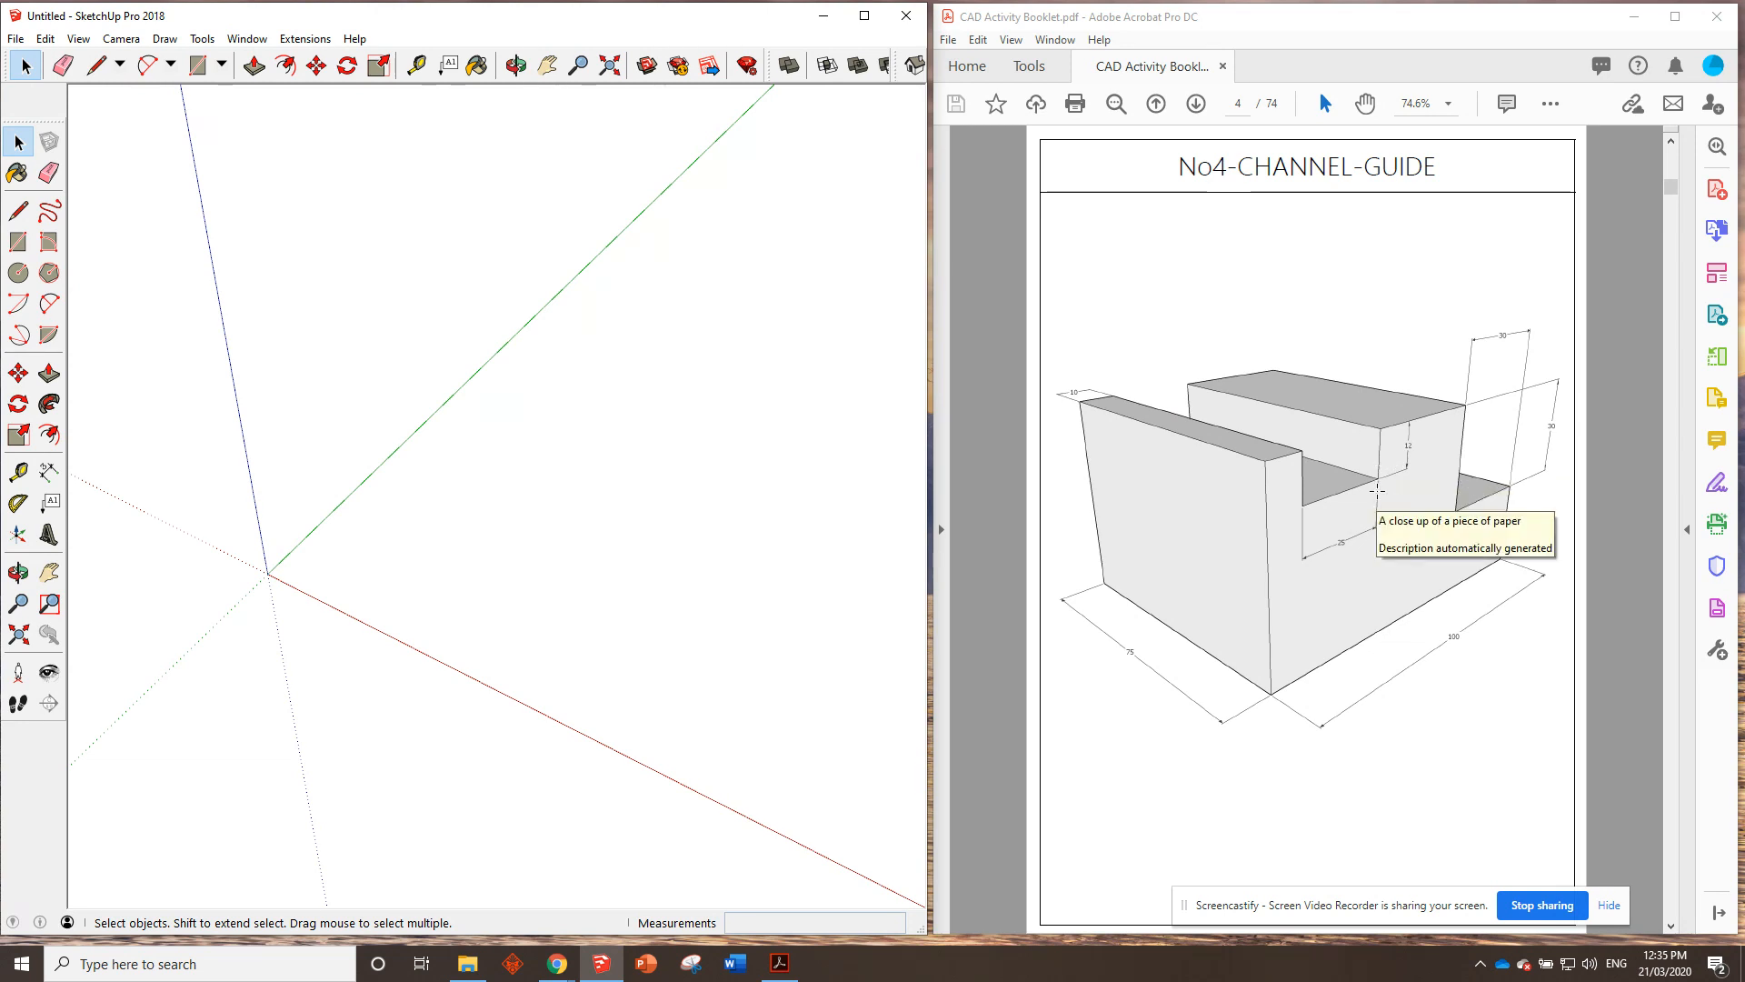